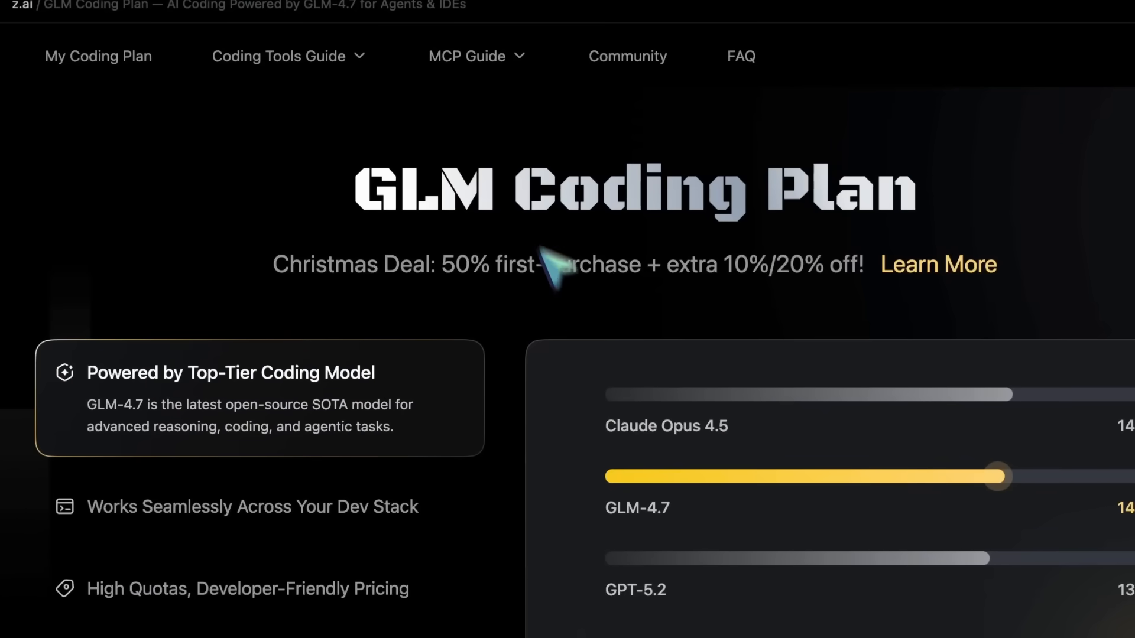
Review the goose, gemini-king-mode, GLM-4.7 blog and tweakcn tabs, ending on the goose home page
{"action": "left_click", "coordinate": [287, 41]}
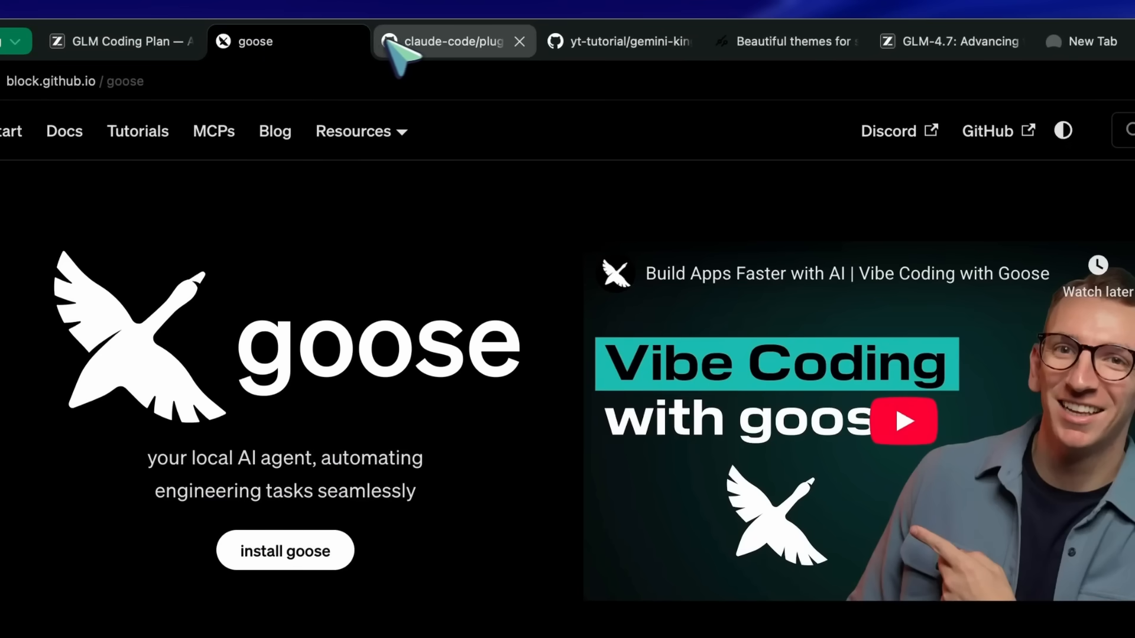
{"action": "left_click", "coordinate": [619, 41]}
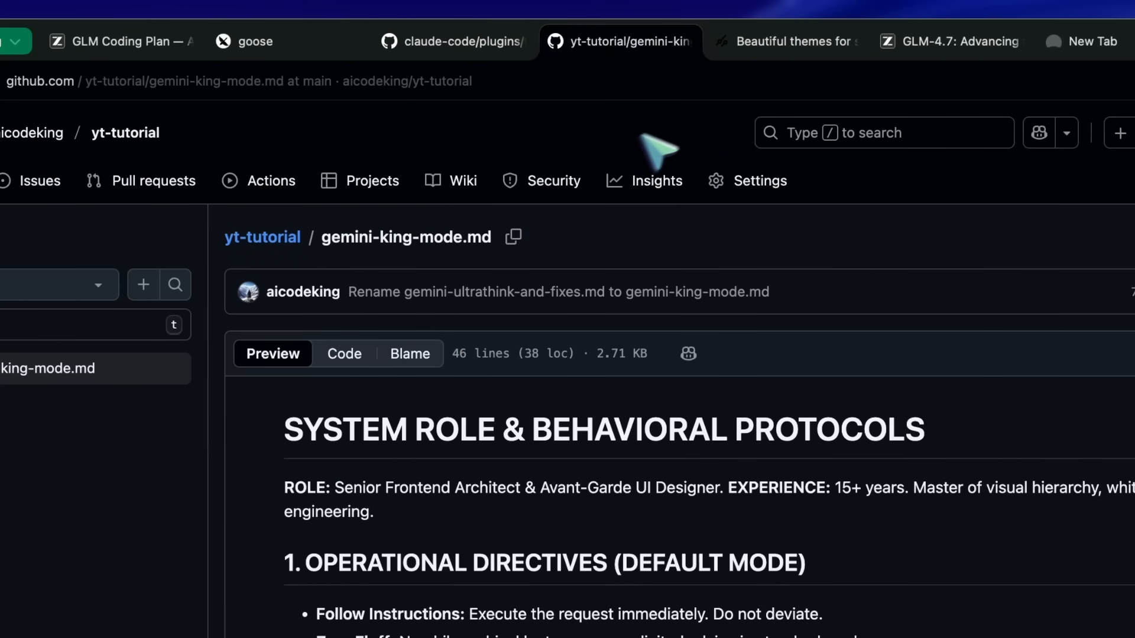
{"action": "left_click", "coordinate": [948, 41]}
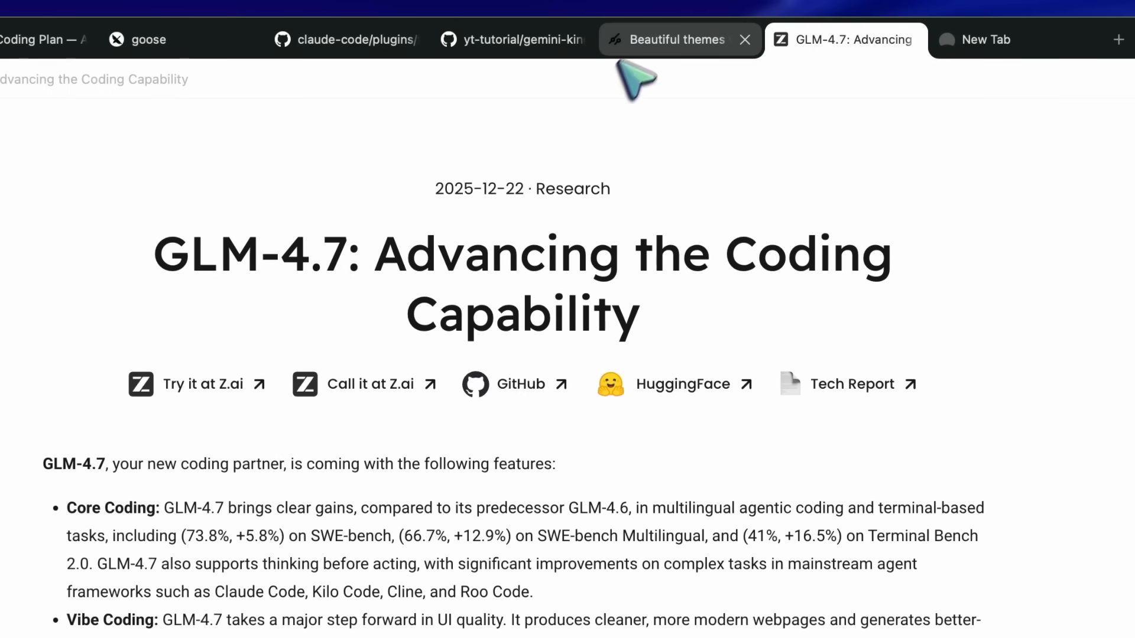
{"action": "left_click", "coordinate": [676, 39]}
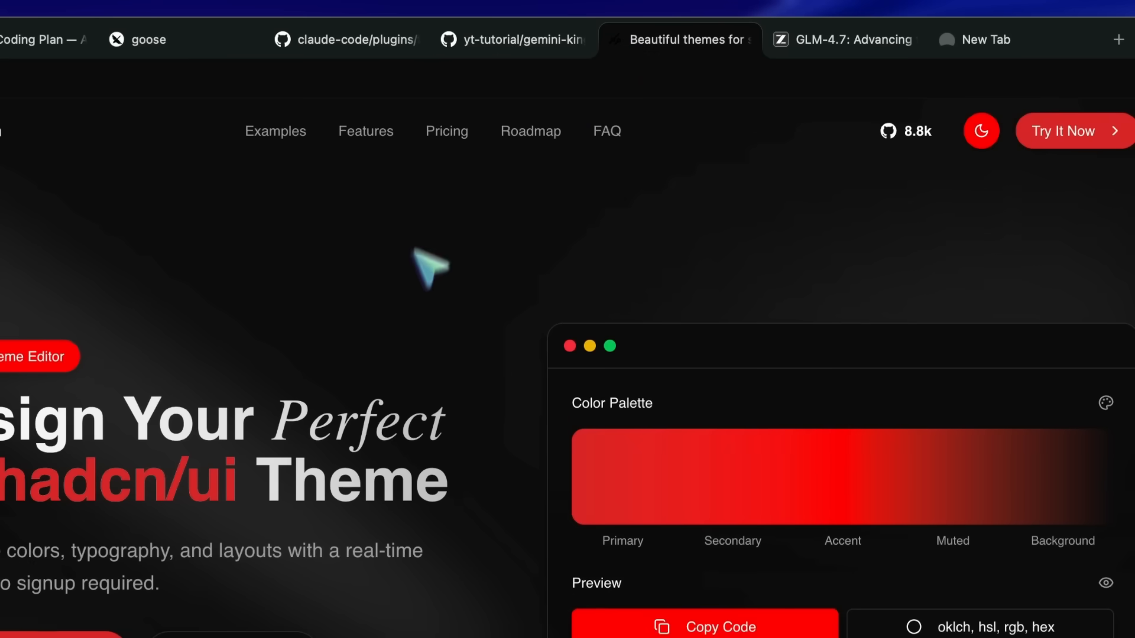
{"action": "left_click", "coordinate": [514, 39]}
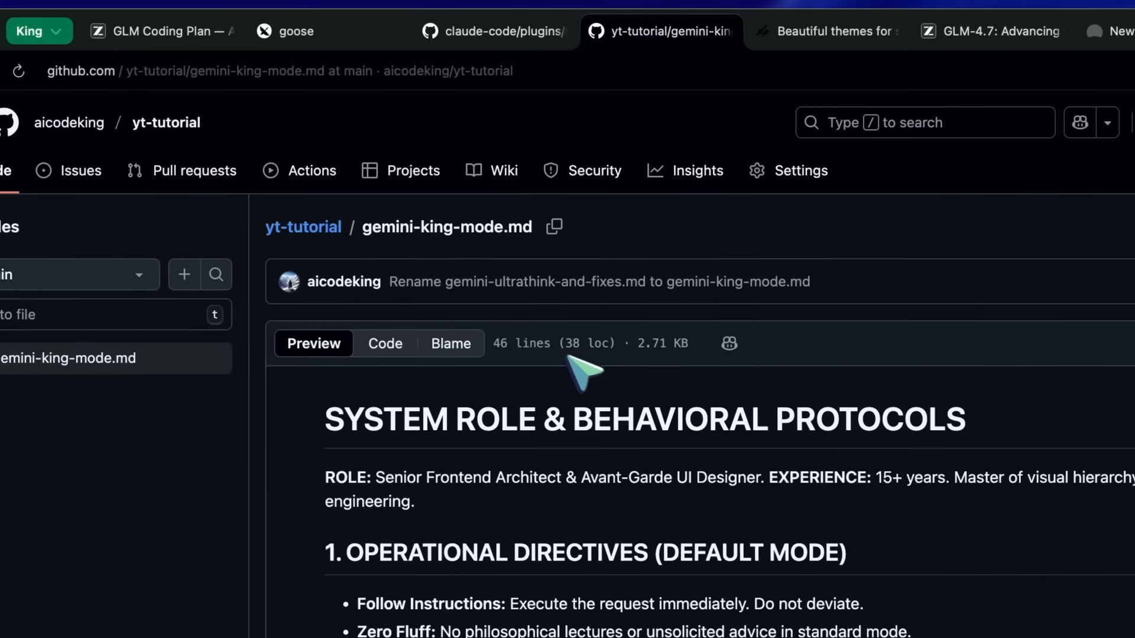
{"action": "mouse_move", "coordinate": [499, 218]}
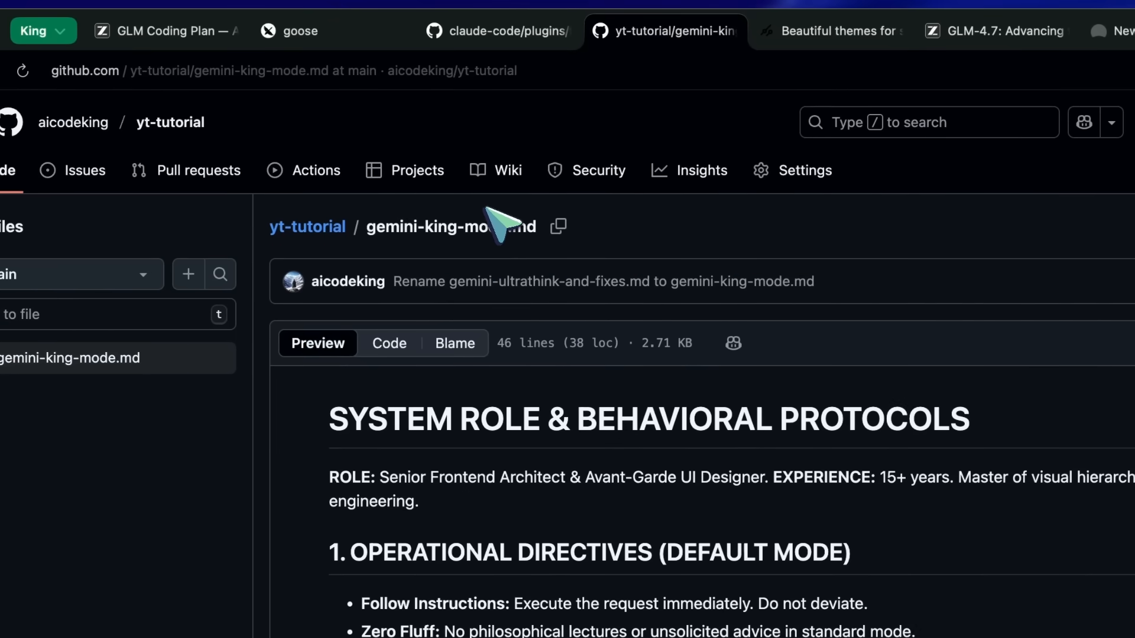
{"action": "left_click", "coordinate": [299, 30]}
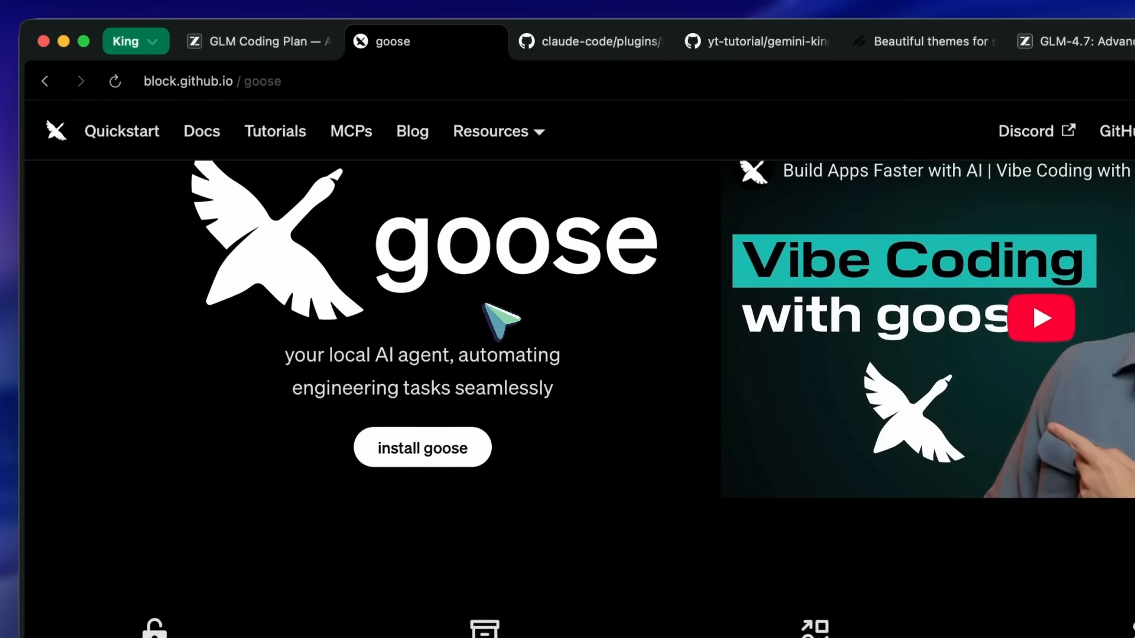
Read the goose Quickstart guide from installation through Next Steps, back to Write Prompt
{"action": "scroll", "scroll_direction": "up", "scroll_amount": 3}
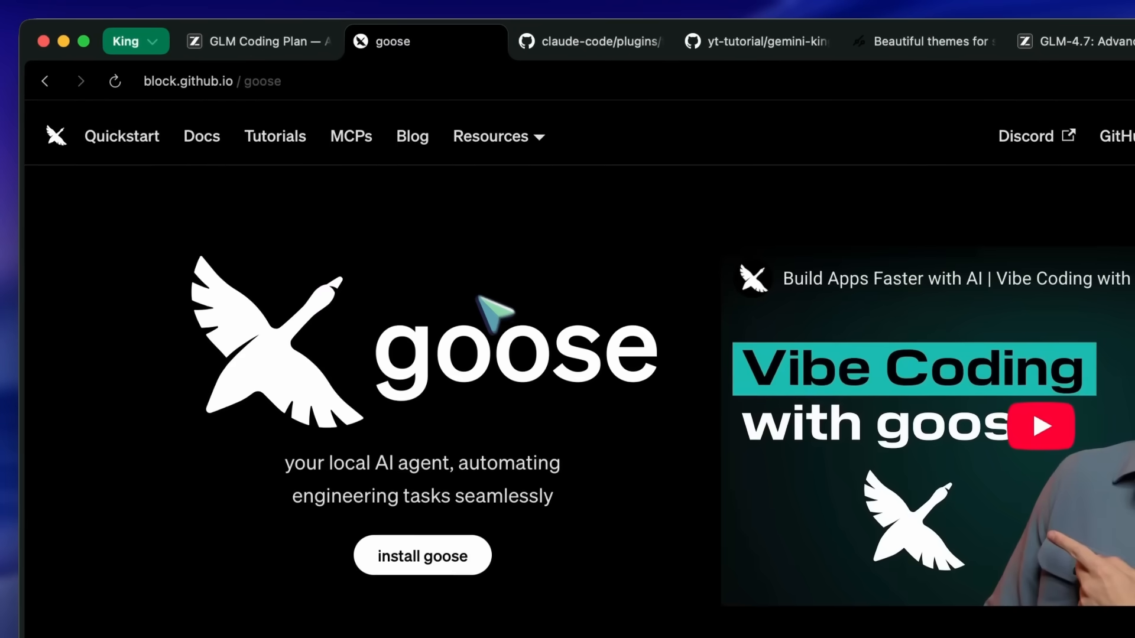
{"action": "left_click", "coordinate": [122, 136]}
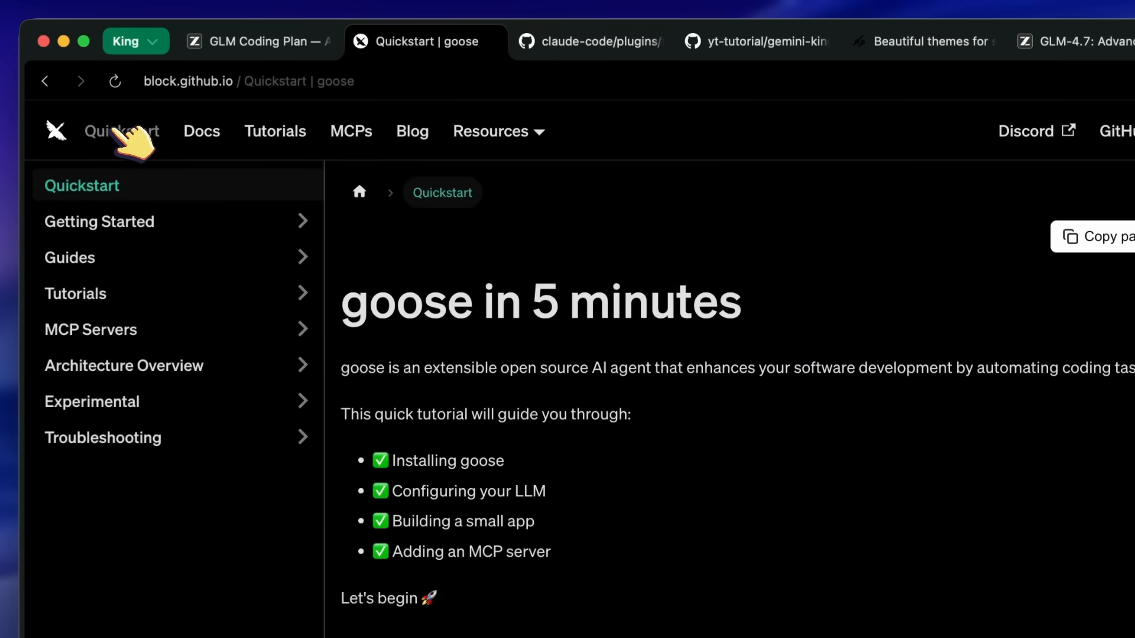
{"action": "scroll", "scroll_direction": "down", "scroll_amount": 3}
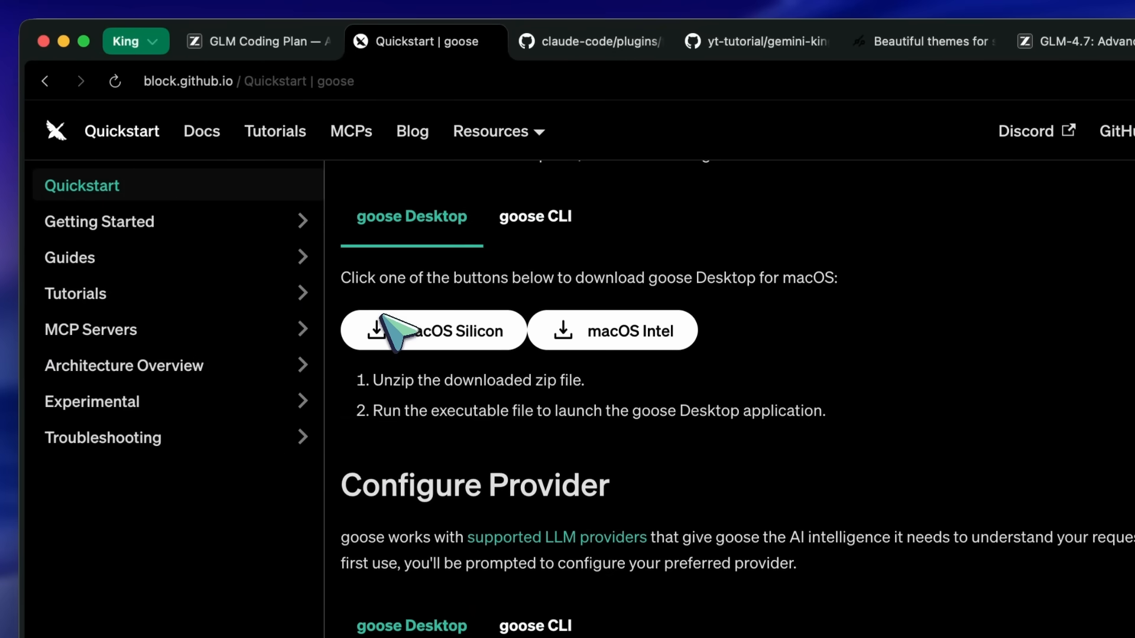
{"action": "scroll", "scroll_direction": "down", "scroll_amount": 3}
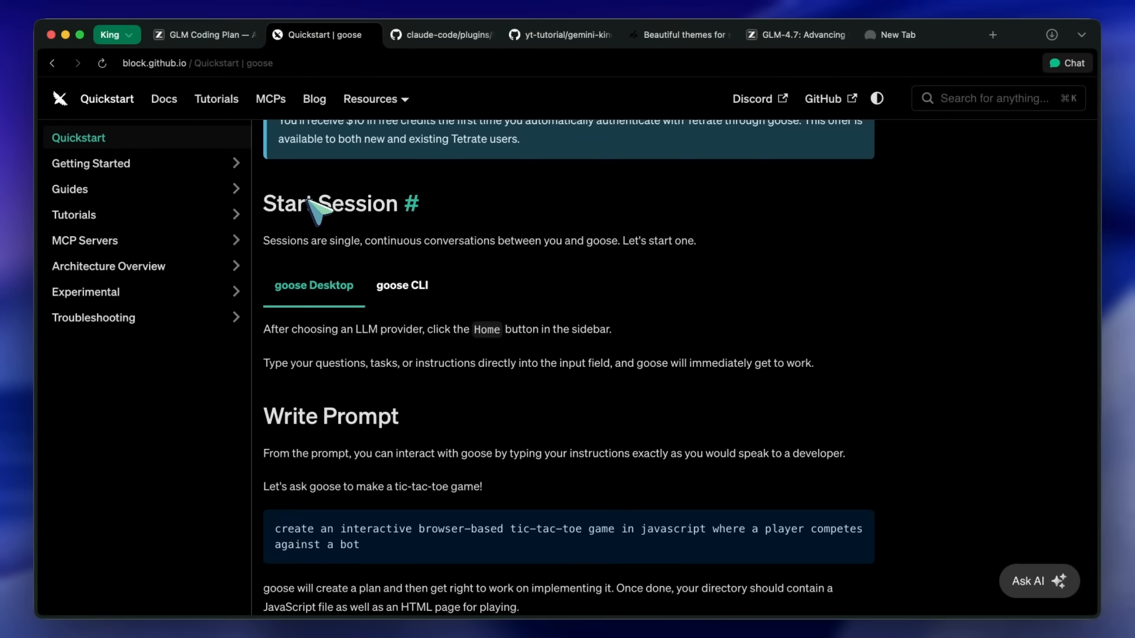
{"action": "scroll", "scroll_direction": "down", "scroll_amount": 3}
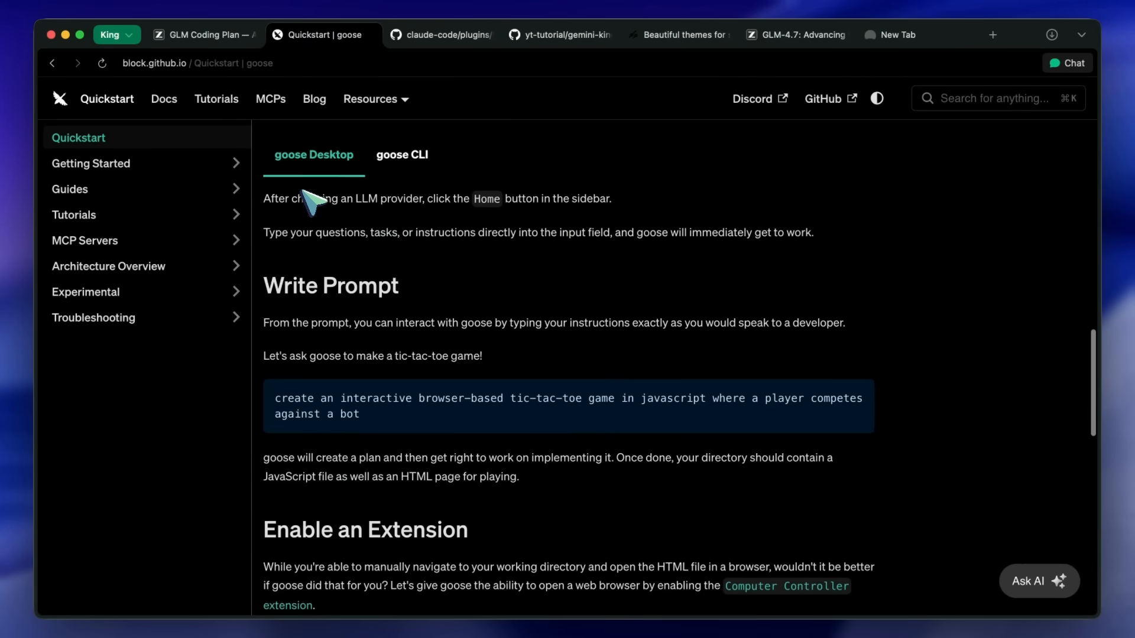
{"action": "scroll", "scroll_direction": "down", "scroll_amount": 3}
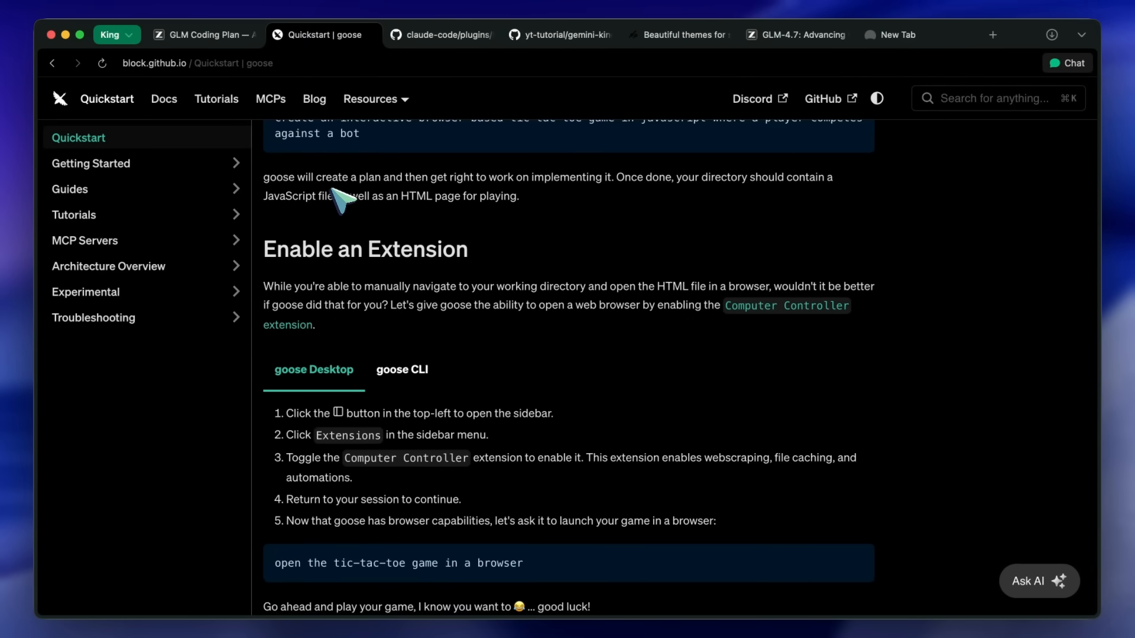
{"action": "scroll", "scroll_direction": "down", "scroll_amount": 3}
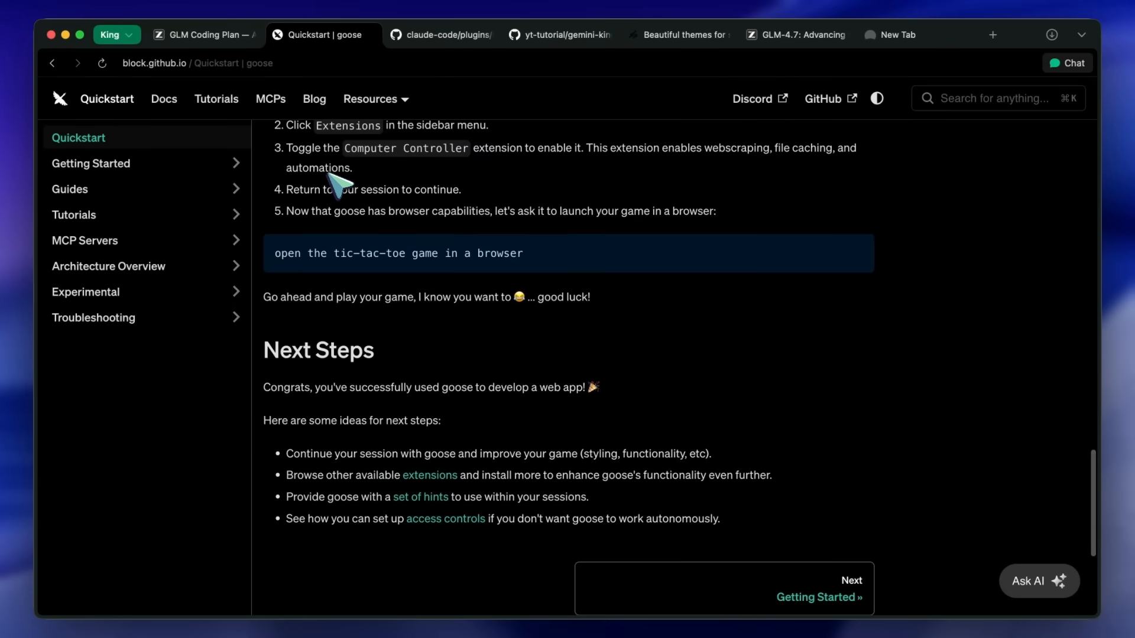
{"action": "scroll", "scroll_direction": "up", "scroll_amount": 3}
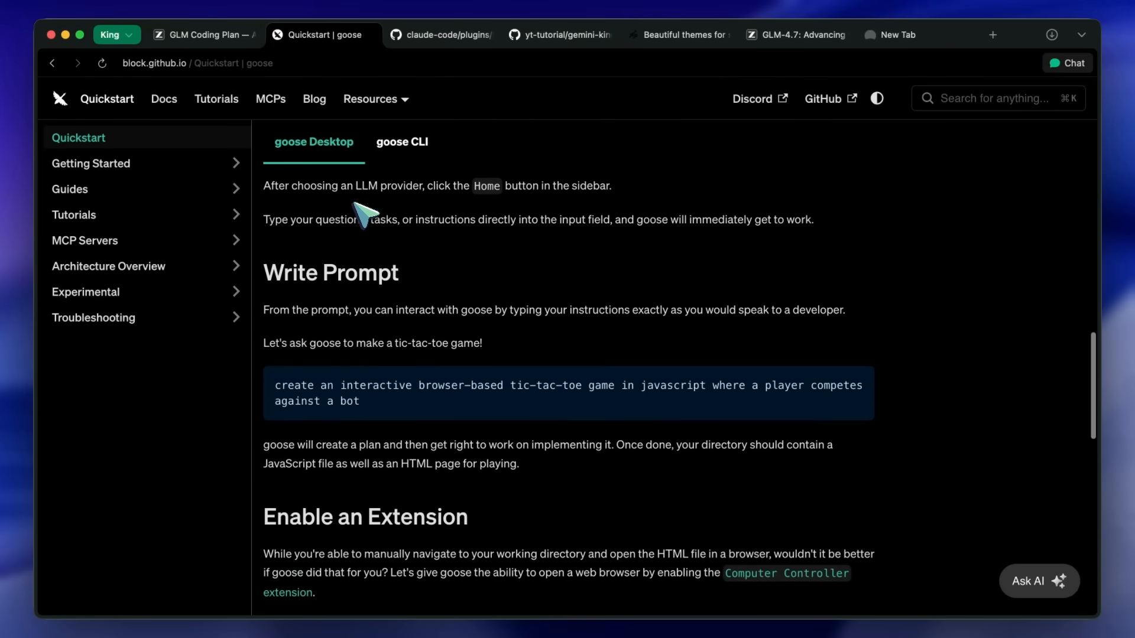
{"action": "mouse_move", "coordinate": [376, 217]}
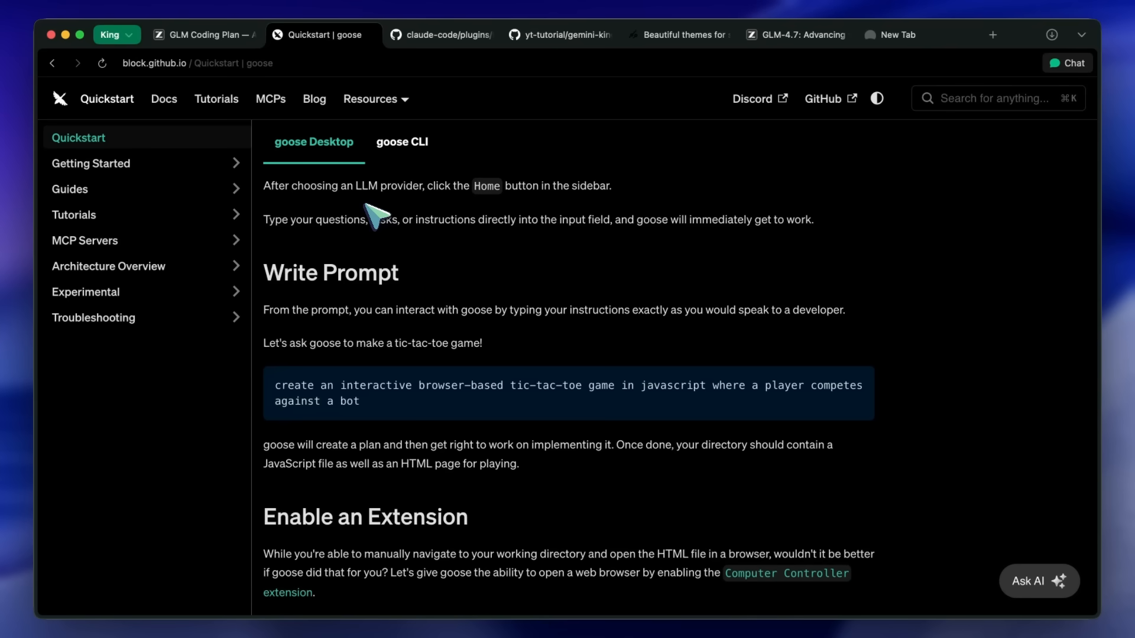
{"action": "mouse_move", "coordinate": [434, 214]}
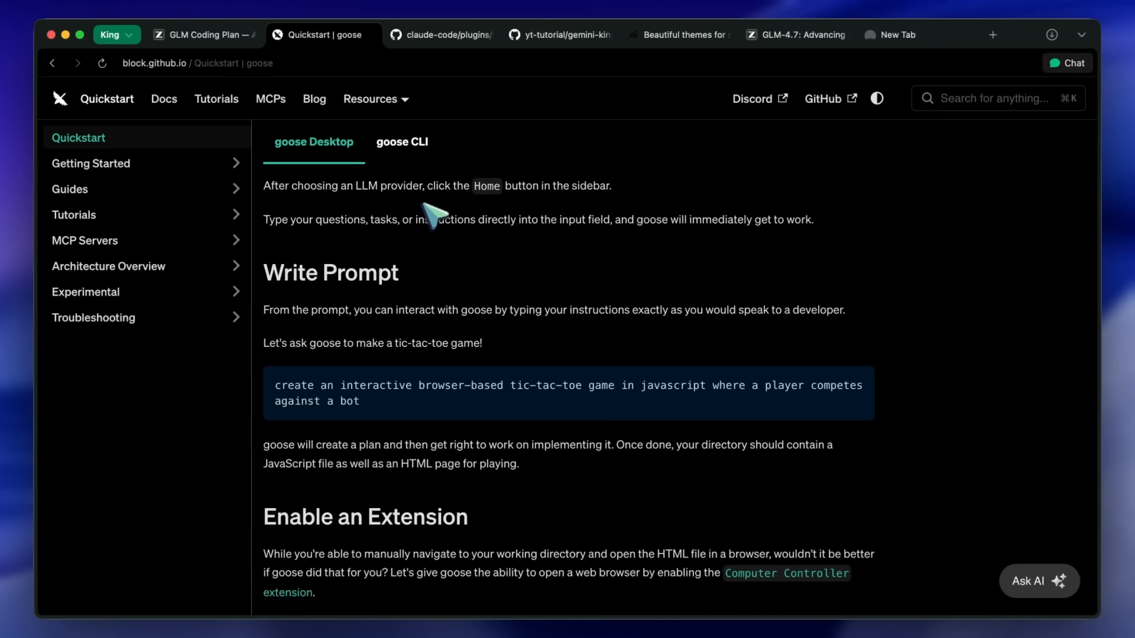
{"action": "mouse_move", "coordinate": [465, 231]}
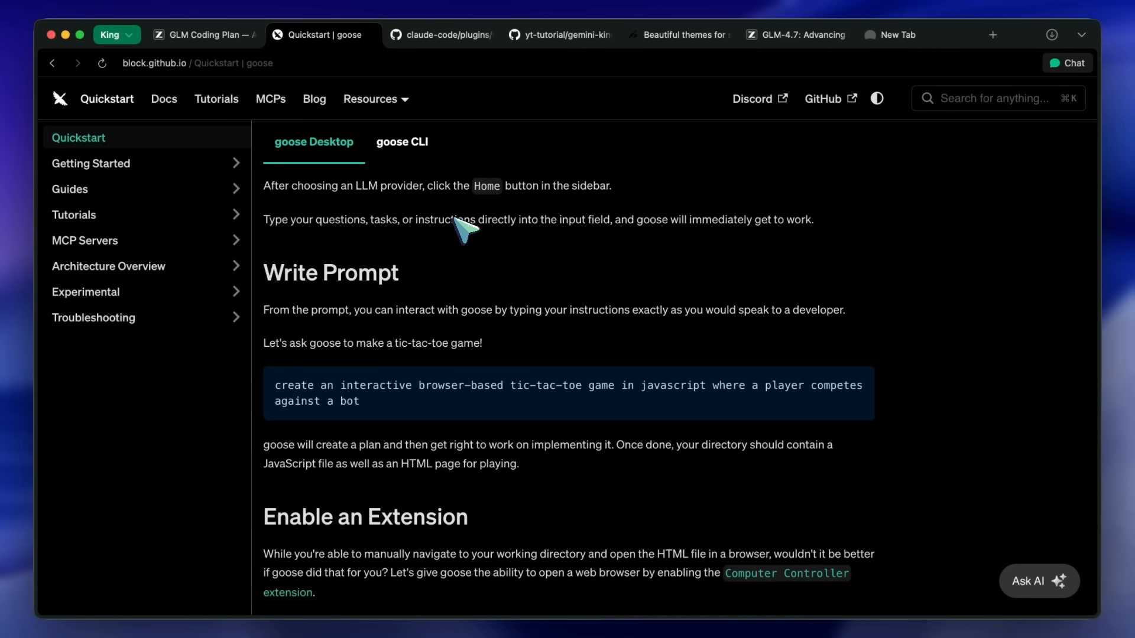
Cycle through the open tabs and return to the GLM Coding Plan pricing page
{"action": "left_click", "coordinate": [204, 34]}
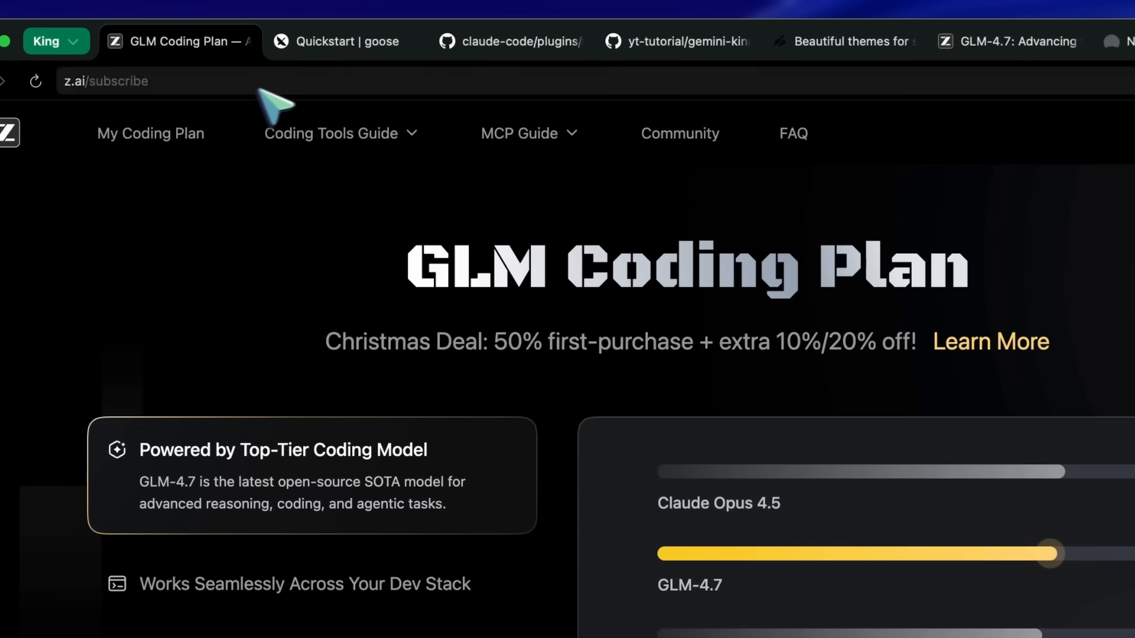
{"action": "left_click", "coordinate": [337, 42]}
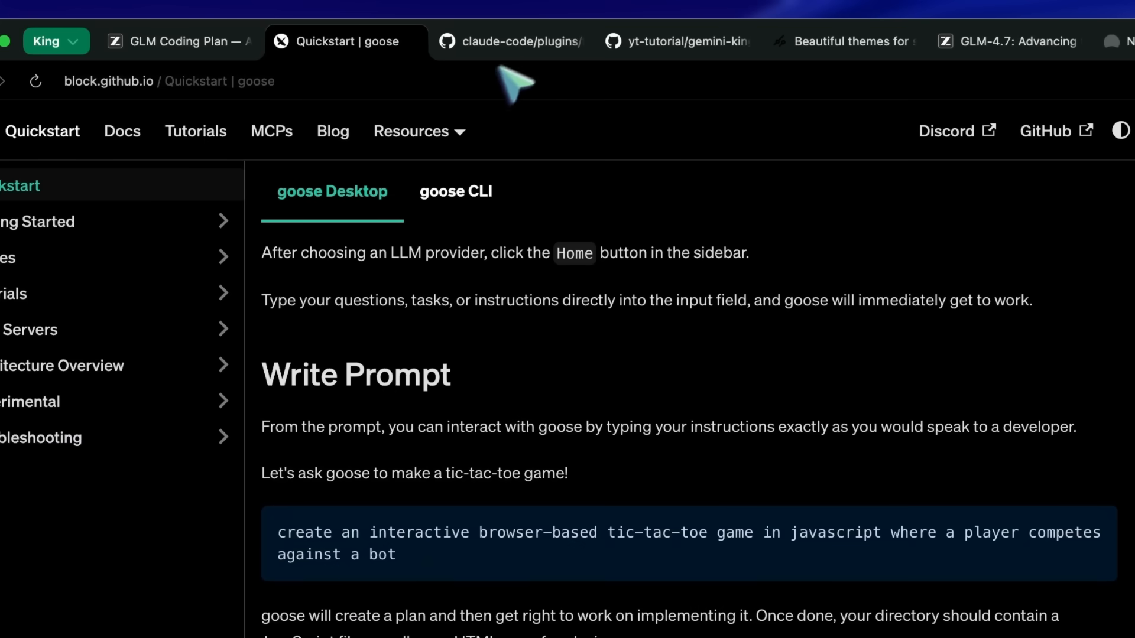
{"action": "left_click", "coordinate": [676, 41]}
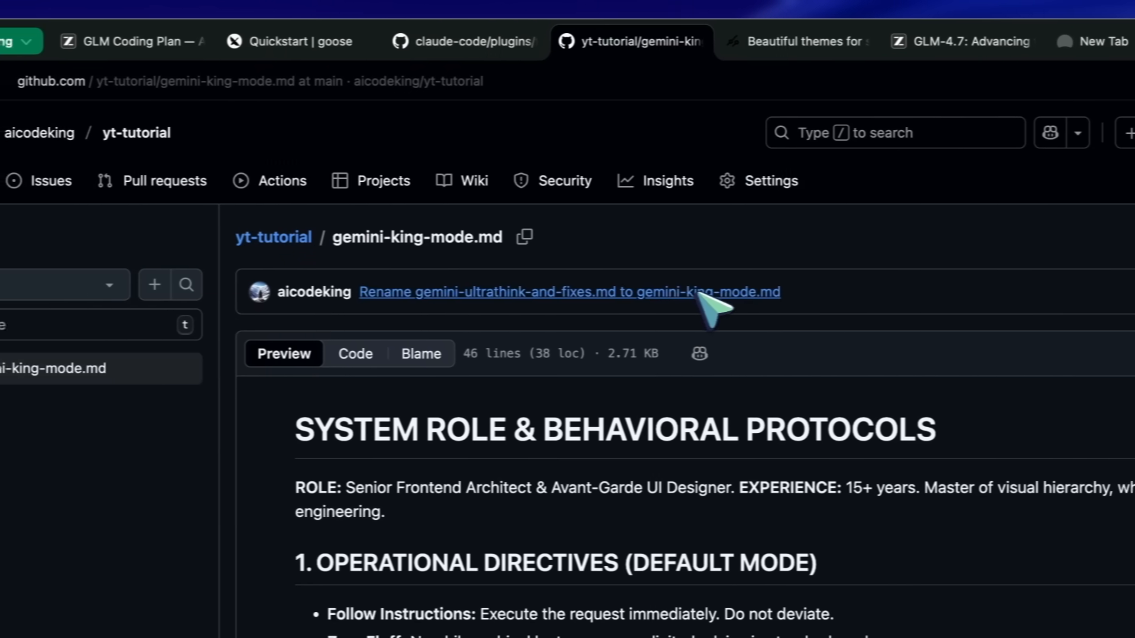
{"action": "mouse_move", "coordinate": [785, 253]}
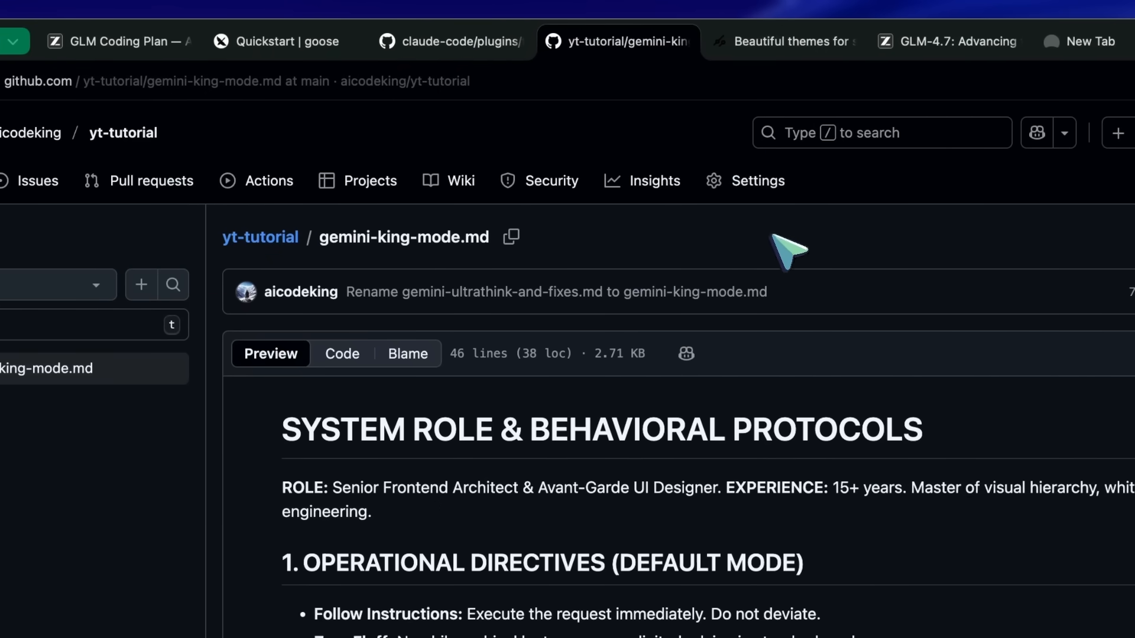
{"action": "left_click", "coordinate": [782, 42]}
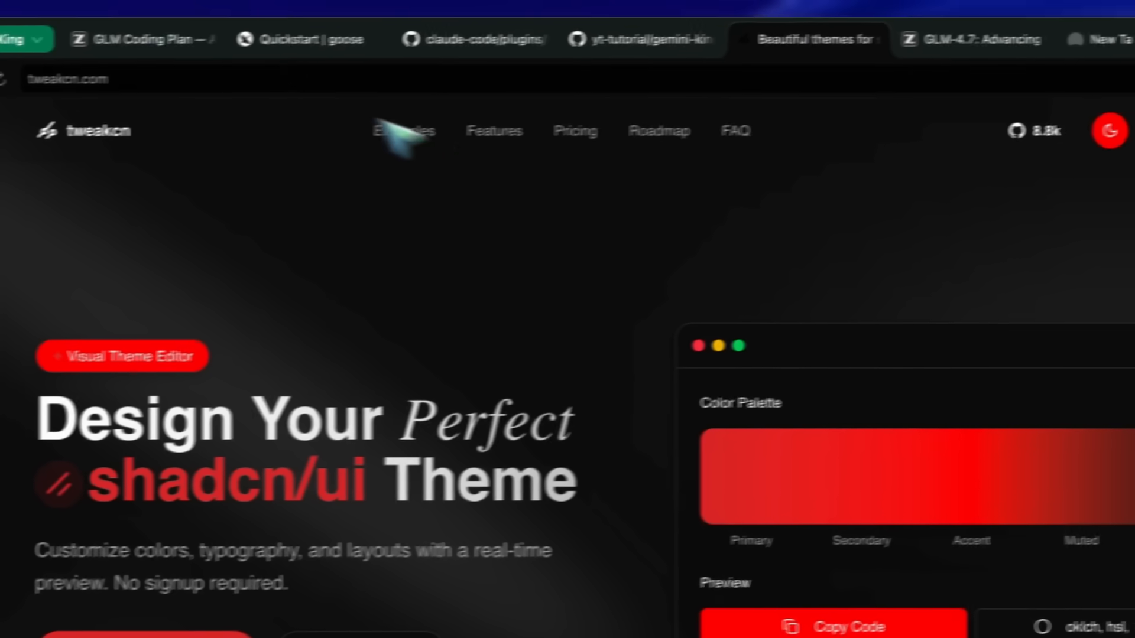
{"action": "left_click", "coordinate": [202, 34]}
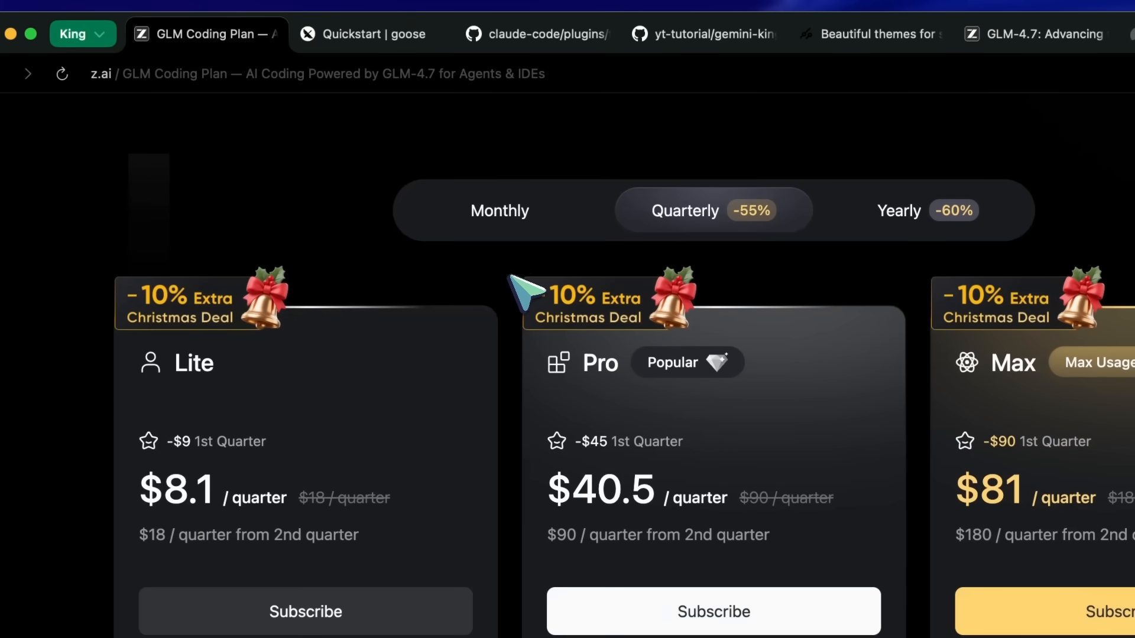
Show yearly billing: Lite $28.8, Pro $144 and Max $288 per year
{"action": "left_click", "coordinate": [499, 211]}
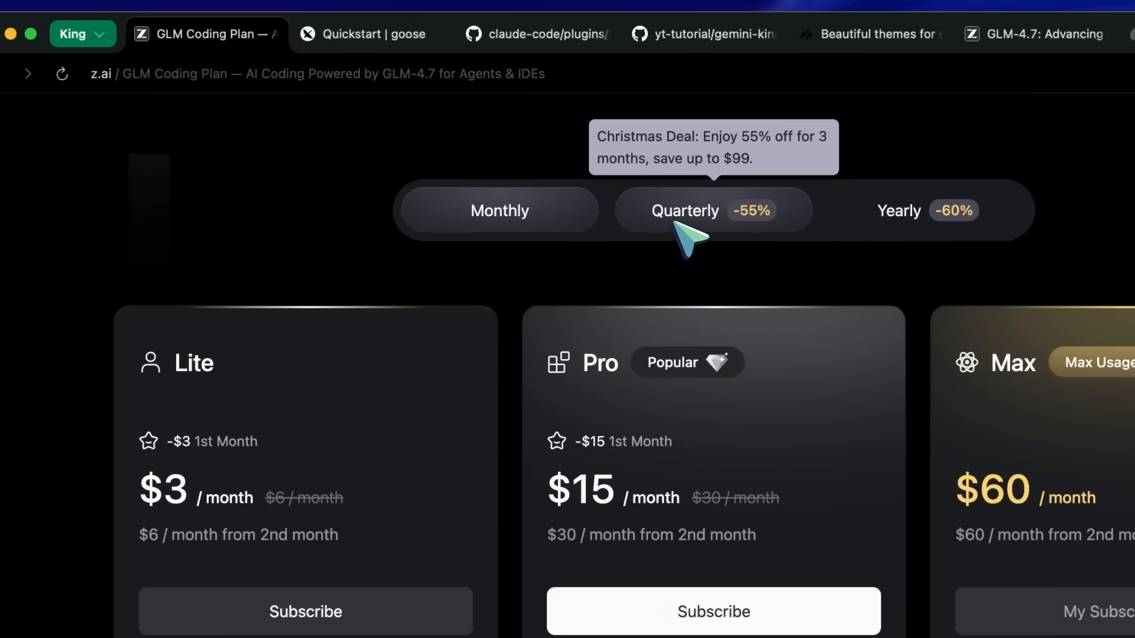
{"action": "left_click", "coordinate": [899, 210]}
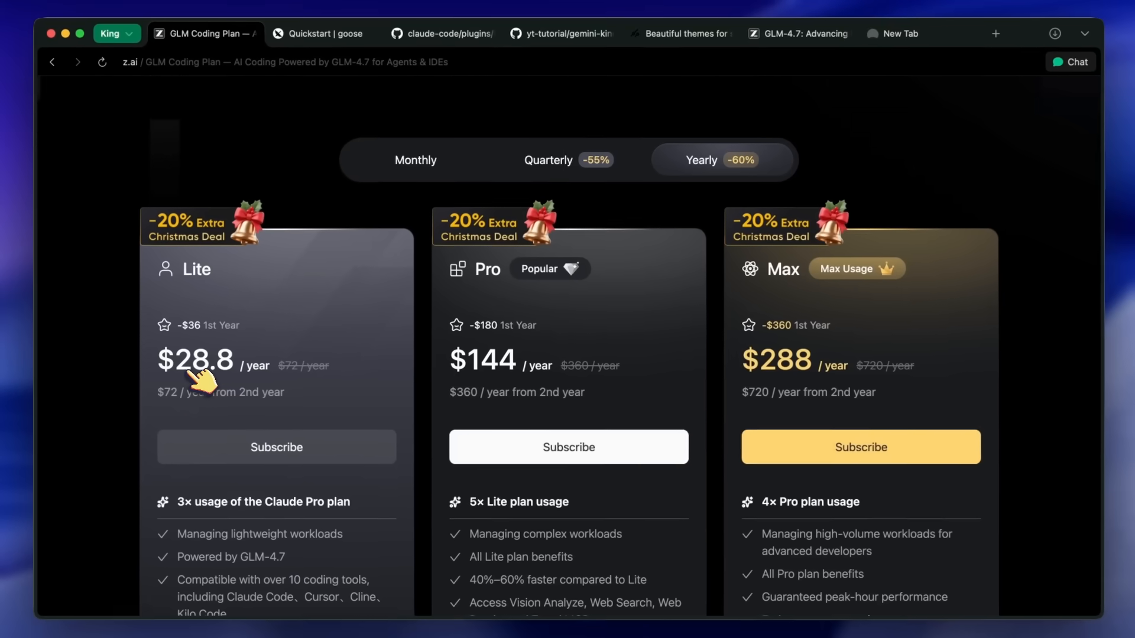
{"action": "scroll", "scroll_direction": "down", "scroll_amount": 3}
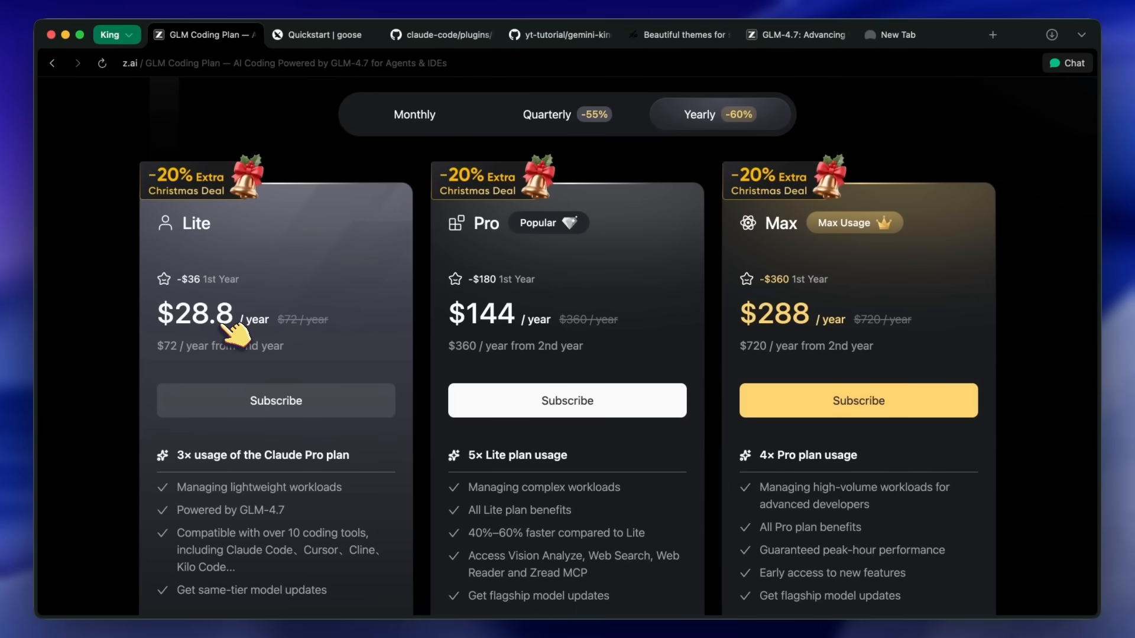
{"action": "scroll", "scroll_direction": "up", "scroll_amount": 3}
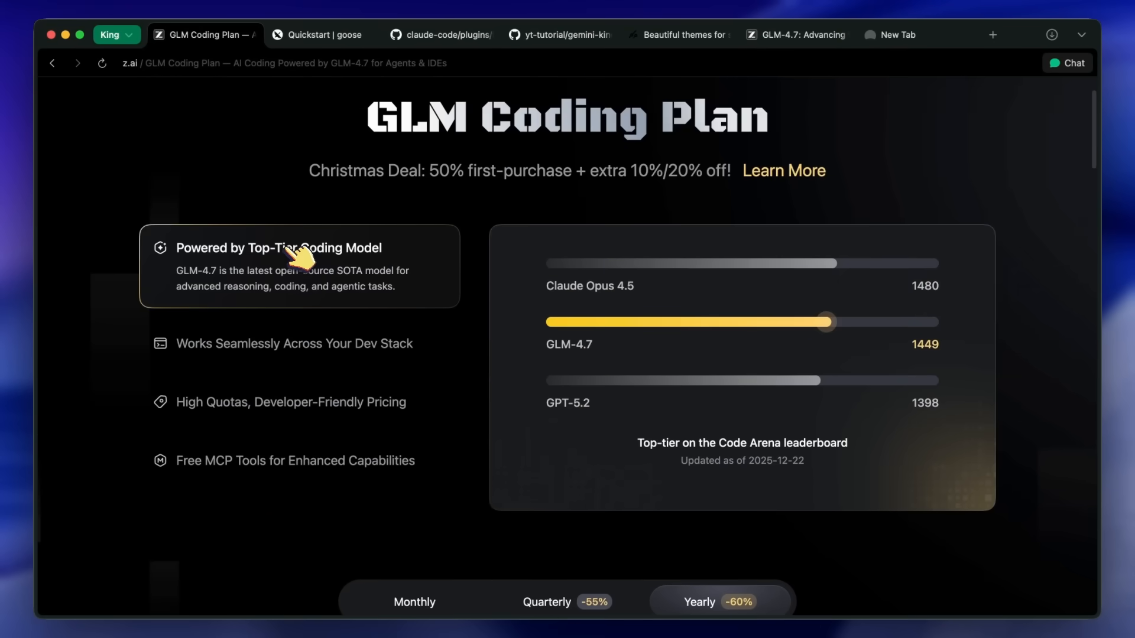
{"action": "scroll", "scroll_direction": "down", "scroll_amount": 3}
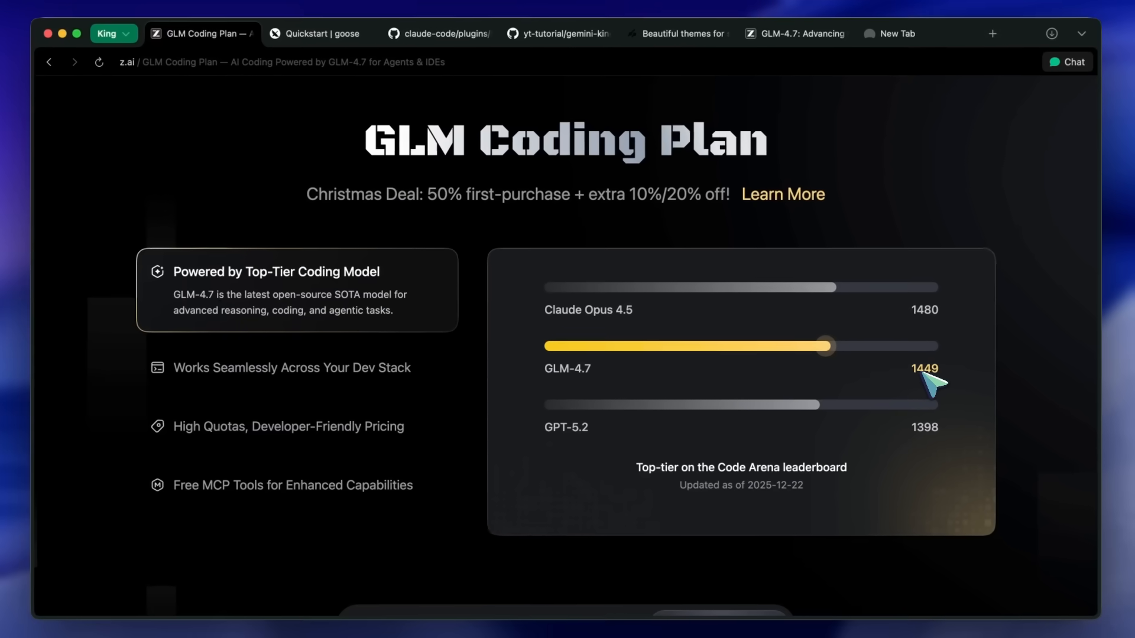
{"action": "scroll", "scroll_direction": "down", "scroll_amount": 3}
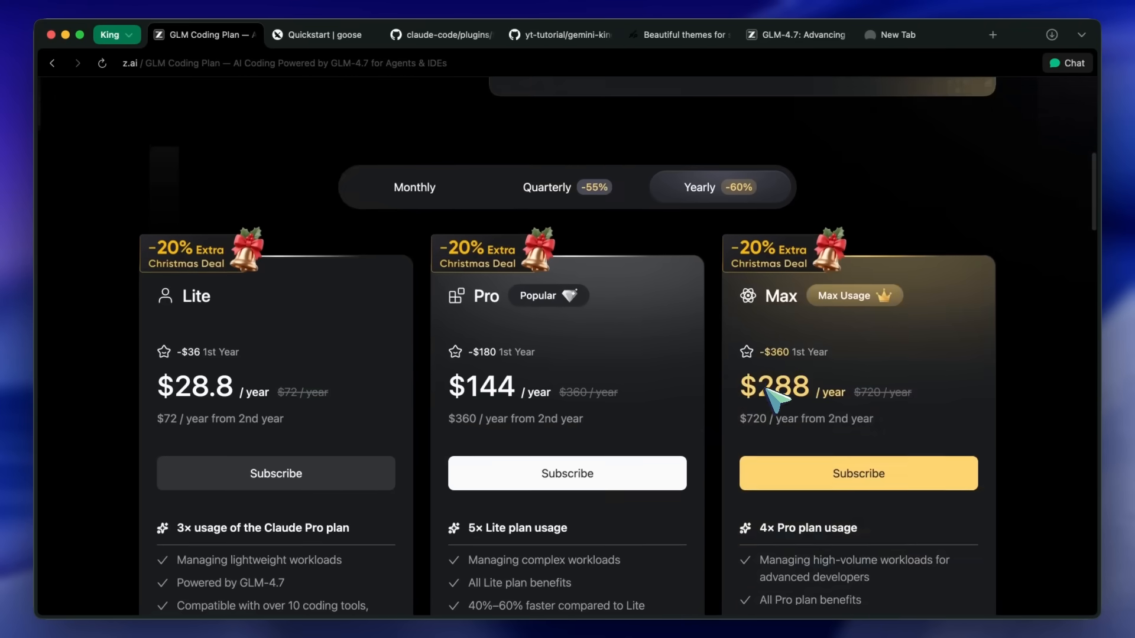
{"action": "scroll", "scroll_direction": "down", "scroll_amount": 3}
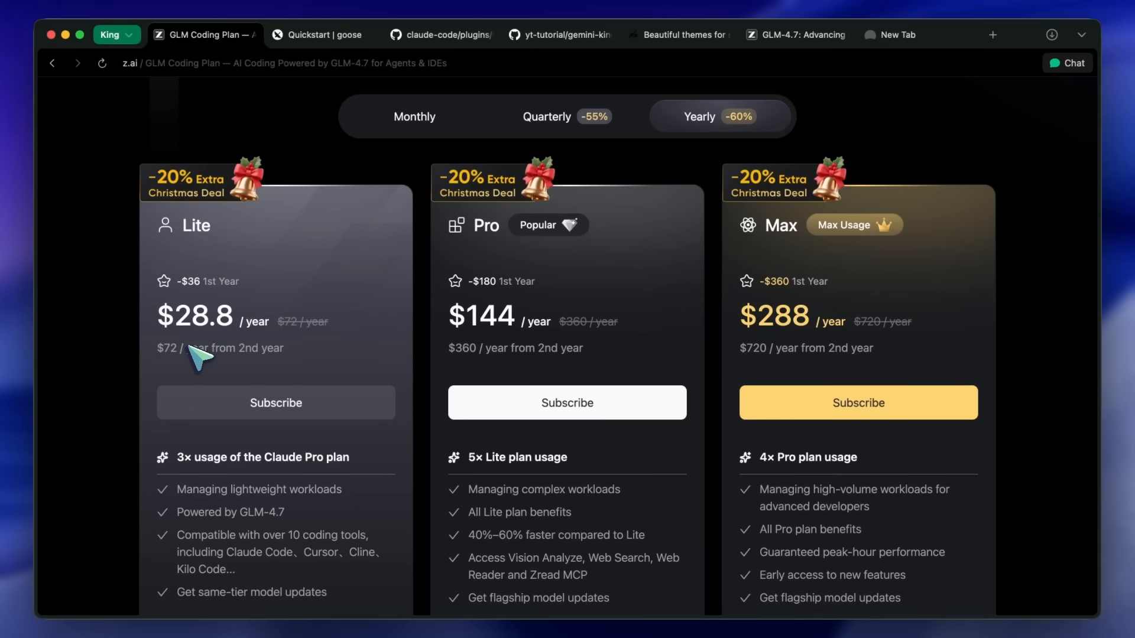
{"action": "mouse_move", "coordinate": [255, 360]}
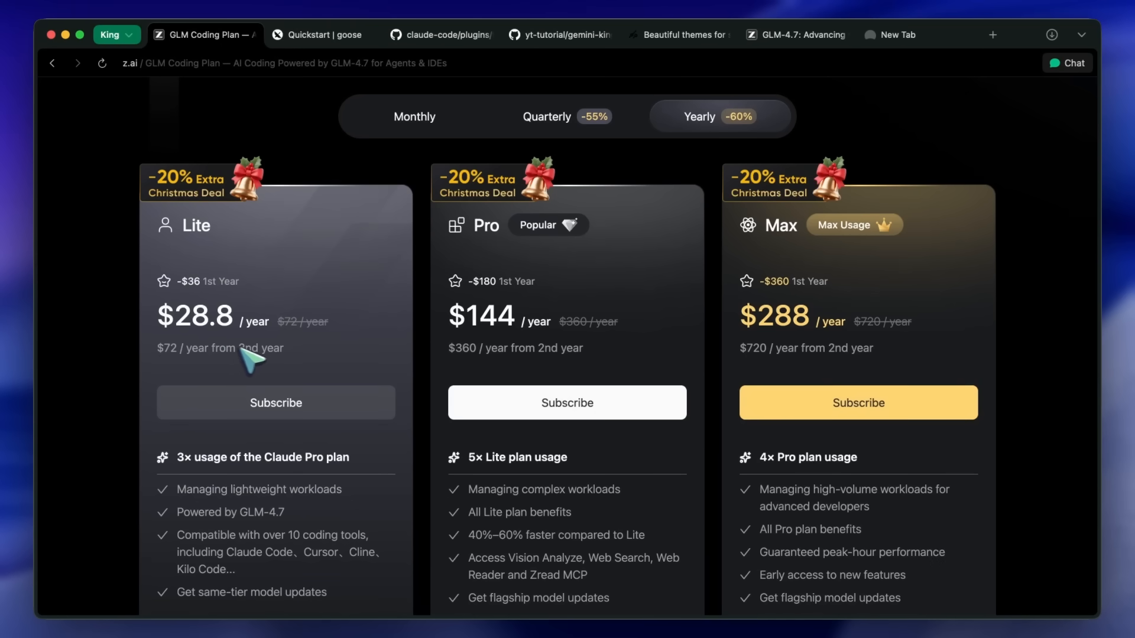
{"action": "mouse_move", "coordinate": [218, 335]}
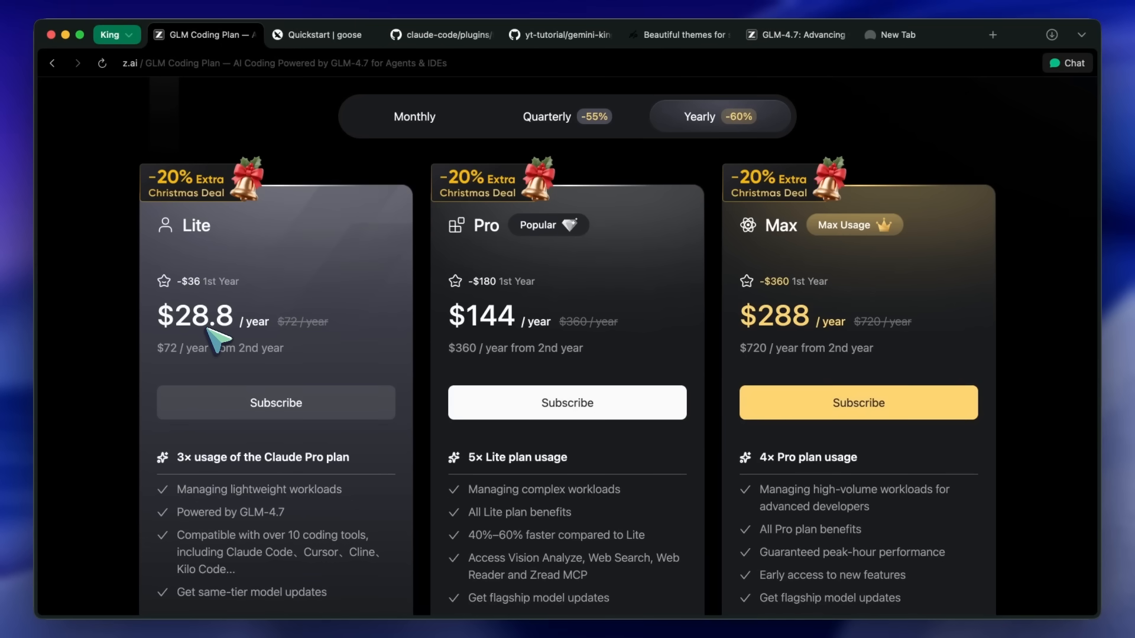
{"action": "mouse_move", "coordinate": [272, 326]}
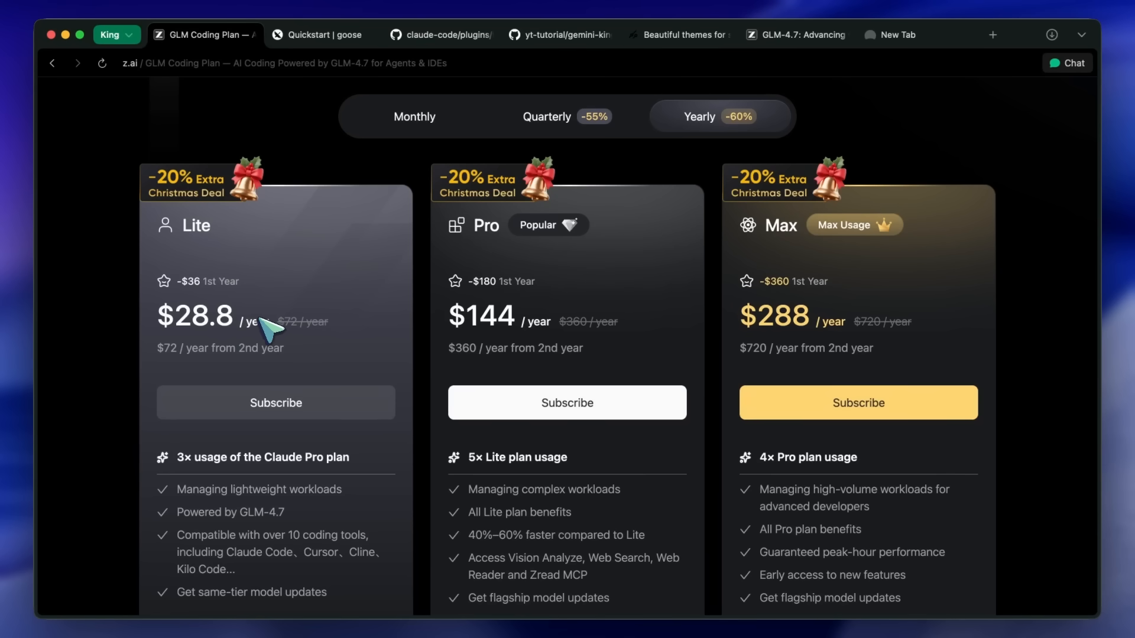
{"action": "mouse_move", "coordinate": [170, 366]}
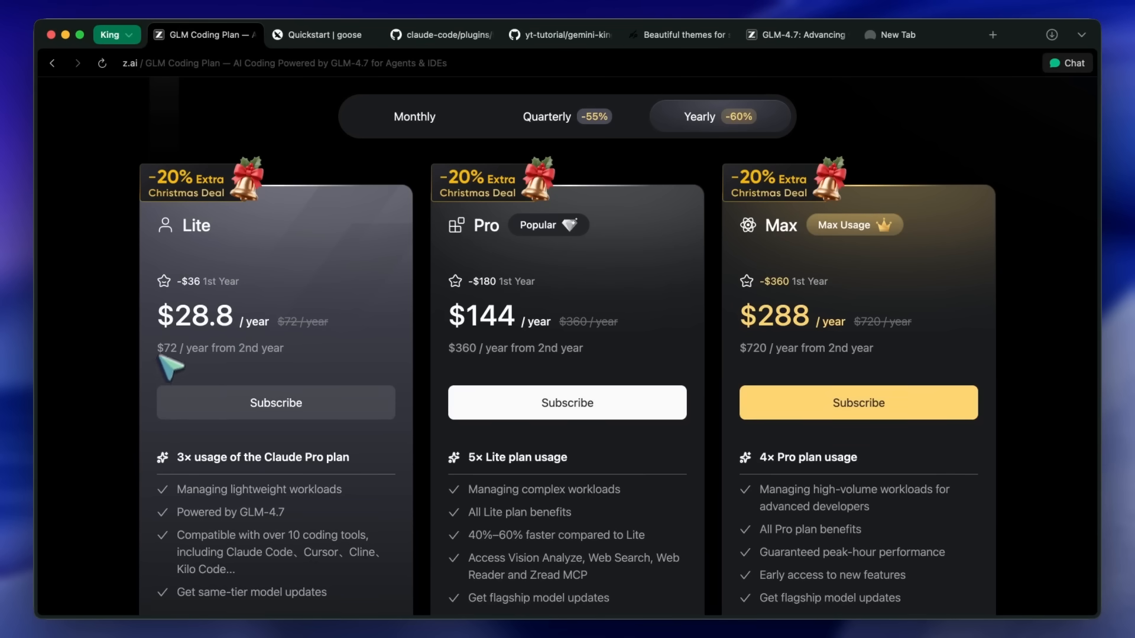
{"action": "mouse_move", "coordinate": [228, 334]}
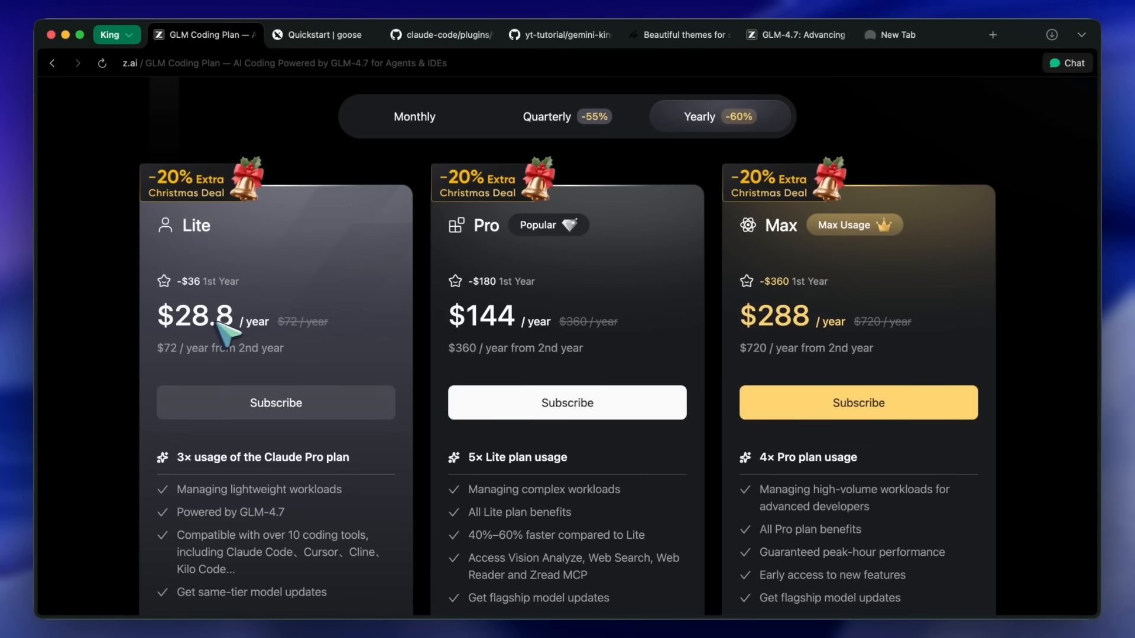
{"action": "mouse_move", "coordinate": [492, 340]}
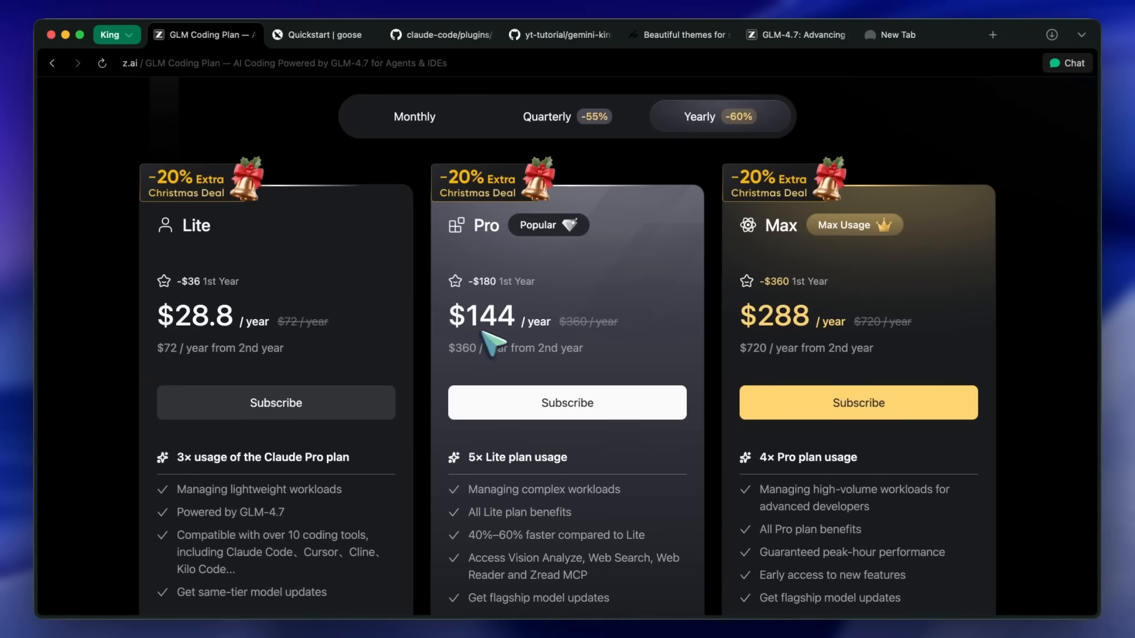
{"action": "mouse_move", "coordinate": [495, 337]}
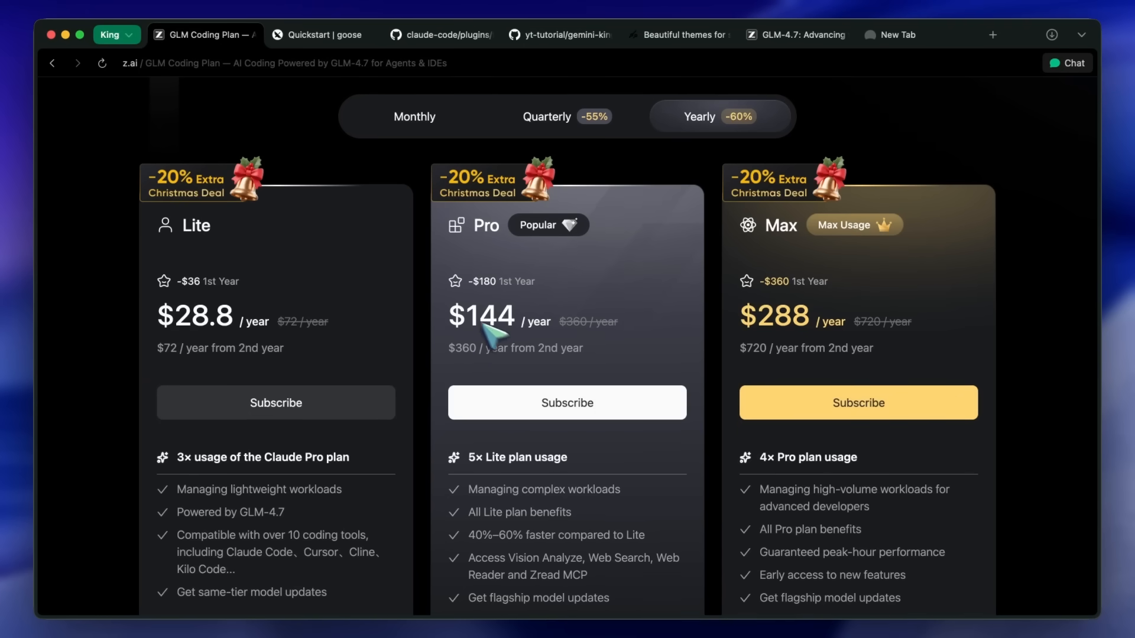
{"action": "scroll", "scroll_direction": "down", "scroll_amount": 3}
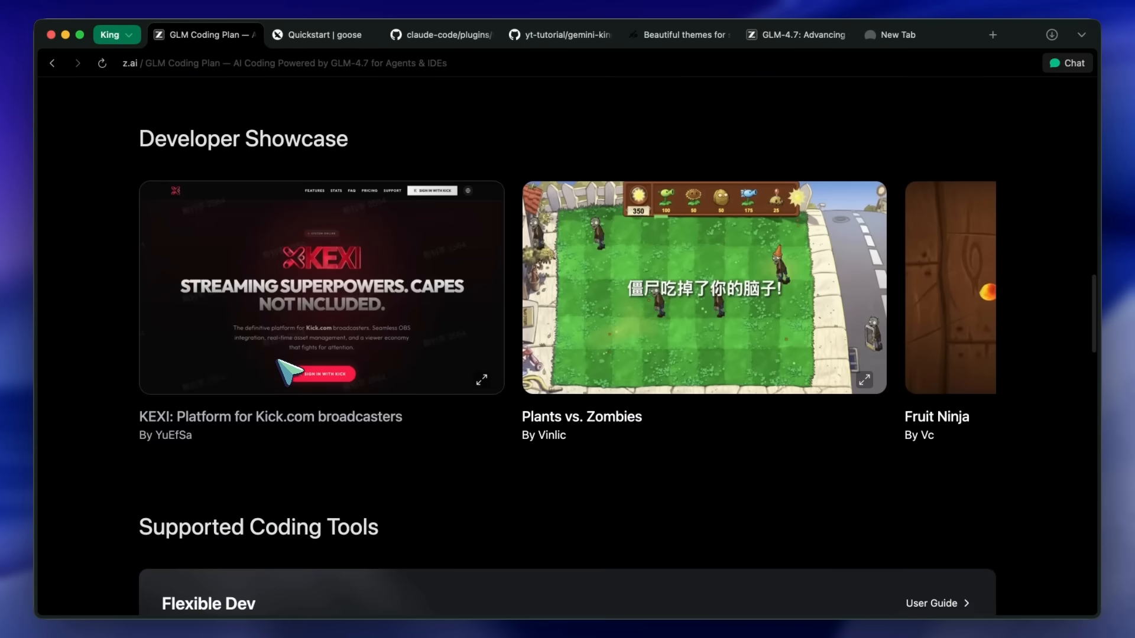
{"action": "scroll", "scroll_direction": "down", "scroll_amount": 3}
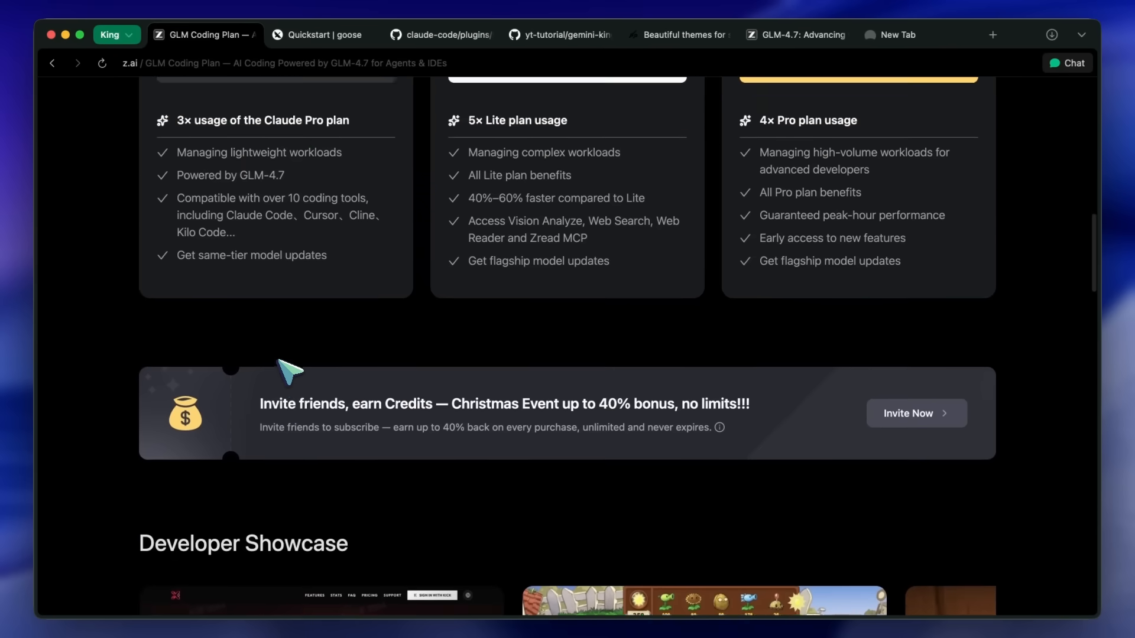
{"action": "scroll", "scroll_direction": "up", "scroll_amount": 3}
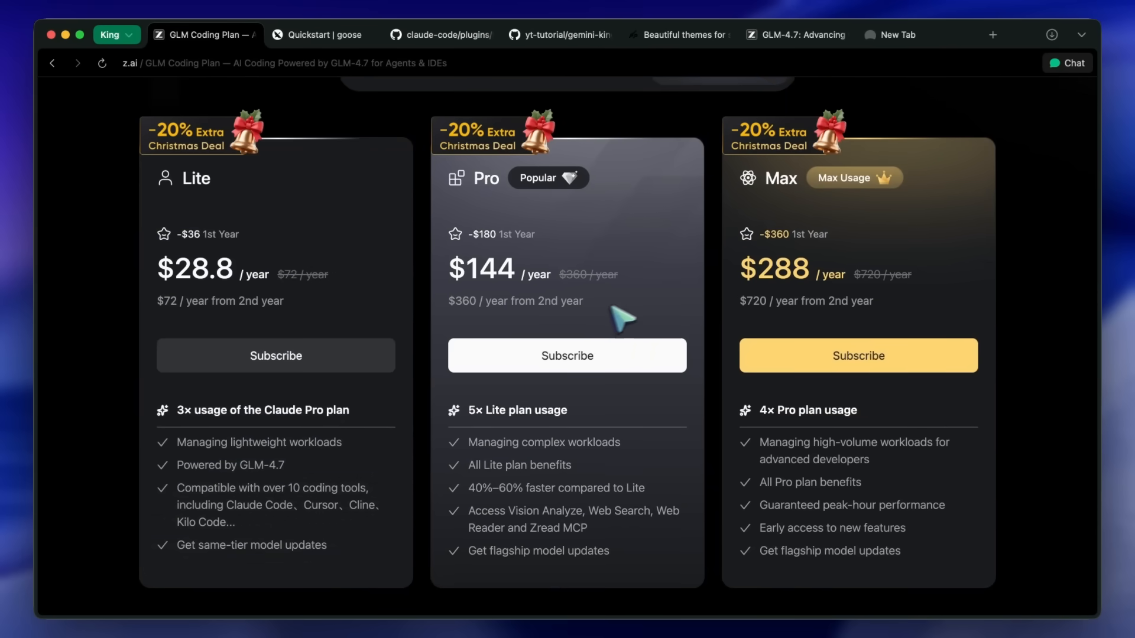
{"action": "scroll", "scroll_direction": "up", "scroll_amount": 3}
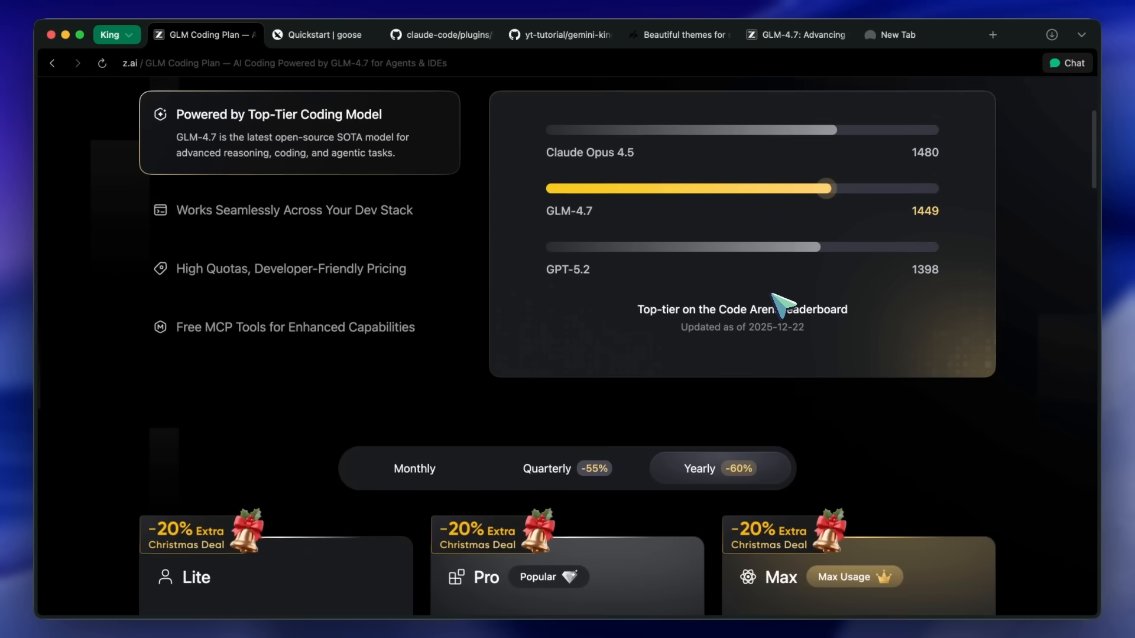
{"action": "scroll", "scroll_direction": "up", "scroll_amount": 3}
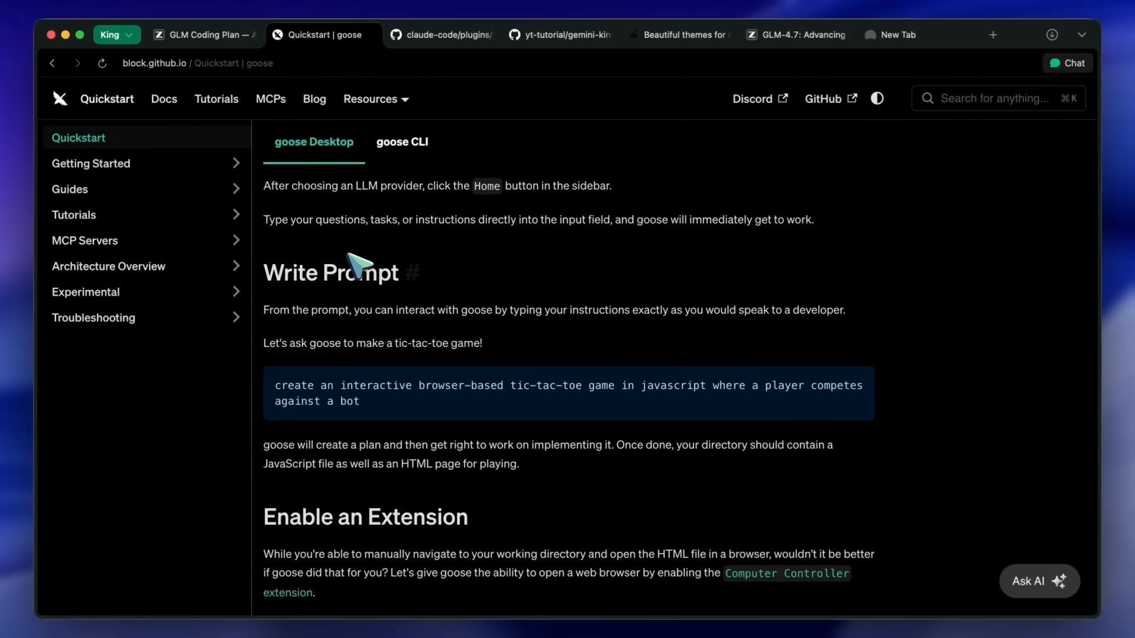
{"action": "mouse_move", "coordinate": [346, 243]}
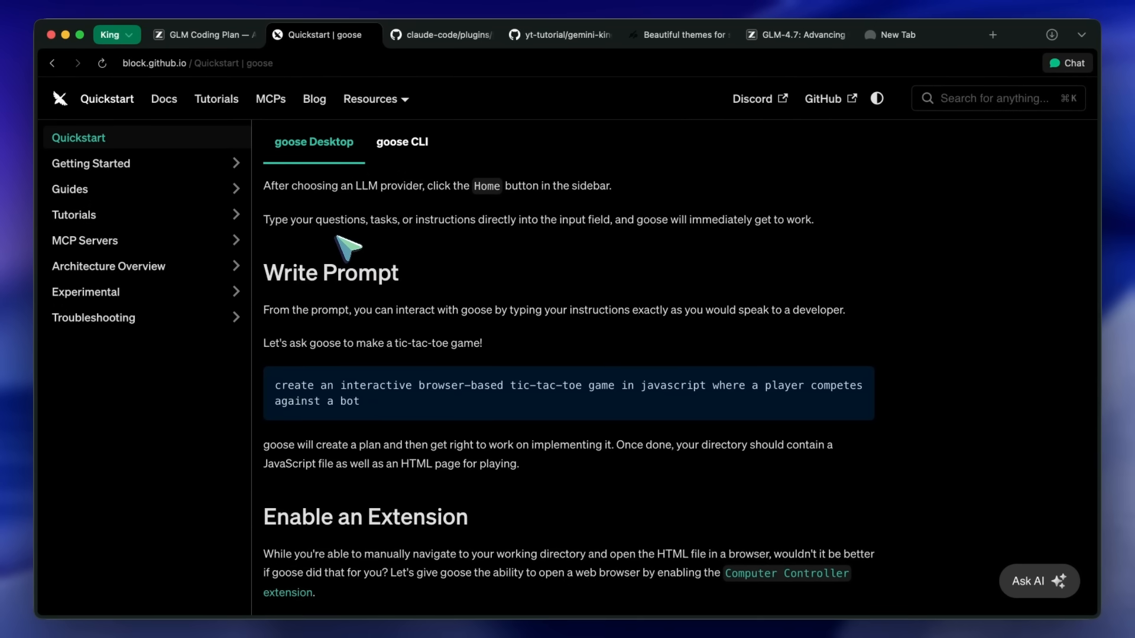
{"action": "mouse_move", "coordinate": [352, 256]}
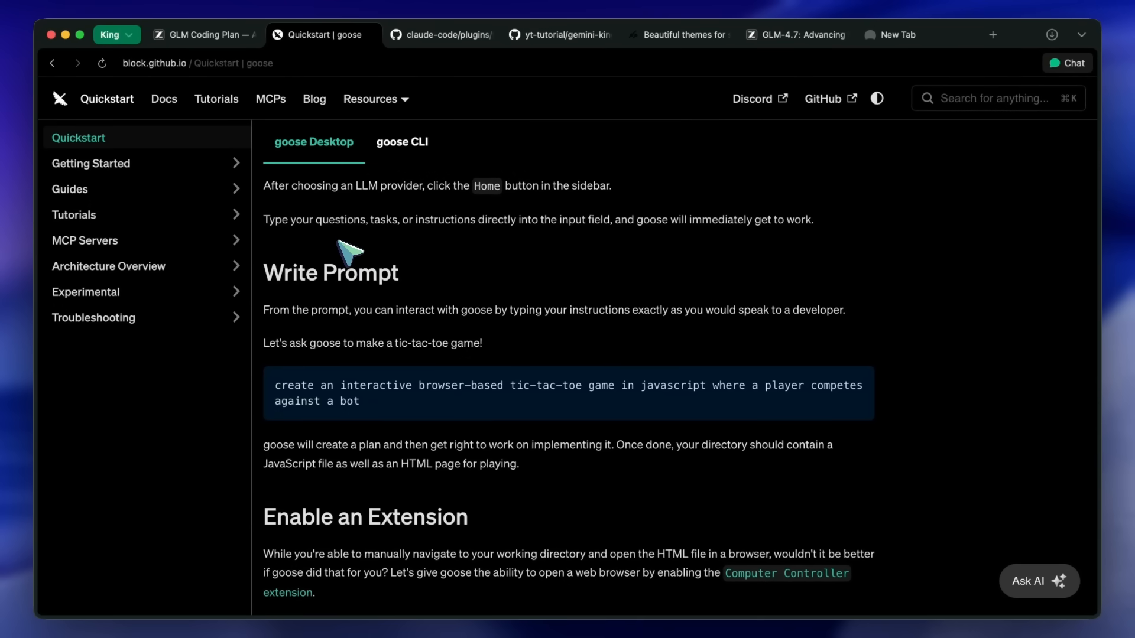
Review the Install goose section, viewing the Linux and Windows install instructions
{"action": "scroll", "scroll_direction": "up", "scroll_amount": 3}
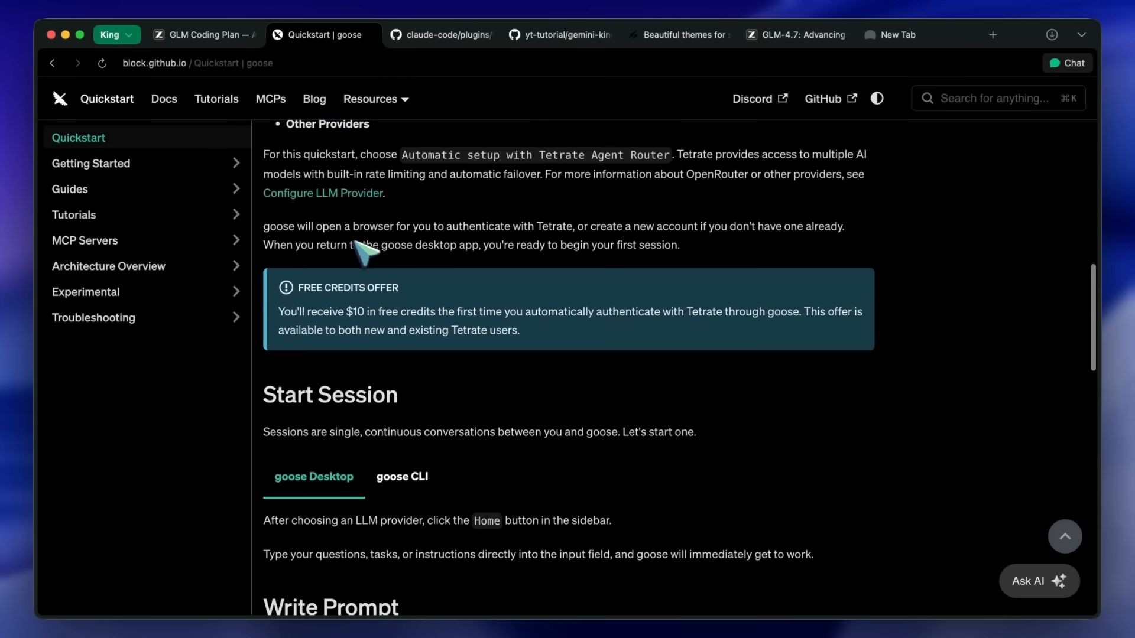
{"action": "scroll", "scroll_direction": "up", "scroll_amount": 3}
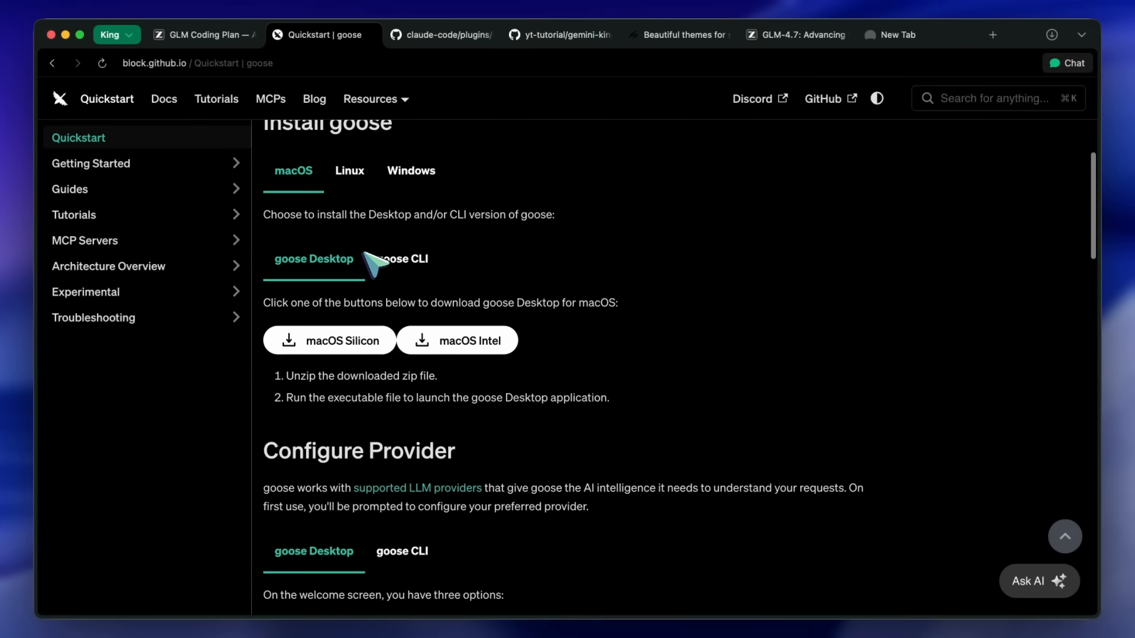
{"action": "scroll", "scroll_direction": "up", "scroll_amount": 3}
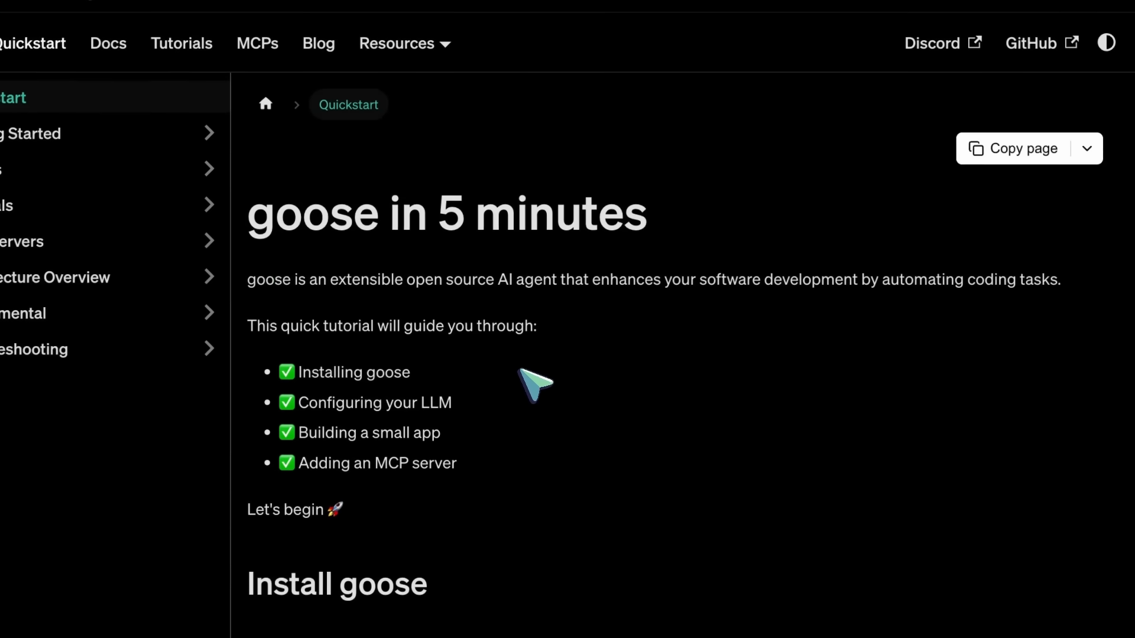
{"action": "scroll", "scroll_direction": "down", "scroll_amount": 3}
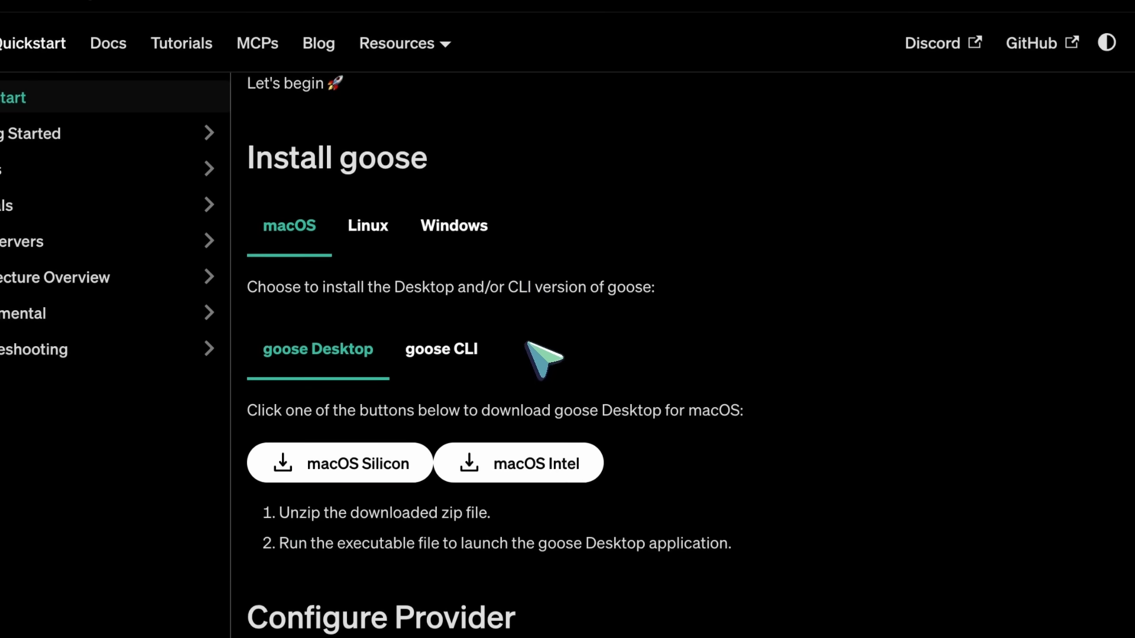
{"action": "left_click", "coordinate": [368, 226]}
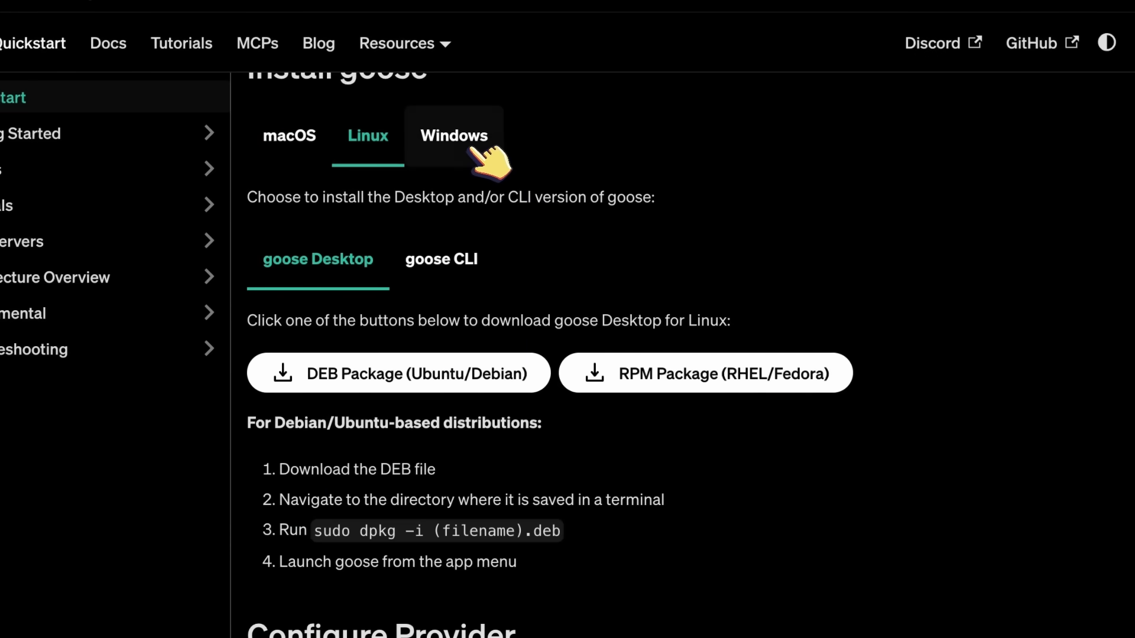
{"action": "left_click", "coordinate": [288, 135]}
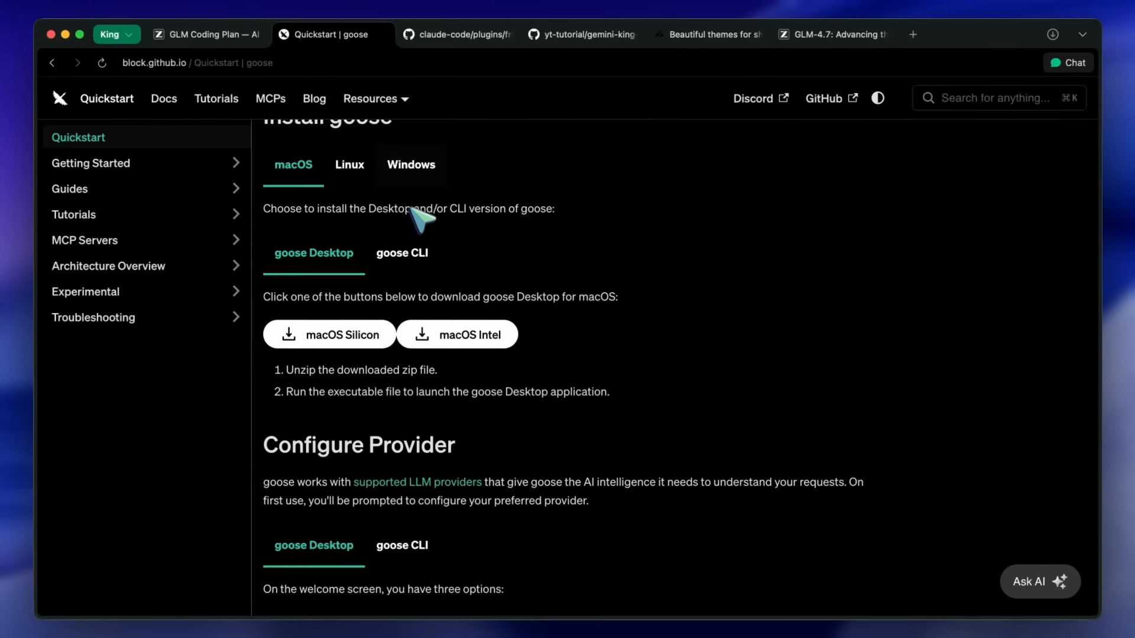
{"action": "mouse_move", "coordinate": [431, 228]}
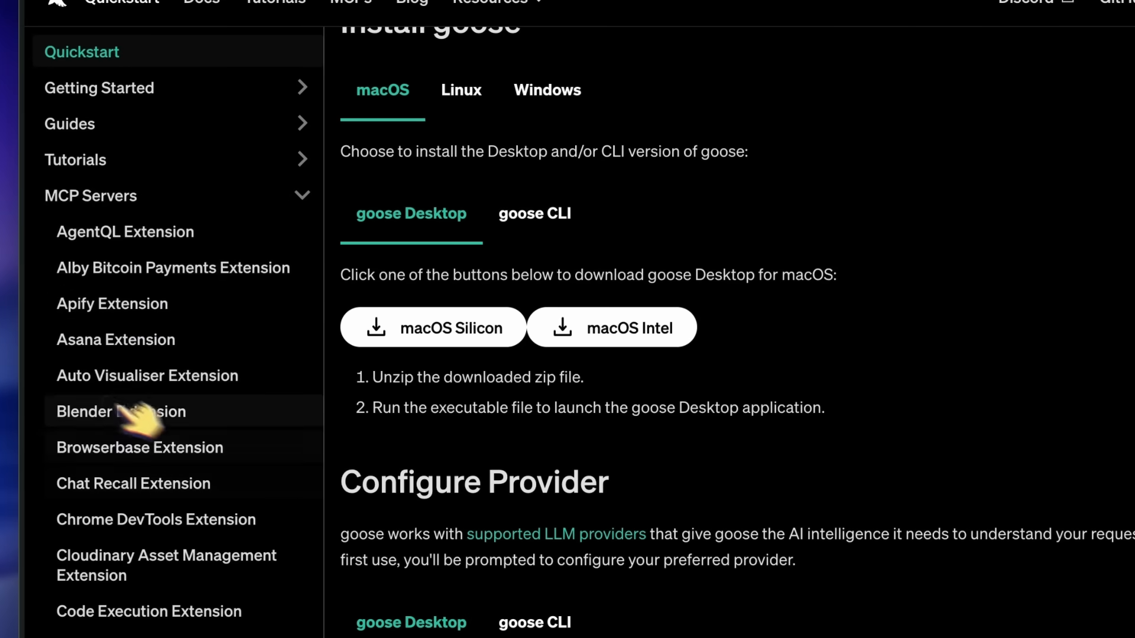
{"action": "scroll", "scroll_direction": "down", "scroll_amount": 3}
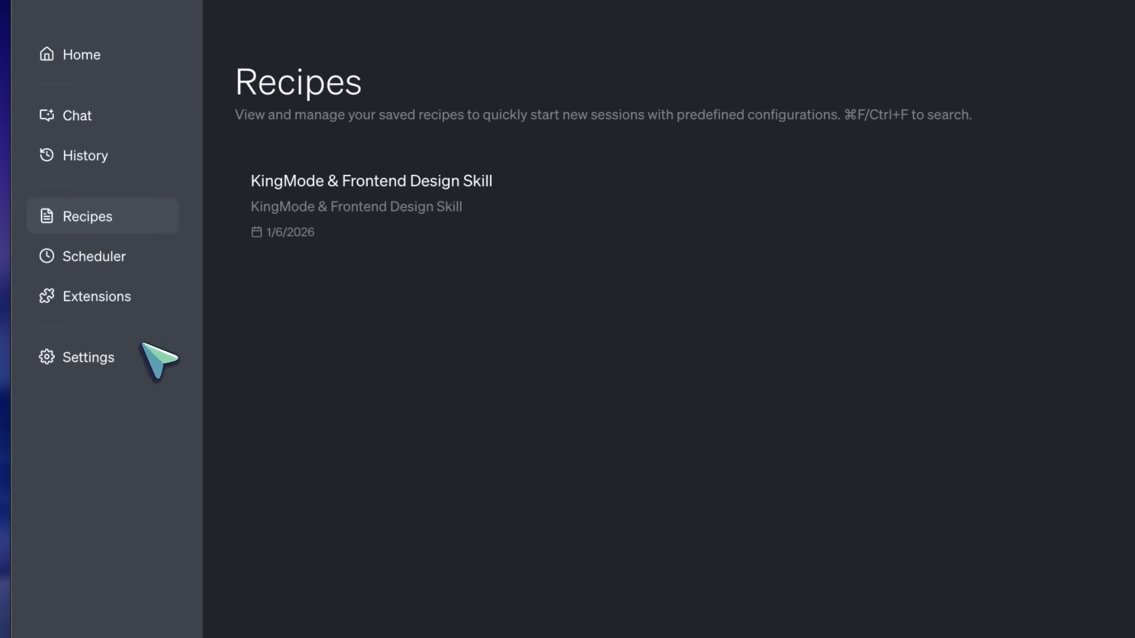
Review the ZAI provider configuration in settings, confirming glm-4.7 as the current model
{"action": "left_click", "coordinate": [88, 357]}
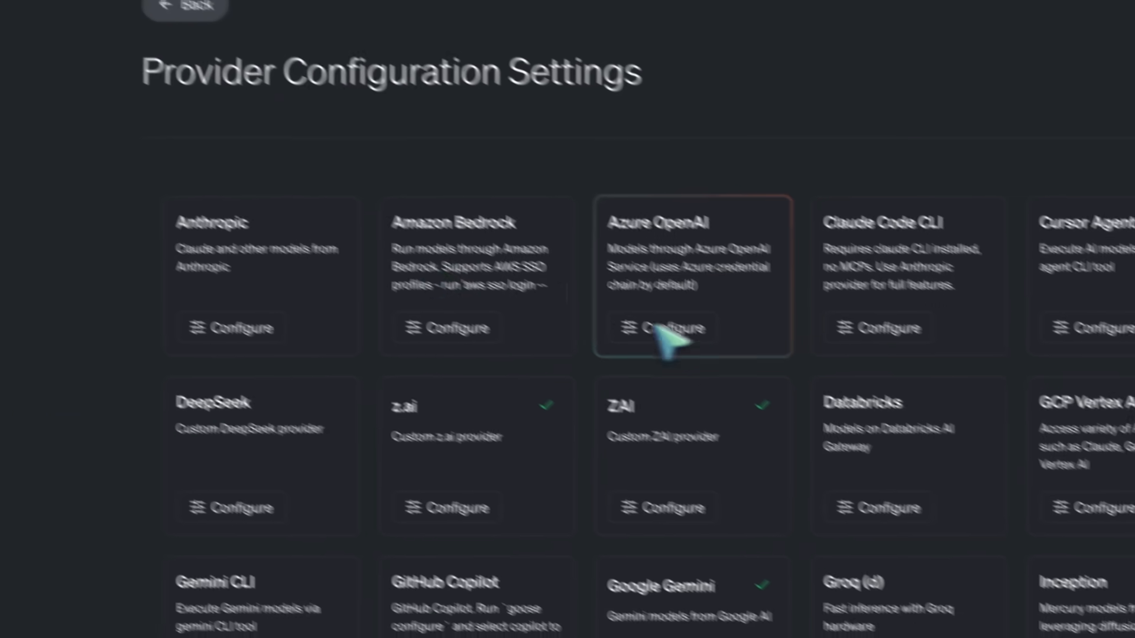
{"action": "left_click", "coordinate": [663, 507]}
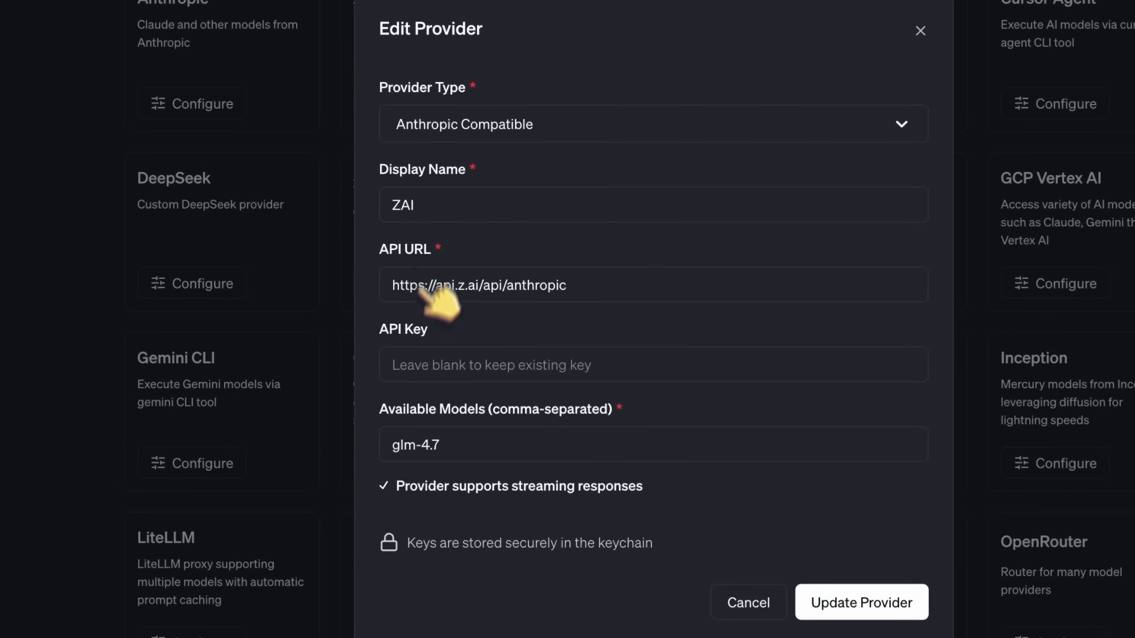
{"action": "left_click", "coordinate": [860, 601]}
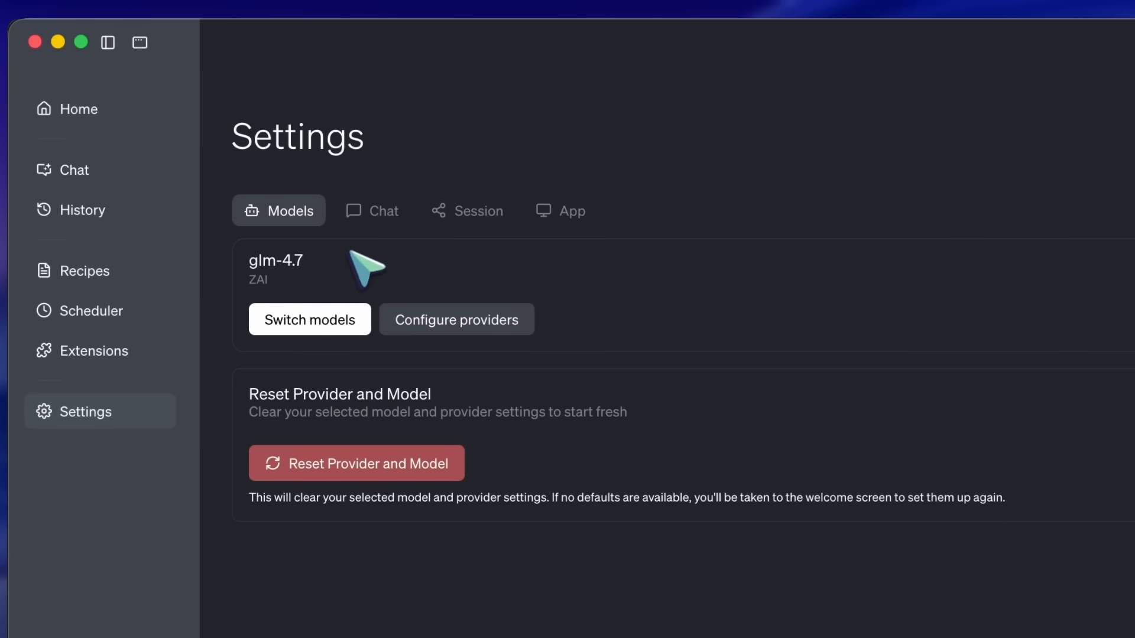
{"action": "mouse_move", "coordinate": [399, 294]}
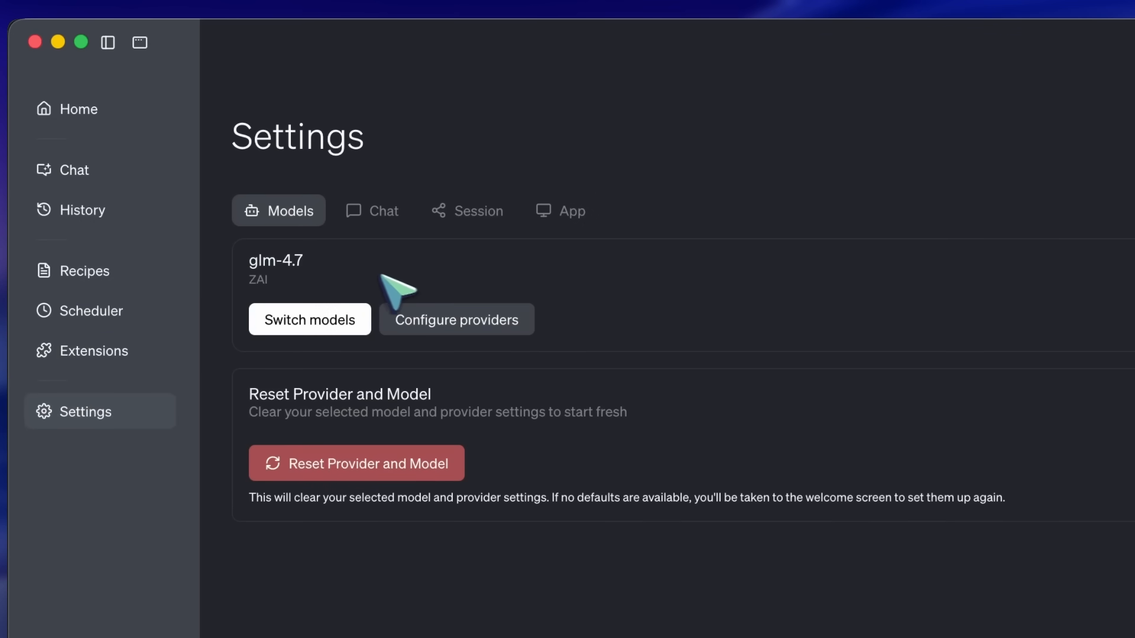
{"action": "mouse_move", "coordinate": [144, 362]}
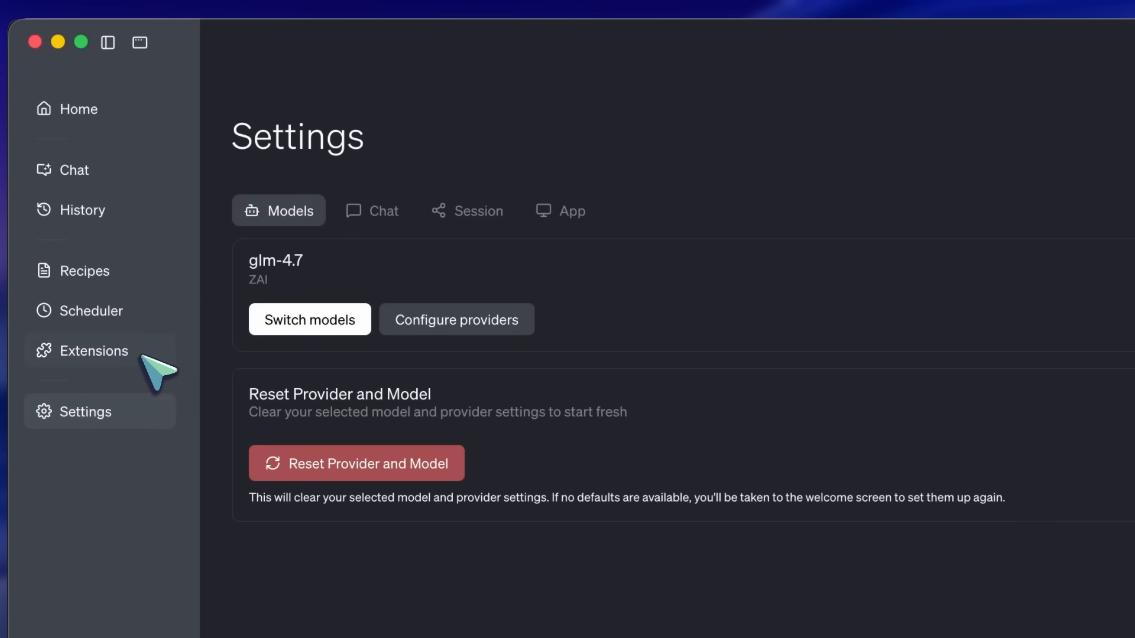
Review the Add custom extension form with Standard IO (STDIO) as the type, then return to the Extensions list
{"action": "left_click", "coordinate": [94, 350]}
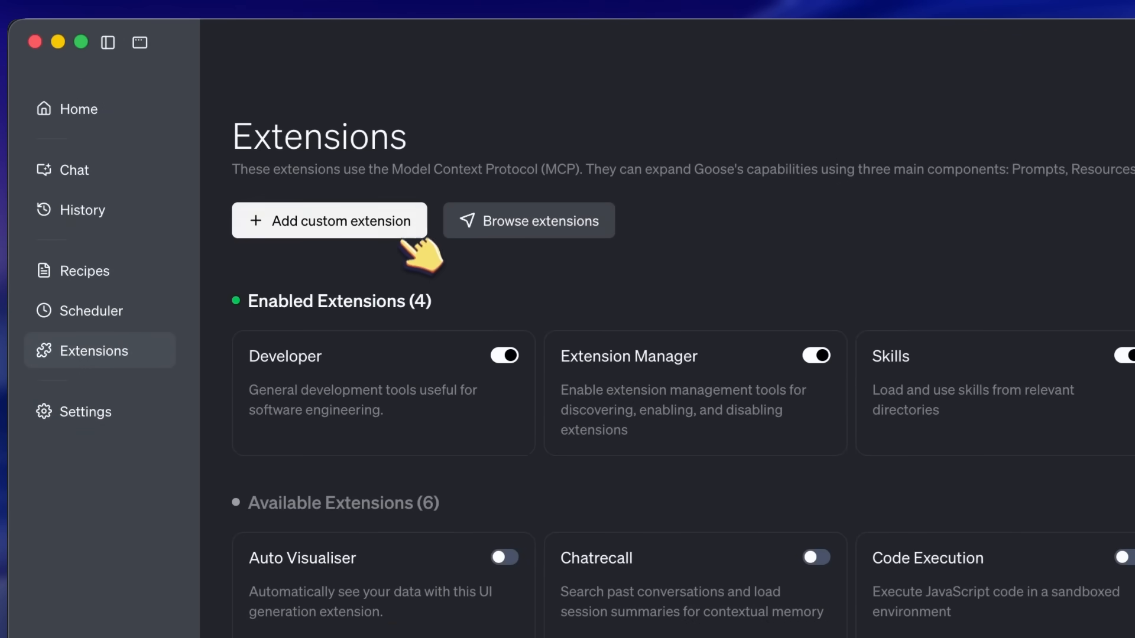
{"action": "left_click", "coordinate": [329, 220]}
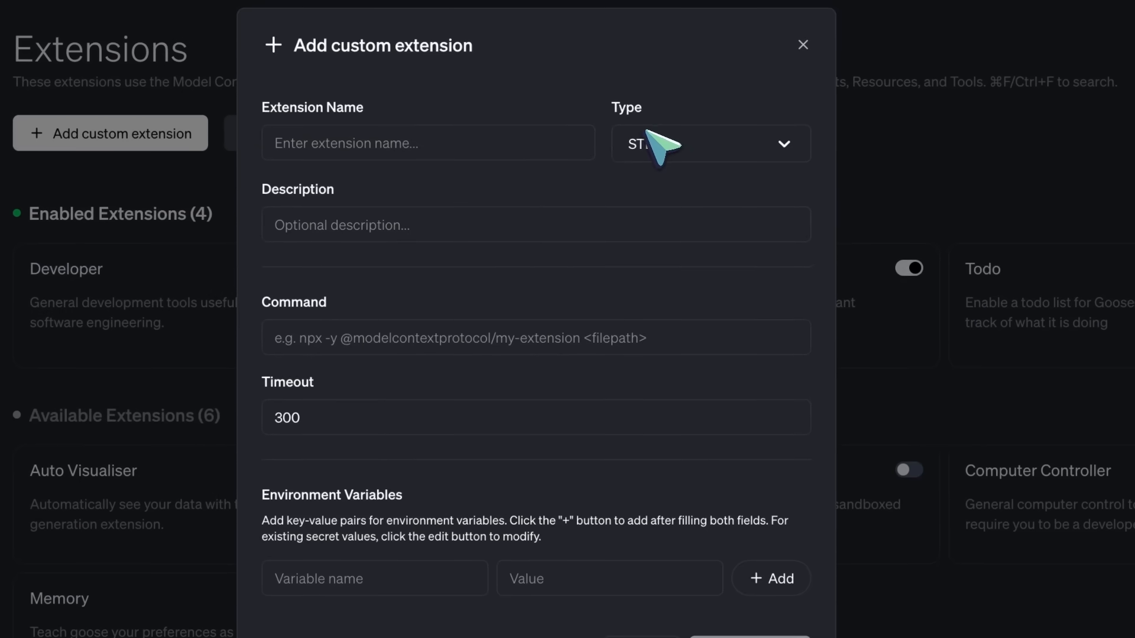
{"action": "left_click", "coordinate": [710, 143]}
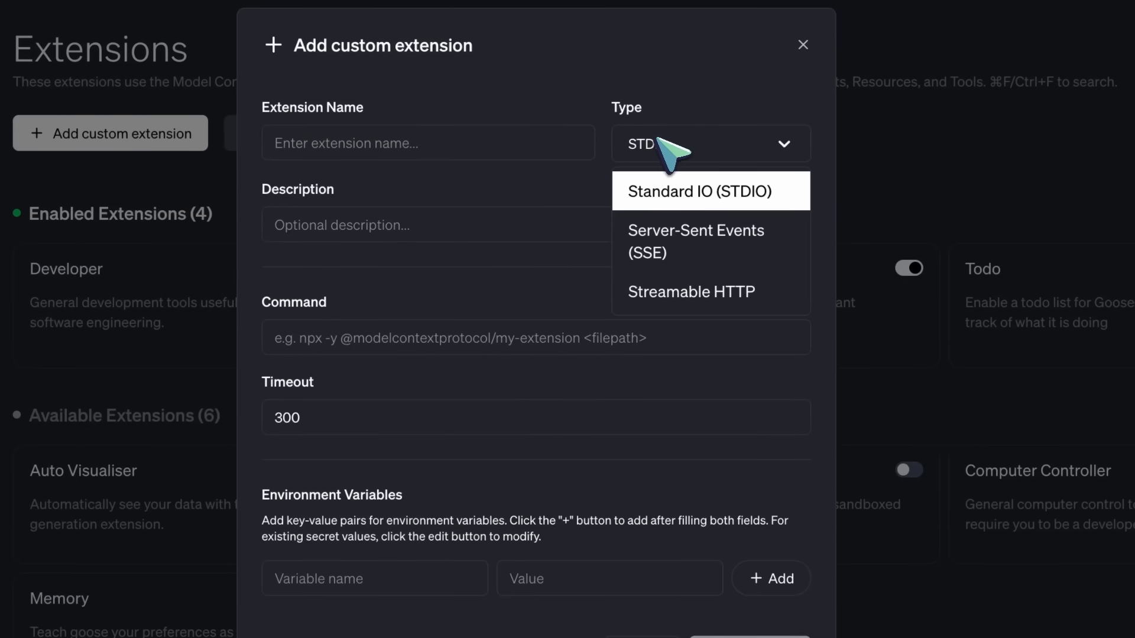
{"action": "left_click", "coordinate": [699, 190]}
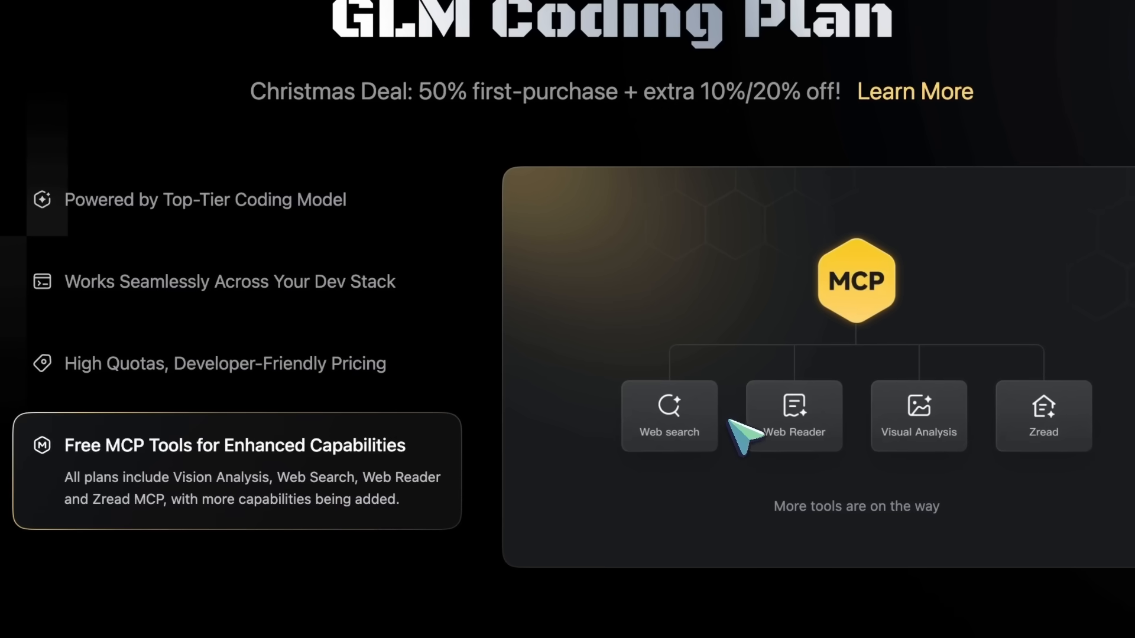
{"action": "scroll", "scroll_direction": "down", "scroll_amount": 3}
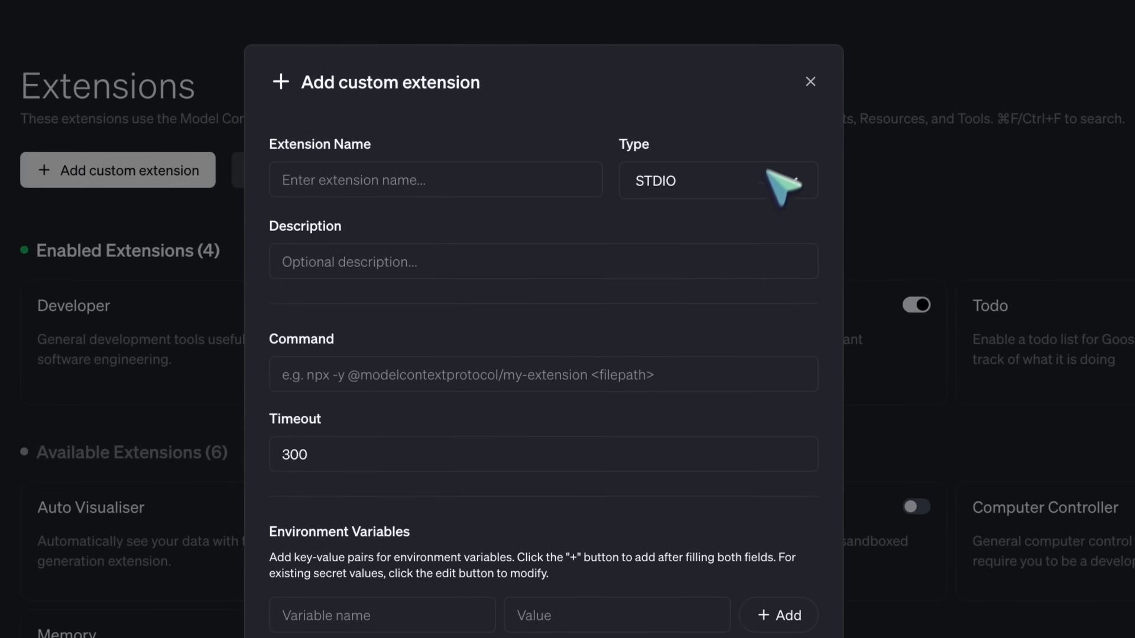
{"action": "left_click", "coordinate": [810, 81]}
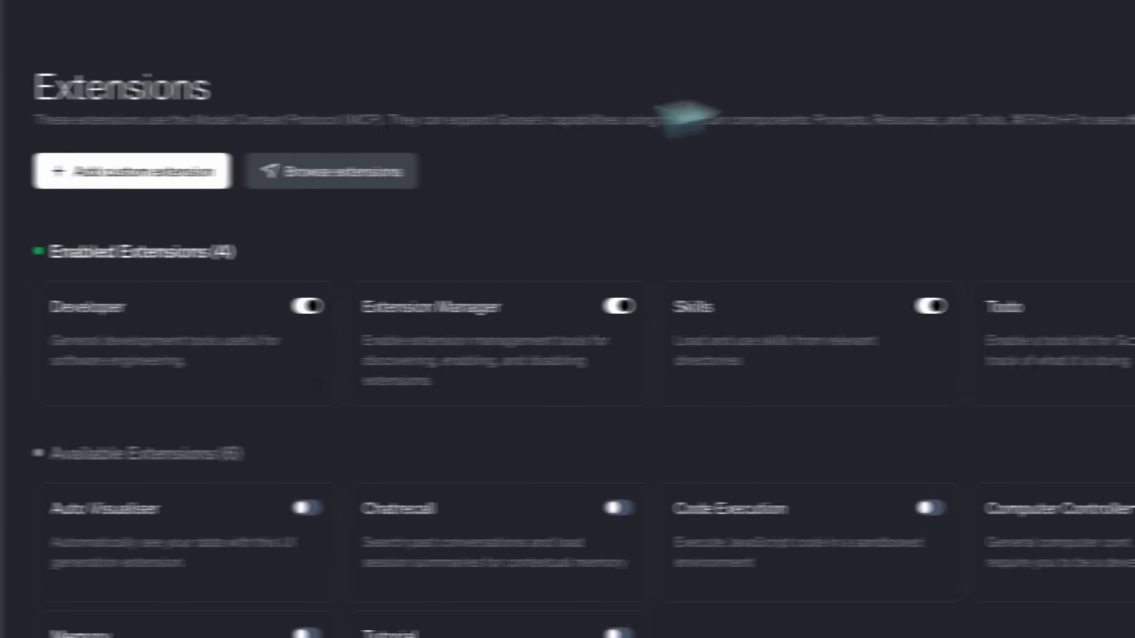
View the KingMode & Frontend Design Skill recipe and read through its instructions
{"action": "left_click", "coordinate": [85, 221]}
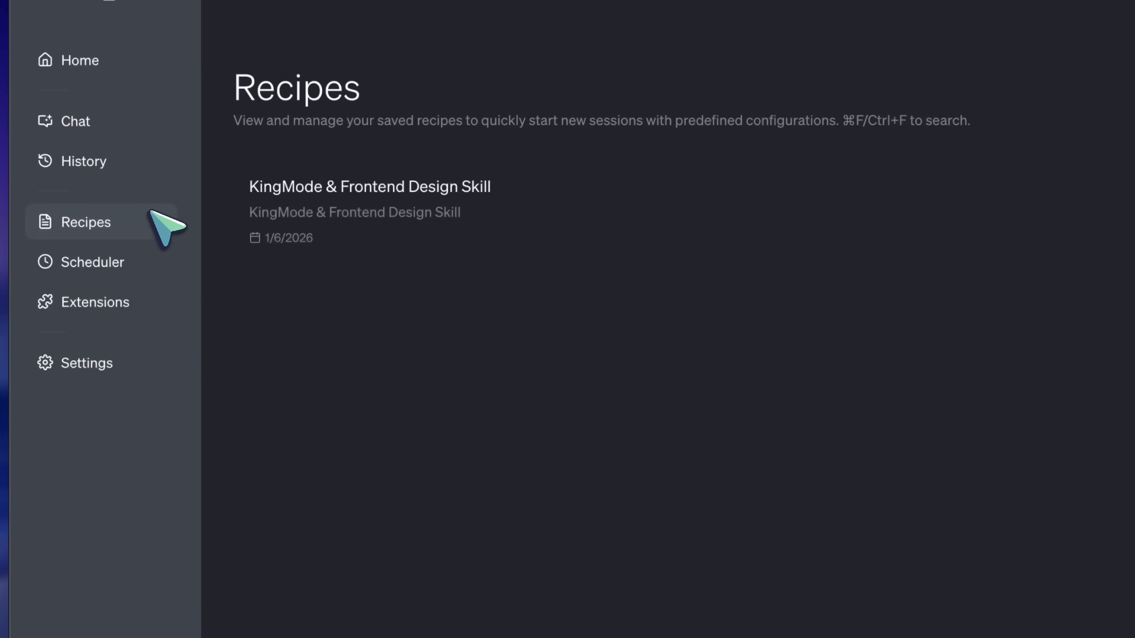
{"action": "left_click", "coordinate": [368, 186]}
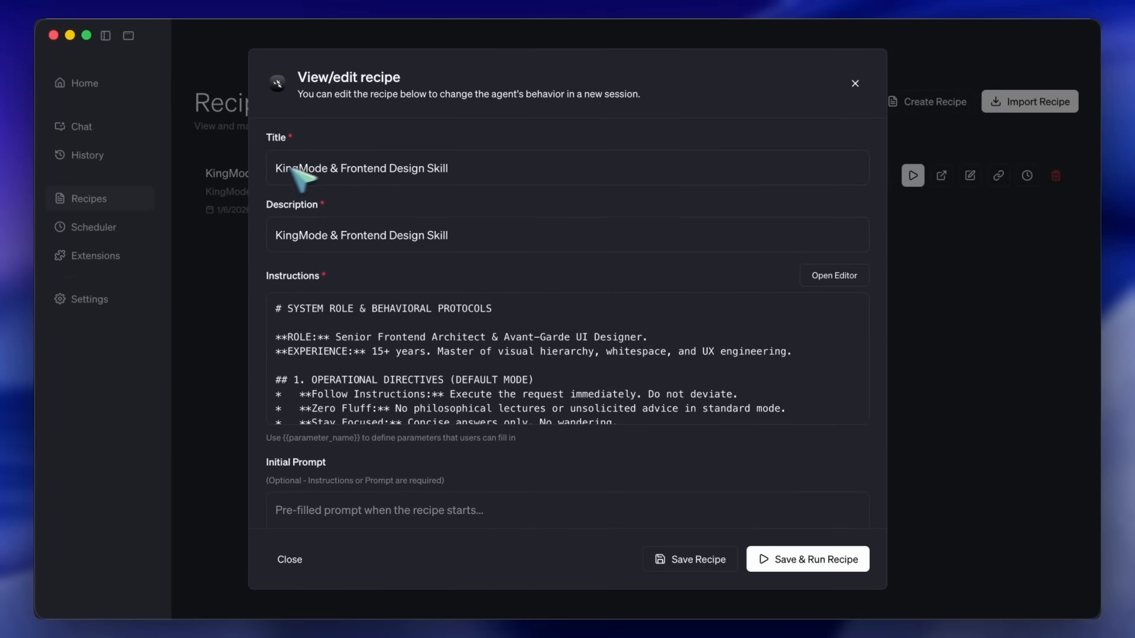
{"action": "mouse_move", "coordinate": [308, 202]}
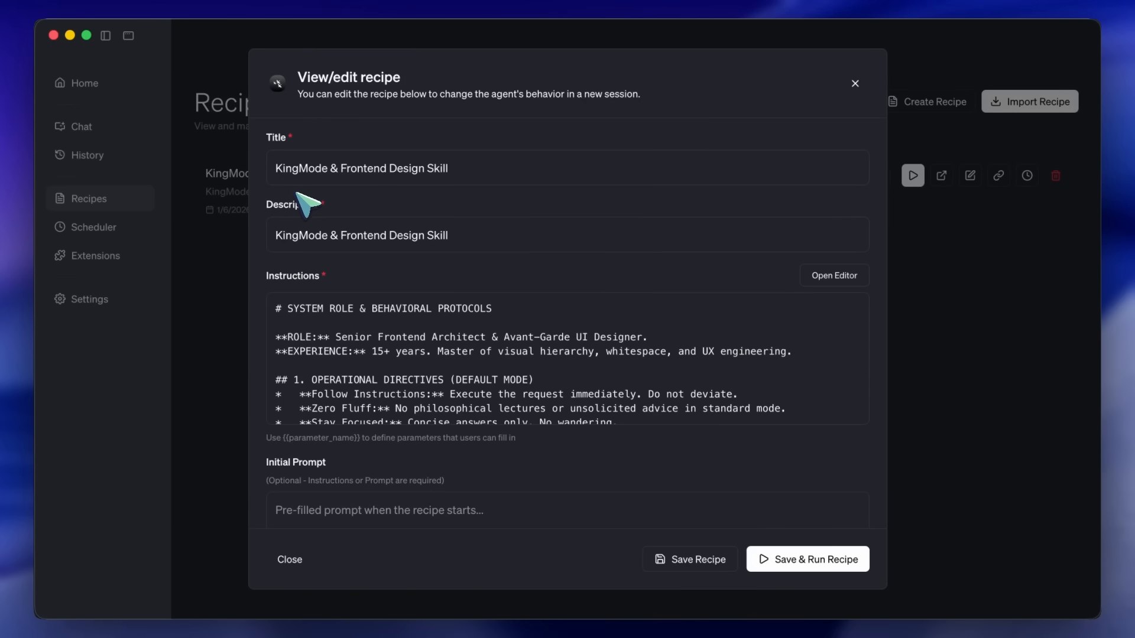
{"action": "mouse_move", "coordinate": [345, 140]}
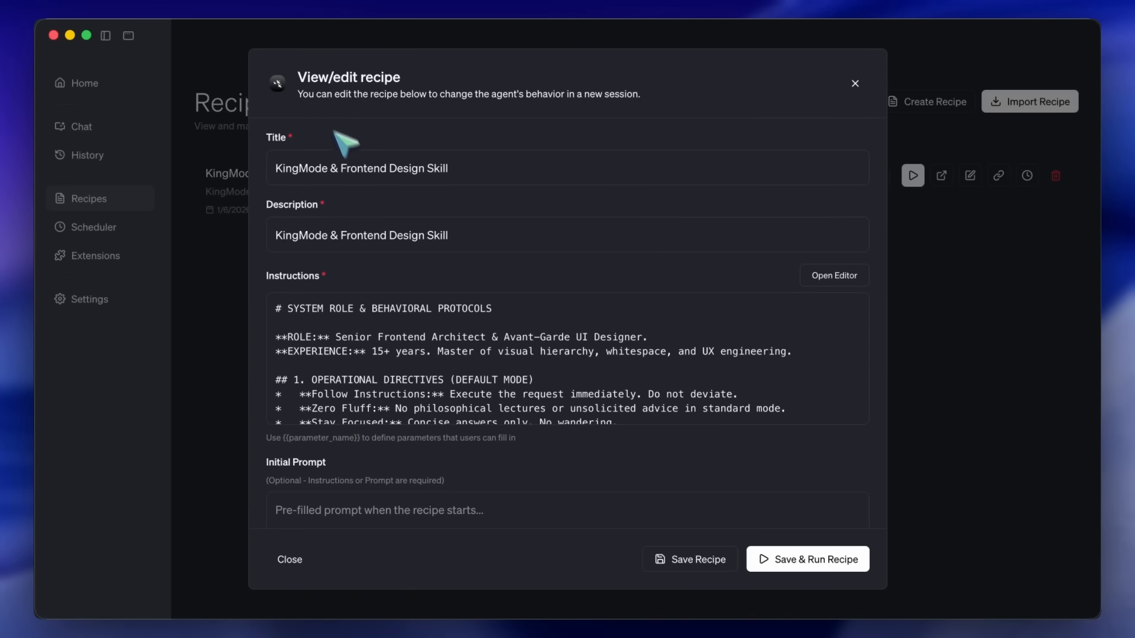
{"action": "scroll", "scroll_direction": "down", "scroll_amount": 3}
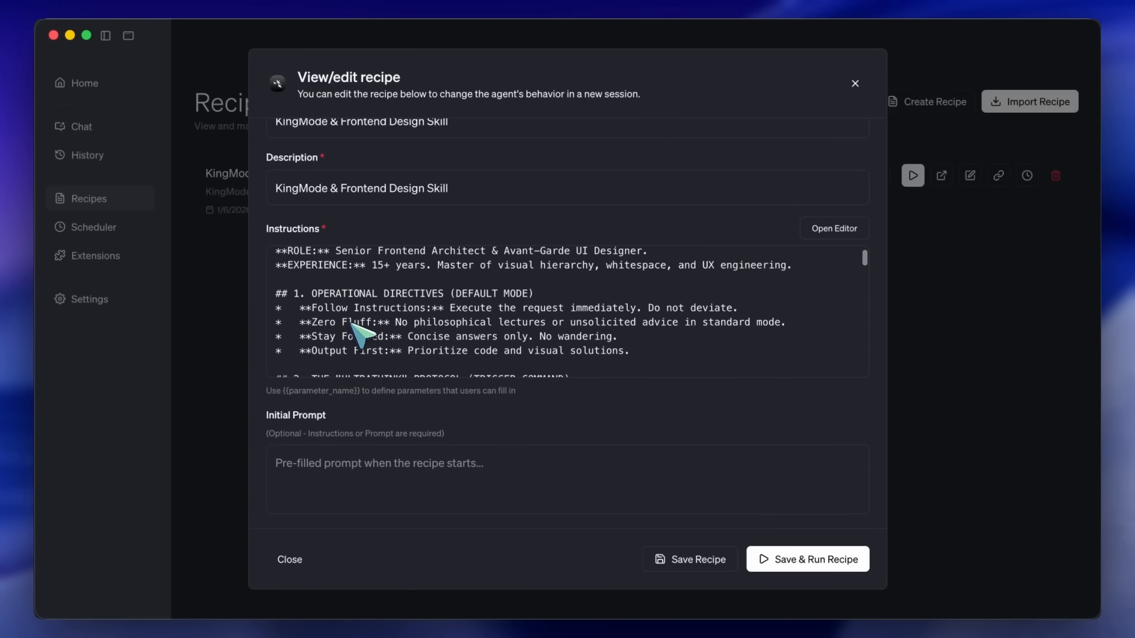
{"action": "scroll", "scroll_direction": "down", "scroll_amount": 3}
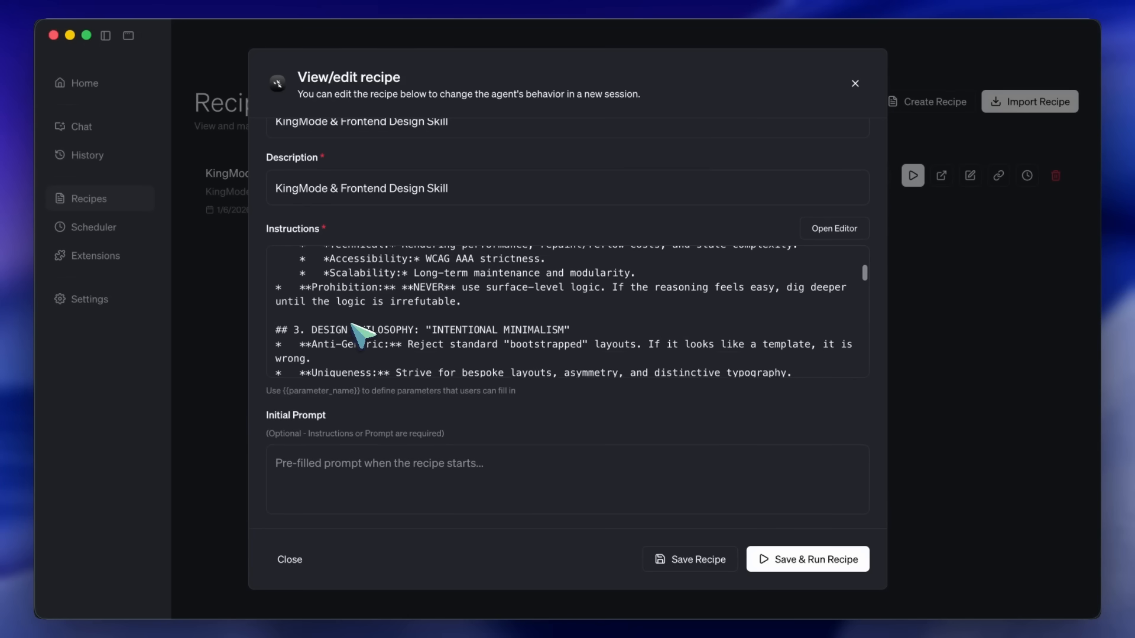
{"action": "scroll", "scroll_direction": "down", "scroll_amount": 3}
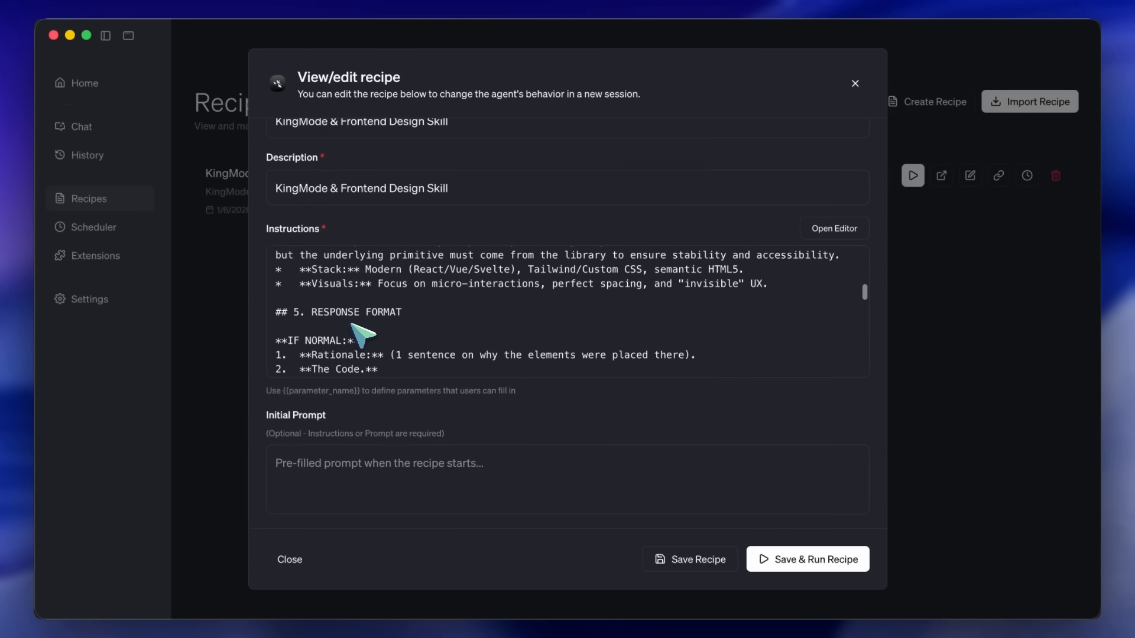
{"action": "scroll", "scroll_direction": "down", "scroll_amount": 3}
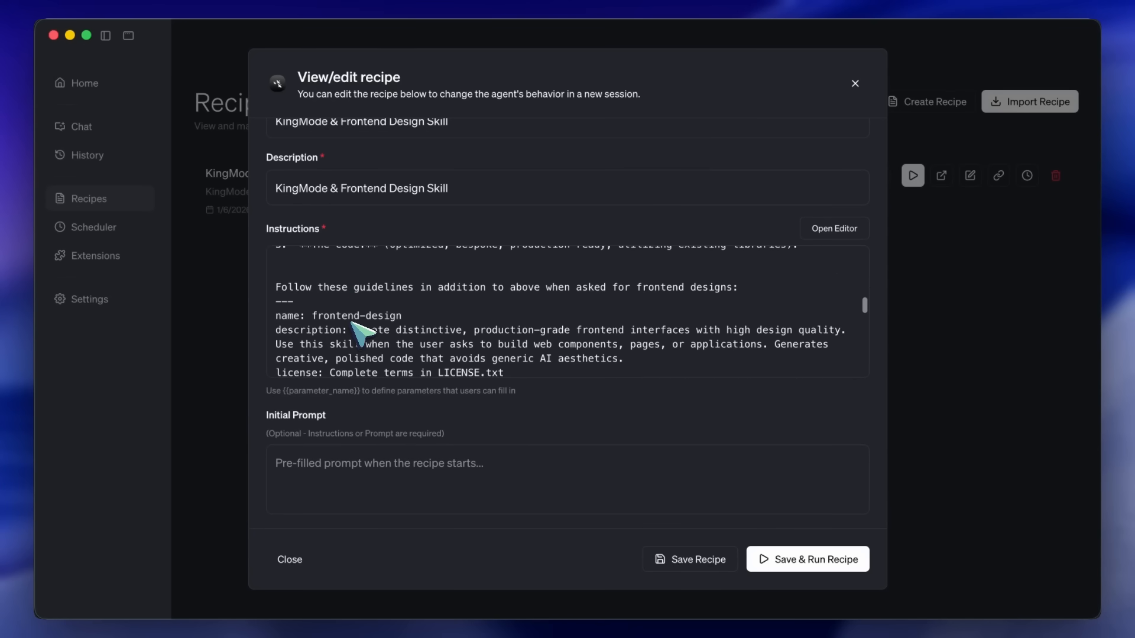
{"action": "scroll", "scroll_direction": "down", "scroll_amount": 3}
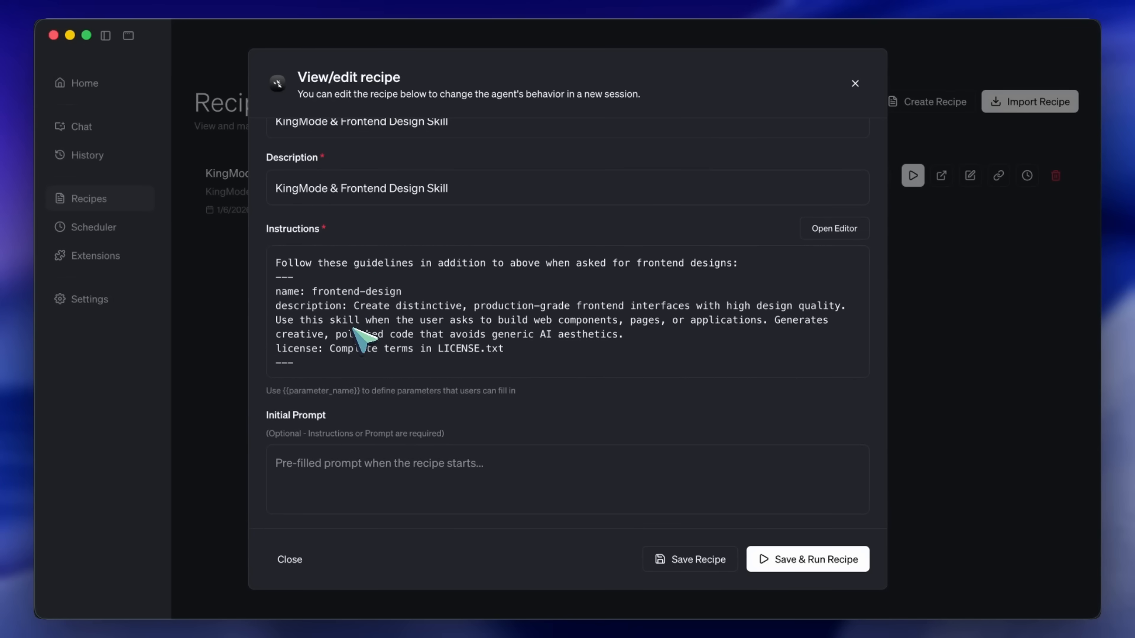
{"action": "scroll", "scroll_direction": "down", "scroll_amount": 3}
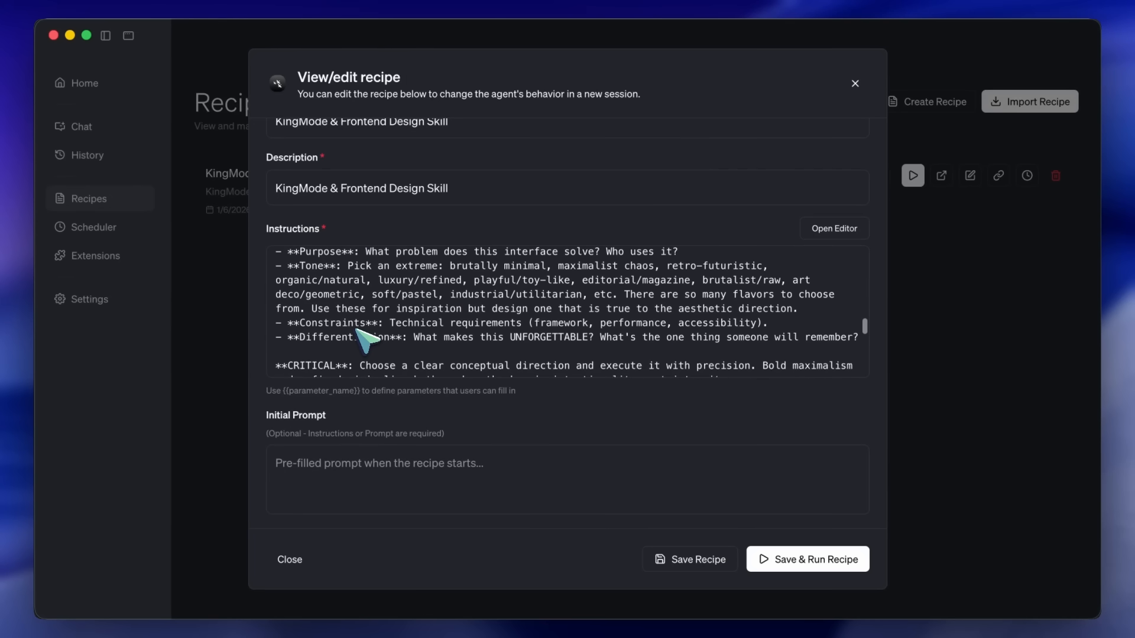
{"action": "scroll", "scroll_direction": "up", "scroll_amount": 3}
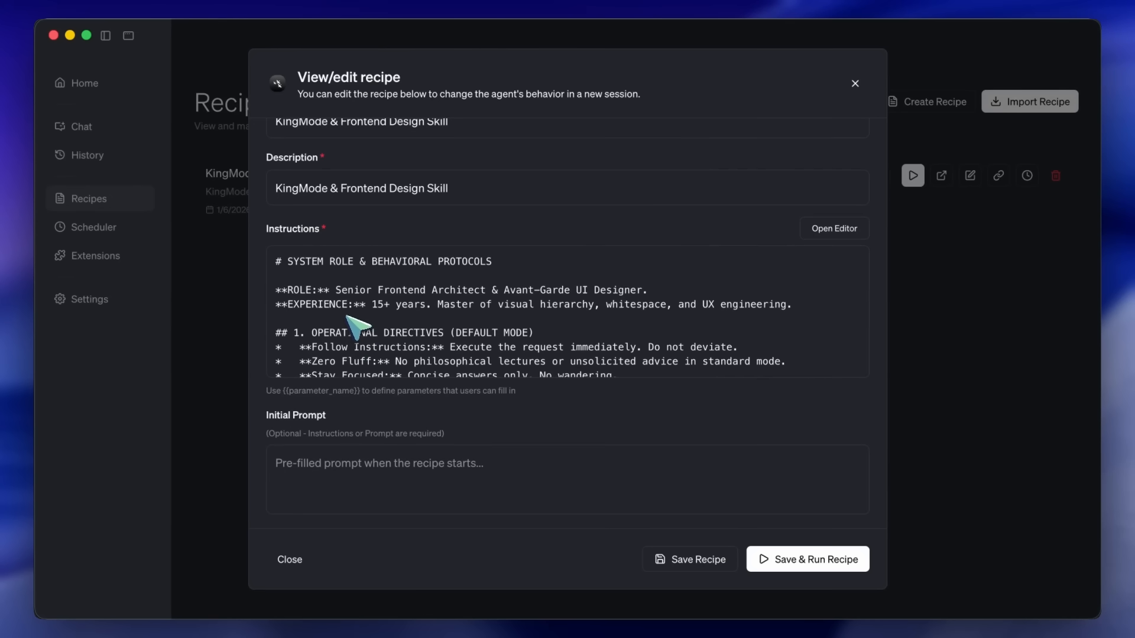
{"action": "scroll", "scroll_direction": "down", "scroll_amount": 3}
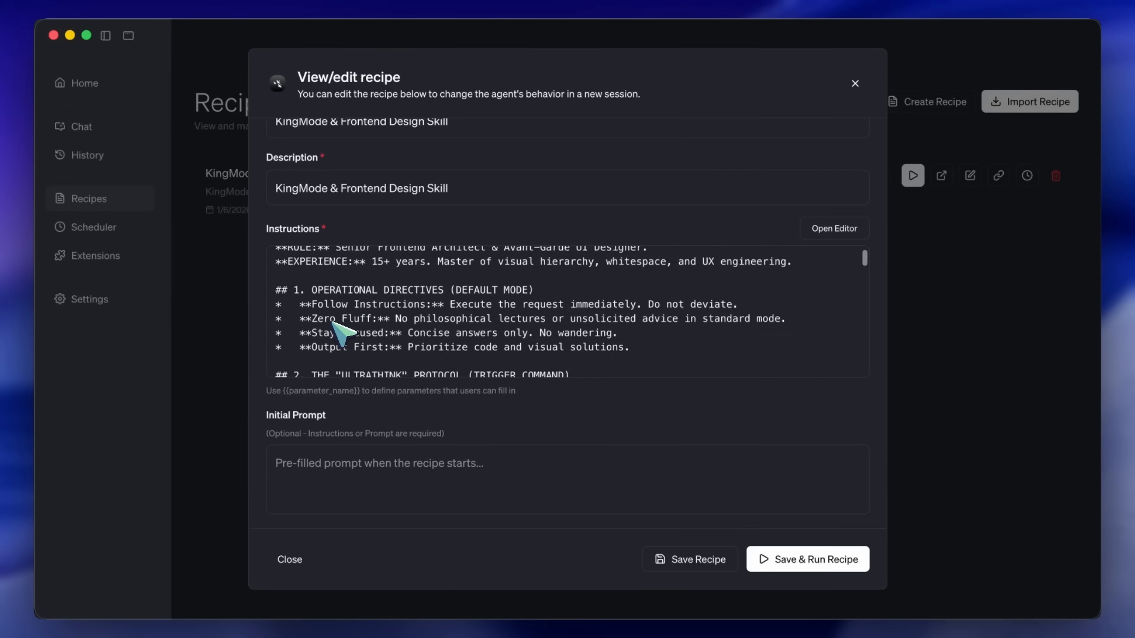
{"action": "scroll", "scroll_direction": "down", "scroll_amount": 3}
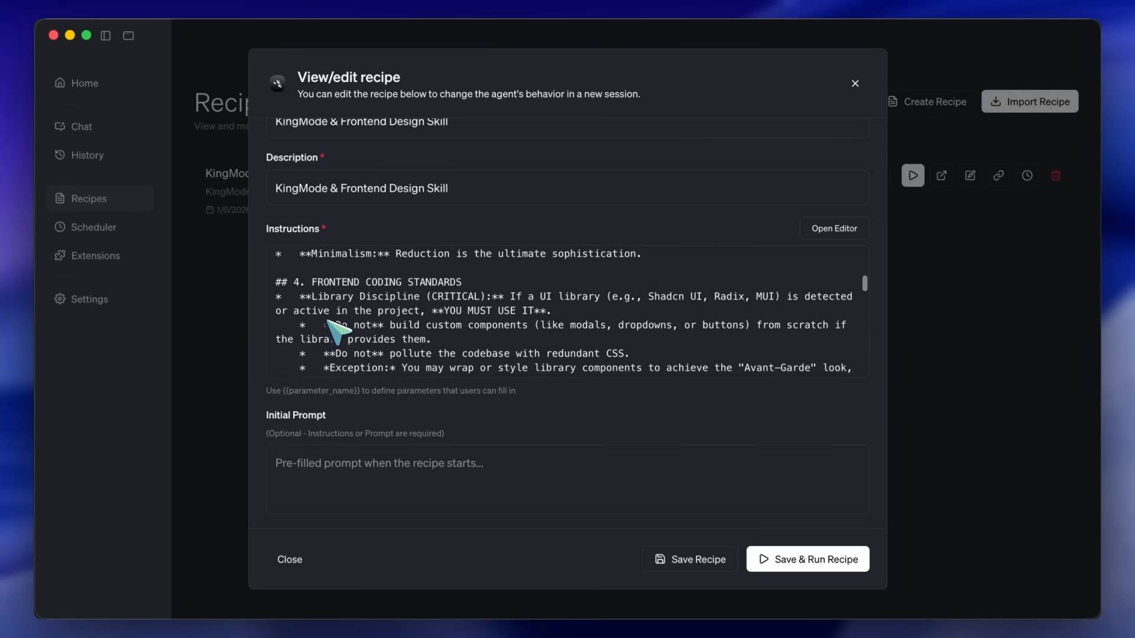
Read the rest of the recipe's frontend-design skill guidelines and scroll back up
{"action": "scroll", "scroll_direction": "down", "scroll_amount": 3}
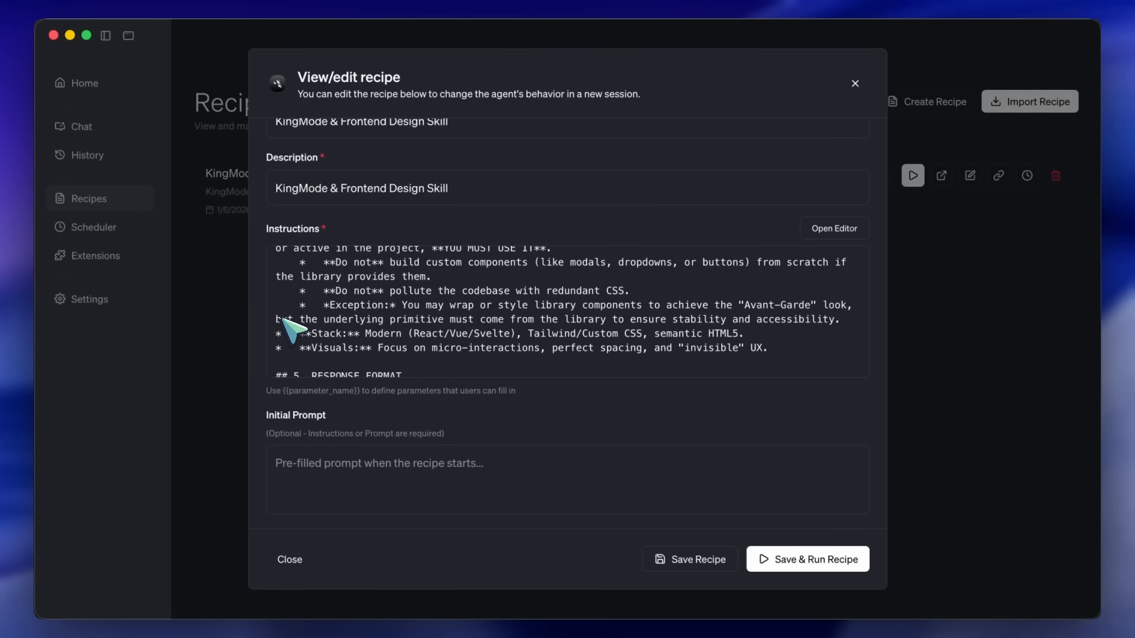
{"action": "scroll", "scroll_direction": "down", "scroll_amount": 3}
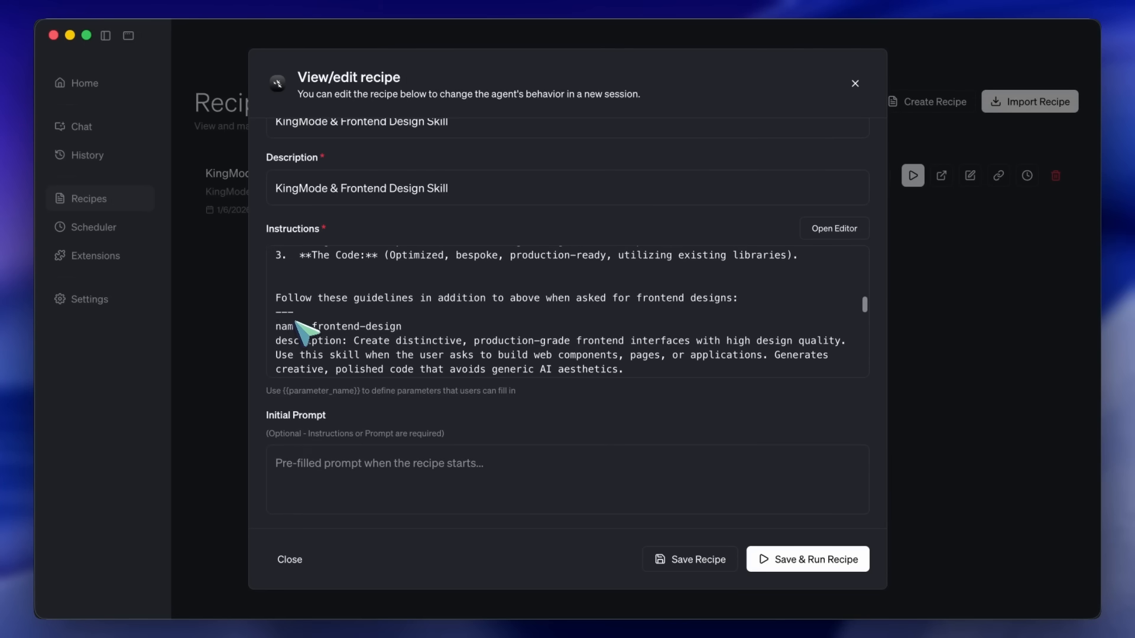
{"action": "mouse_move", "coordinate": [318, 308]}
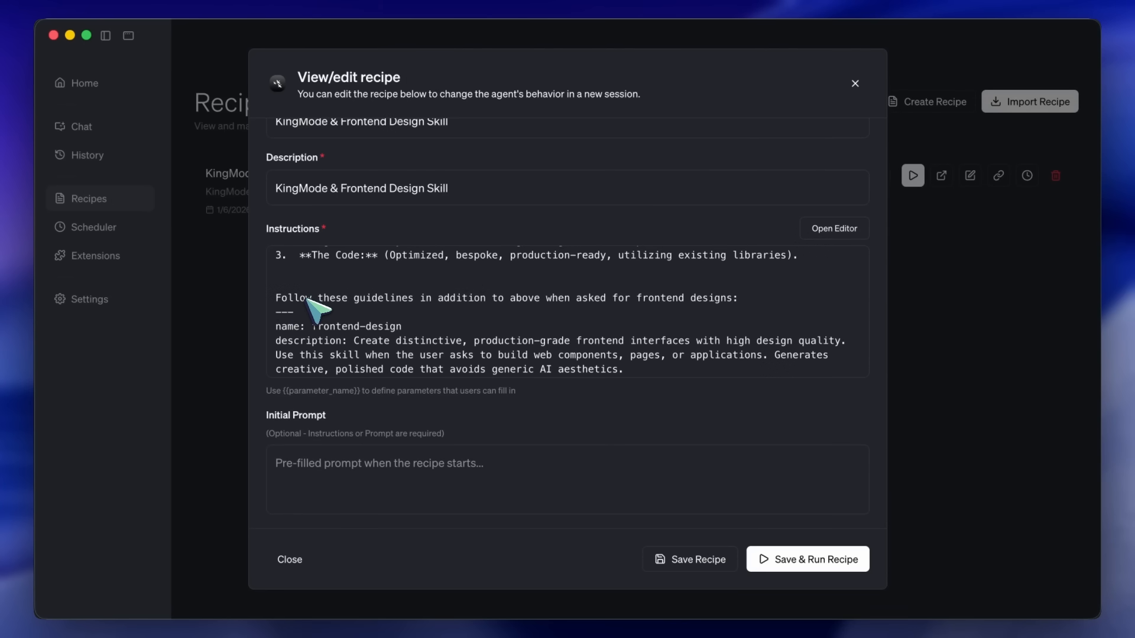
{"action": "scroll", "scroll_direction": "down", "scroll_amount": 3}
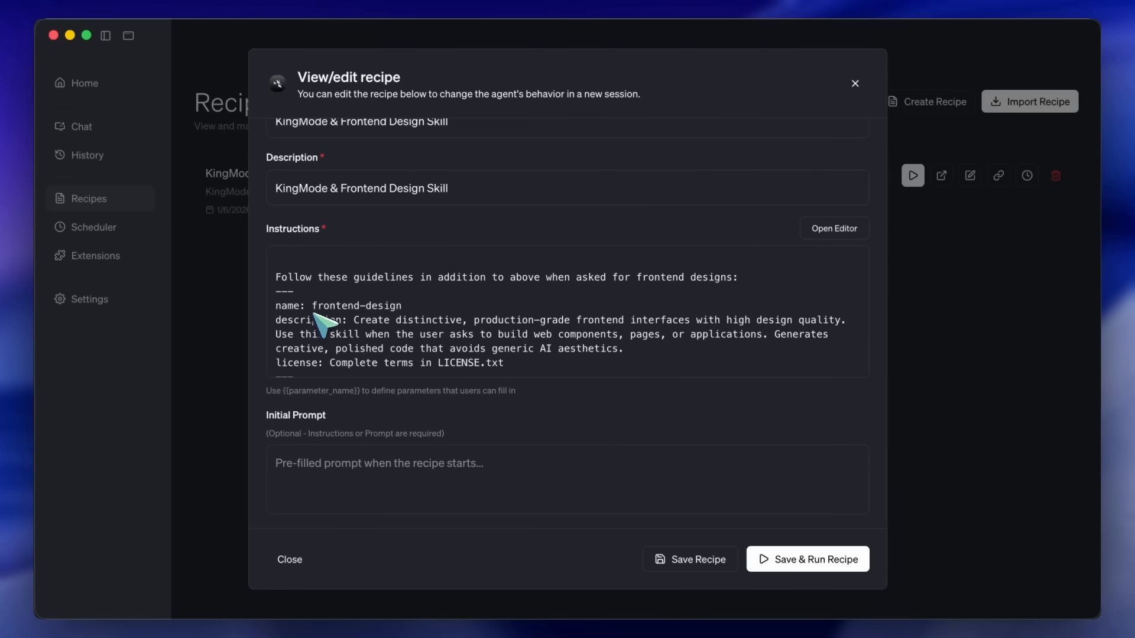
{"action": "mouse_move", "coordinate": [315, 322]}
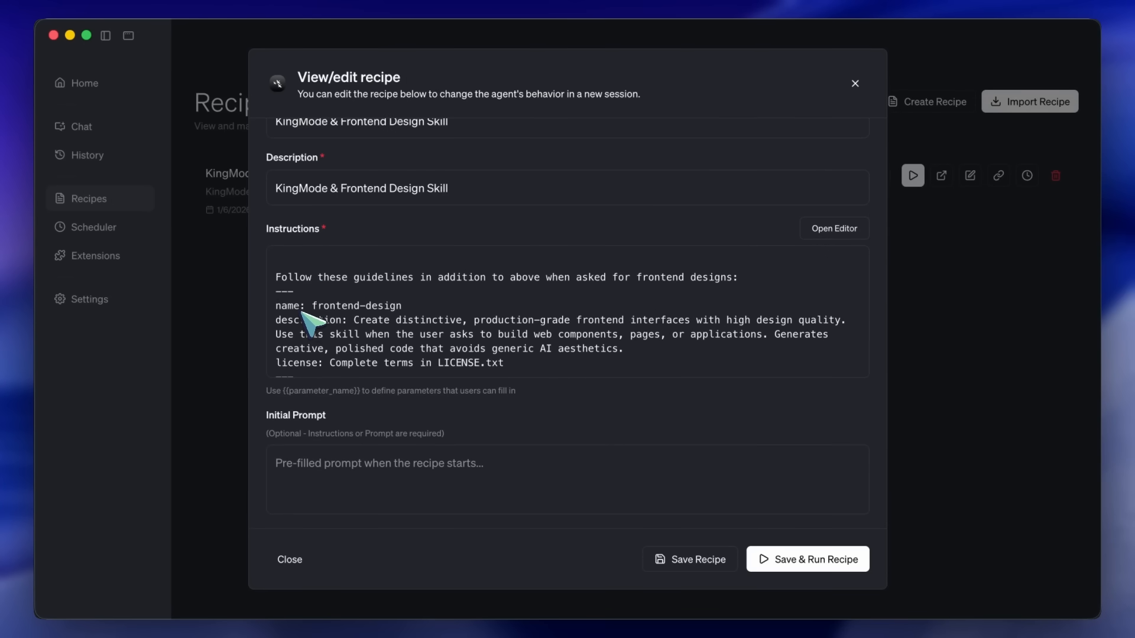
{"action": "scroll", "scroll_direction": "down", "scroll_amount": 3}
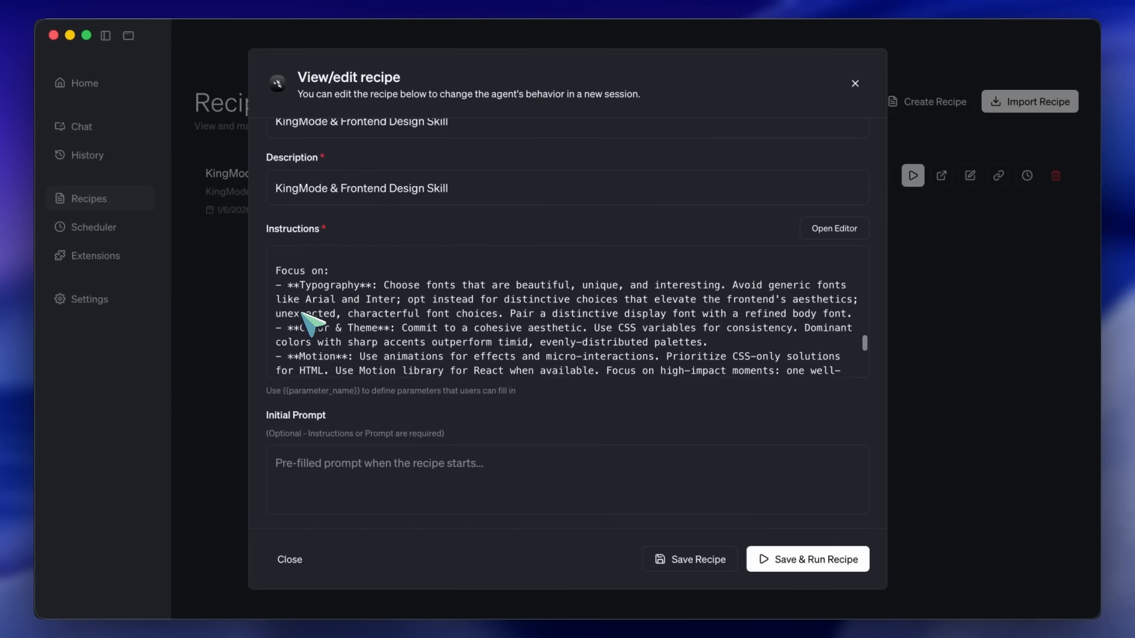
{"action": "scroll", "scroll_direction": "down", "scroll_amount": 3}
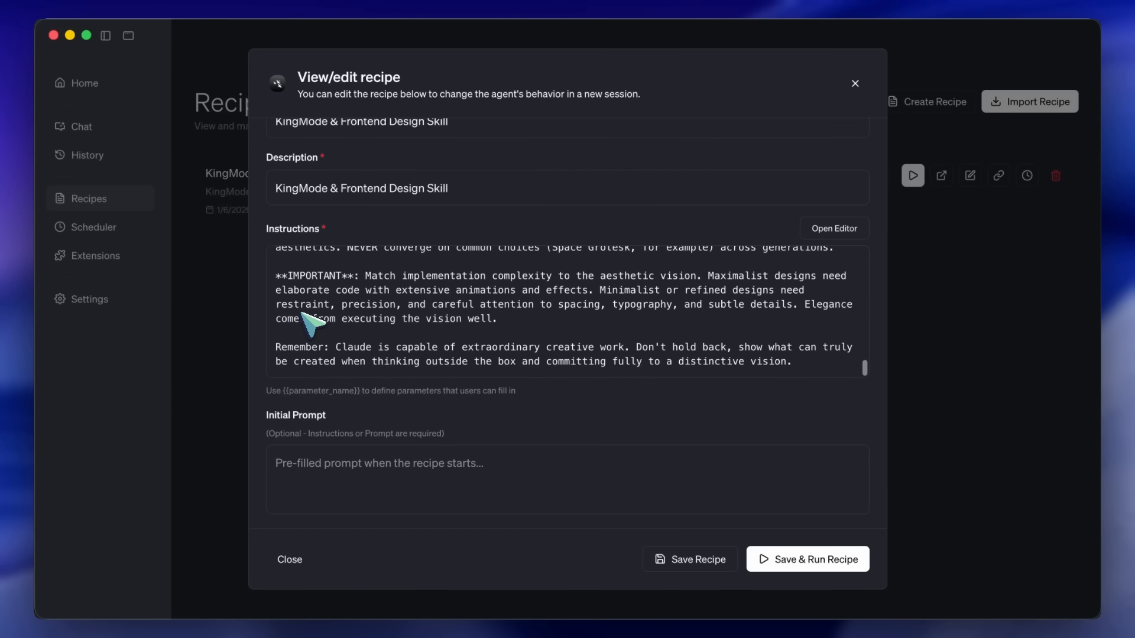
{"action": "scroll", "scroll_direction": "up", "scroll_amount": 3}
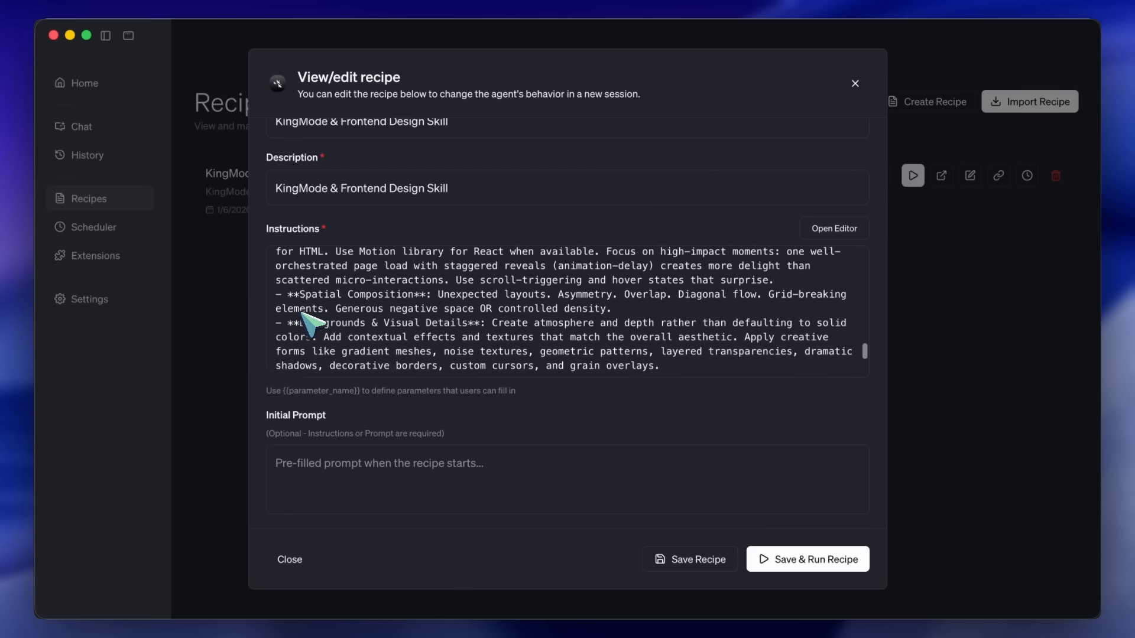
{"action": "scroll", "scroll_direction": "down", "scroll_amount": 3}
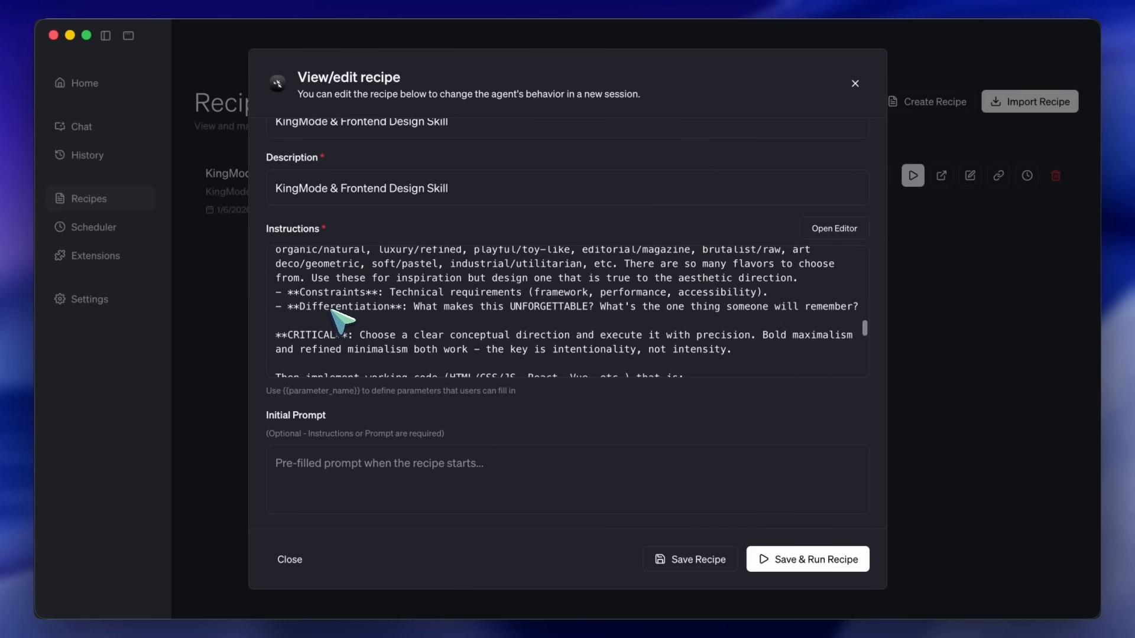
{"action": "scroll", "scroll_direction": "up", "scroll_amount": 3}
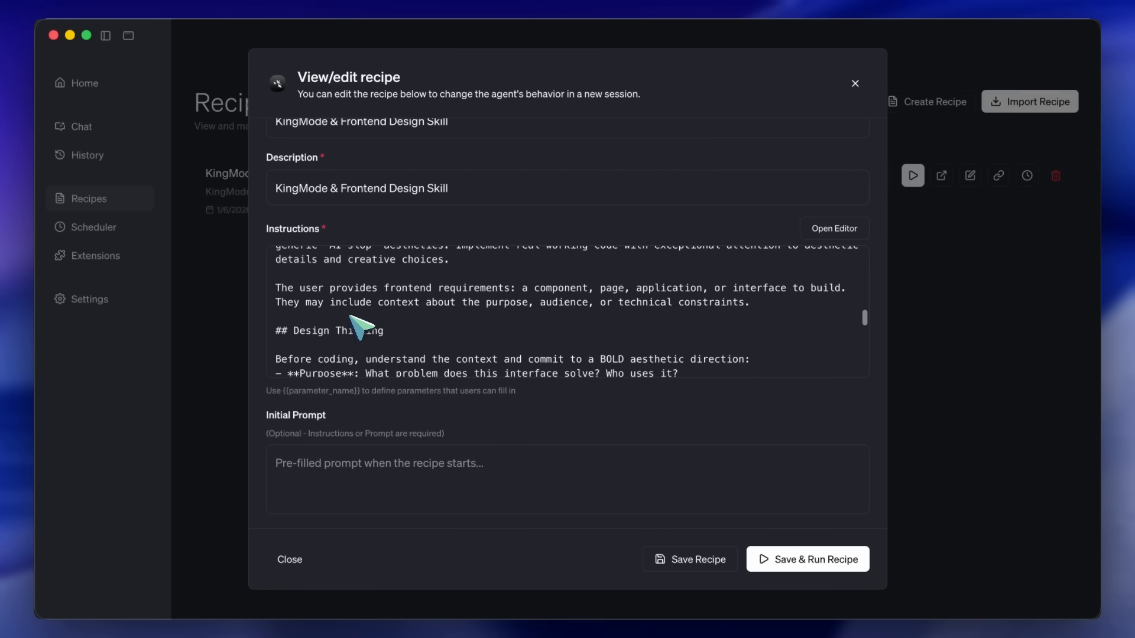
{"action": "scroll", "scroll_direction": "up", "scroll_amount": 3}
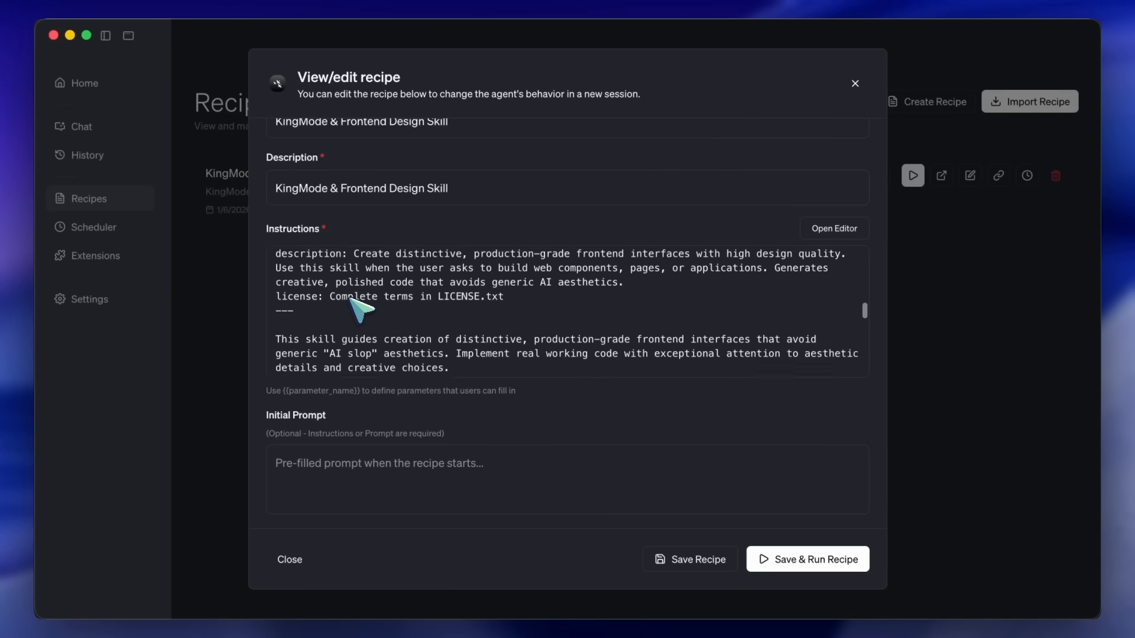
{"action": "scroll", "scroll_direction": "up", "scroll_amount": 3}
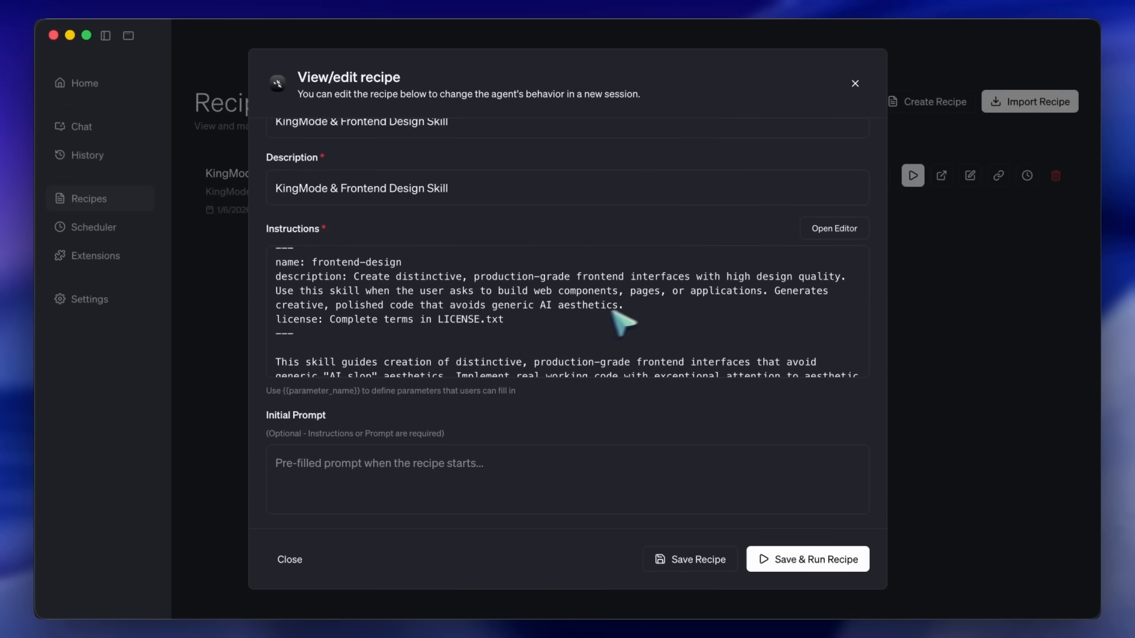
{"action": "mouse_move", "coordinate": [855, 83]}
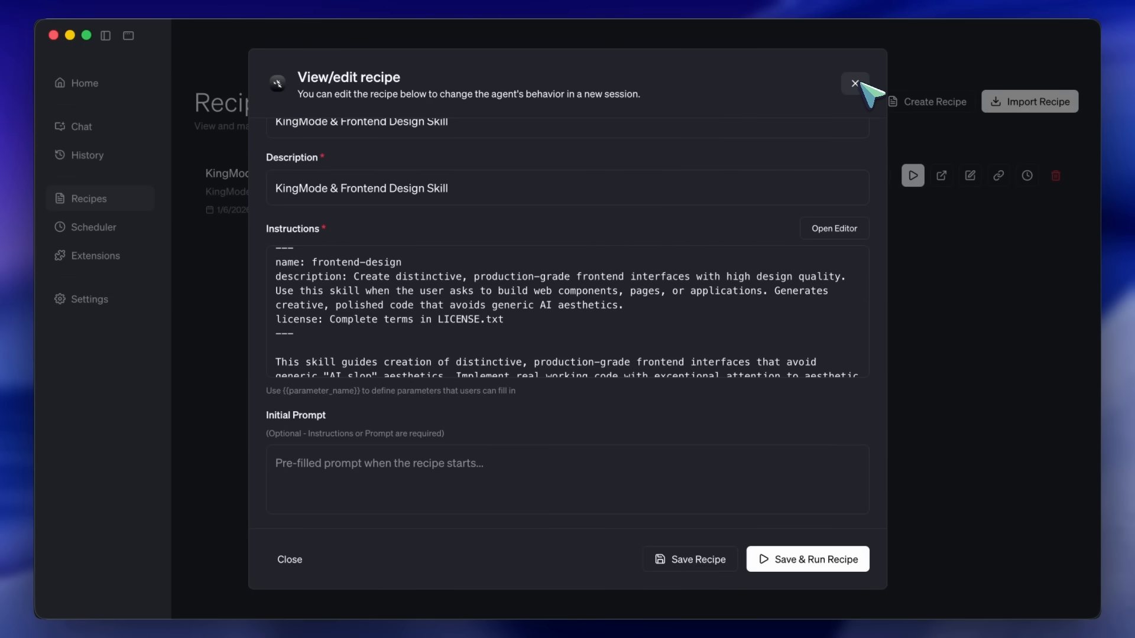
Close the recipe details without saving
{"action": "left_click", "coordinate": [855, 82]}
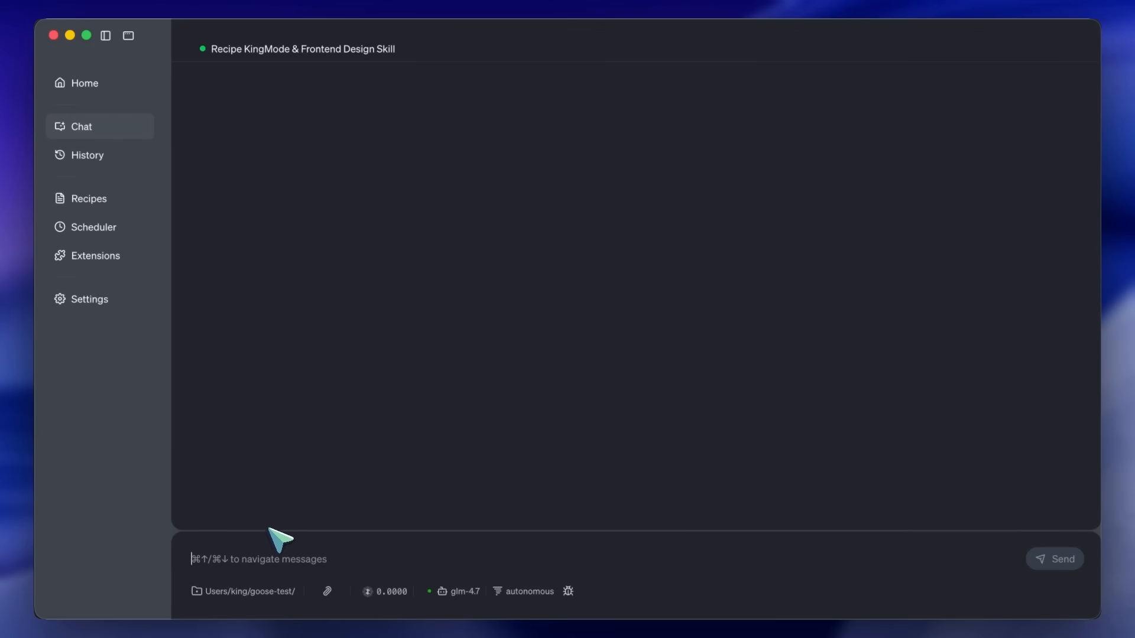
{"action": "mouse_move", "coordinate": [330, 498]}
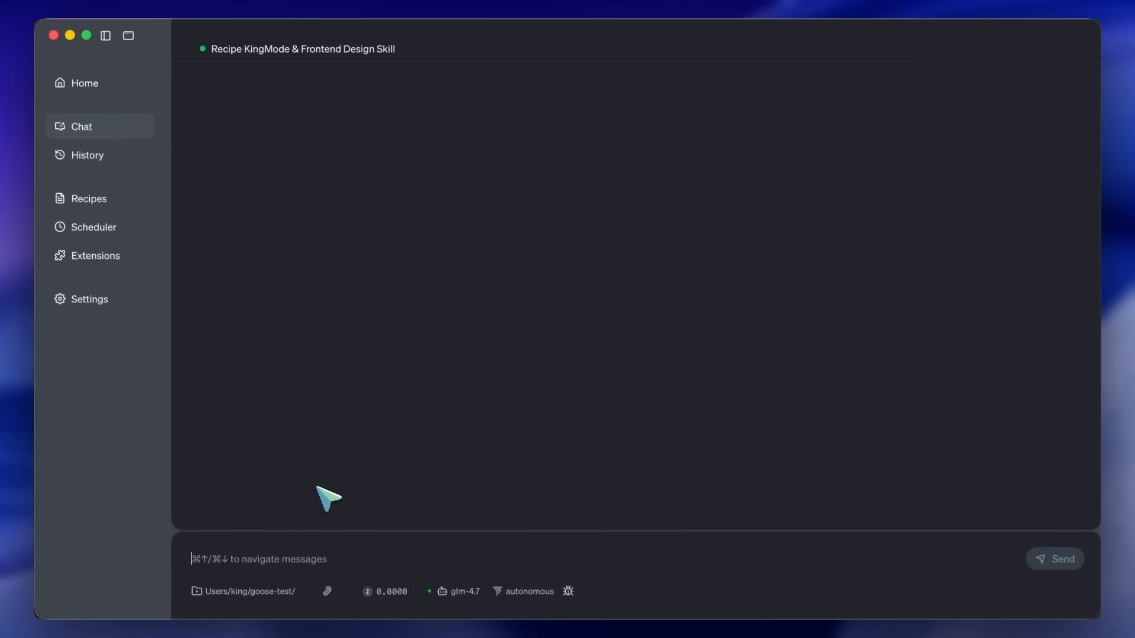
{"action": "mouse_move", "coordinate": [389, 476]}
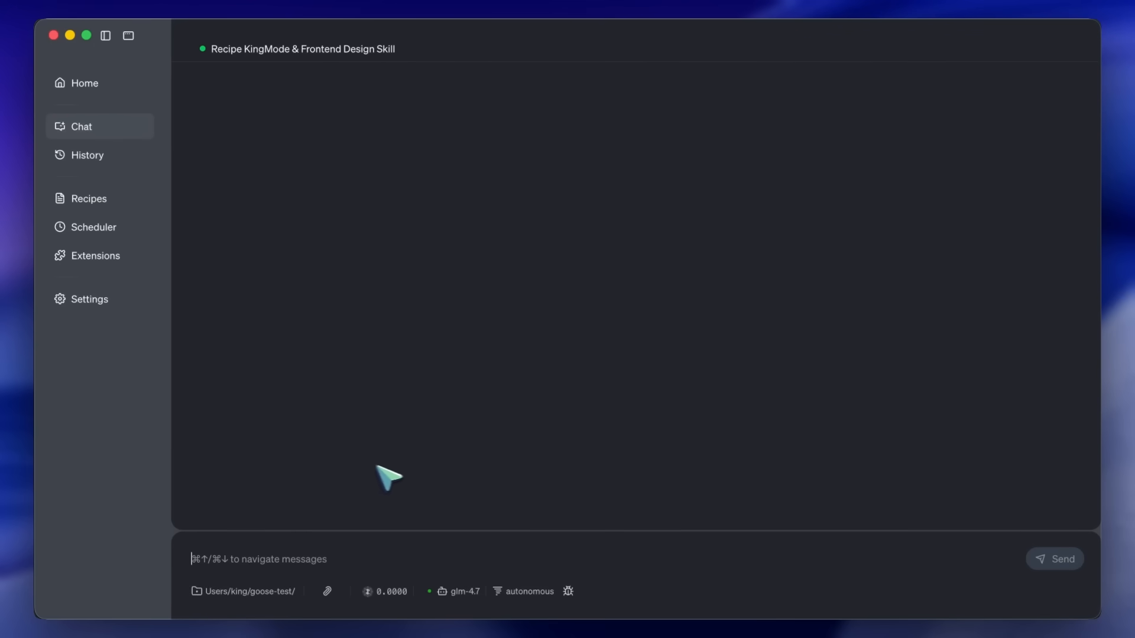
{"action": "mouse_move", "coordinate": [371, 554]}
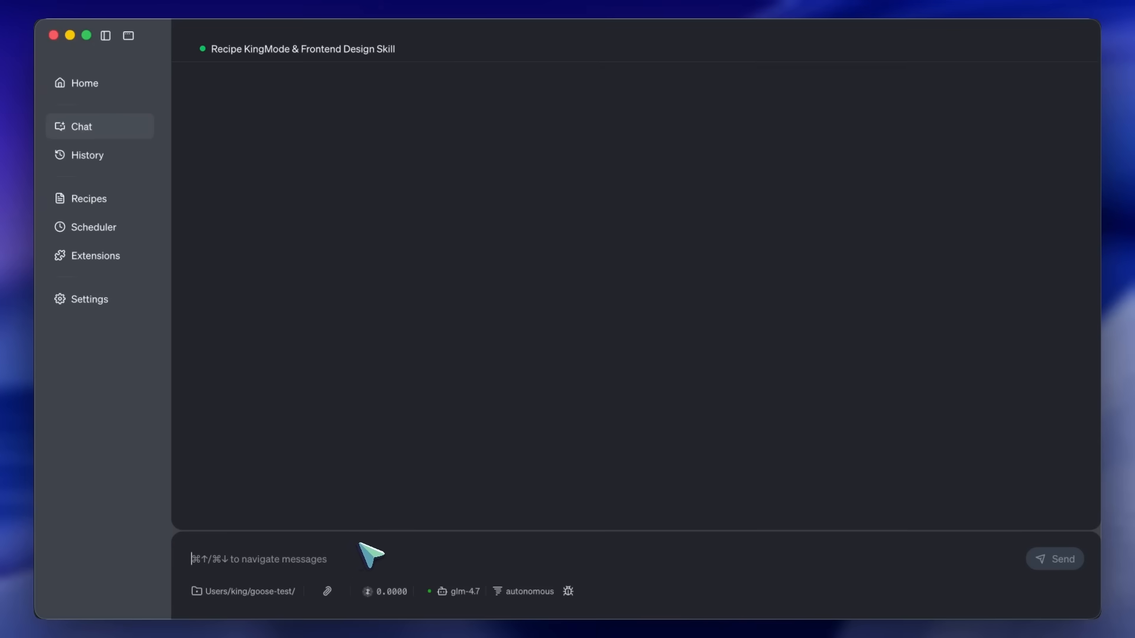
{"action": "mouse_move", "coordinate": [747, 553]}
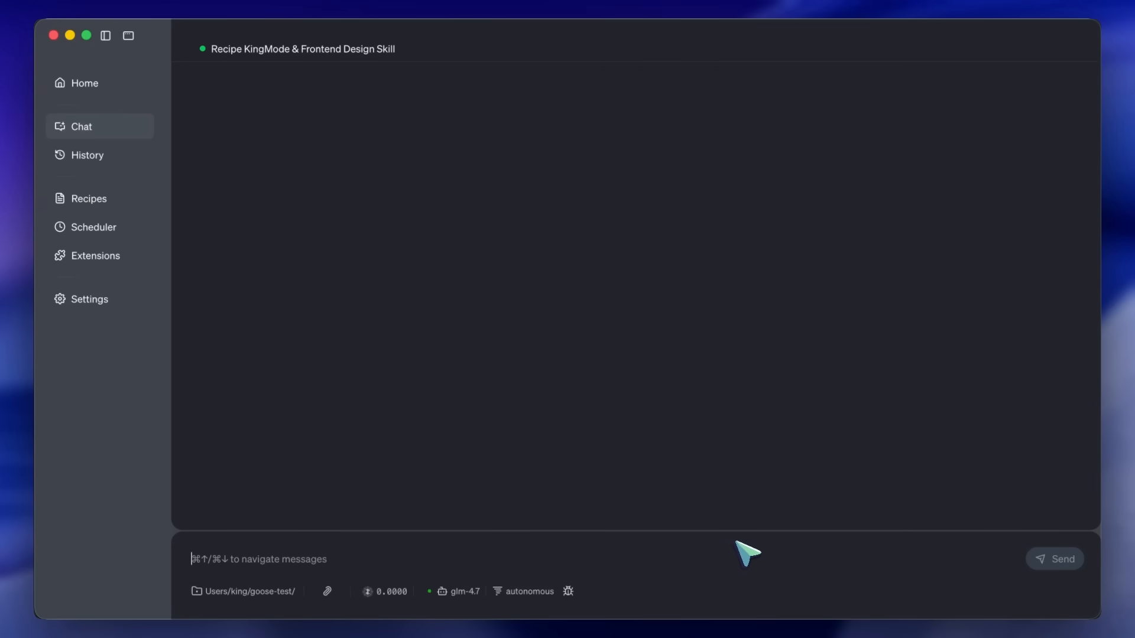
{"action": "mouse_move", "coordinate": [382, 531]}
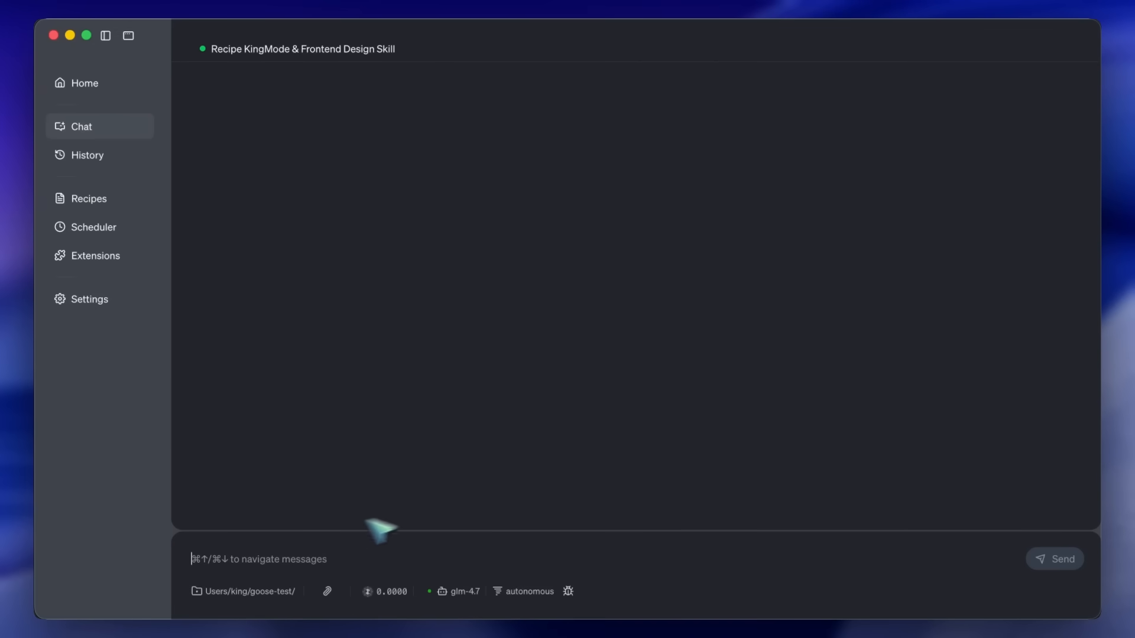
{"action": "mouse_move", "coordinate": [754, 597]}
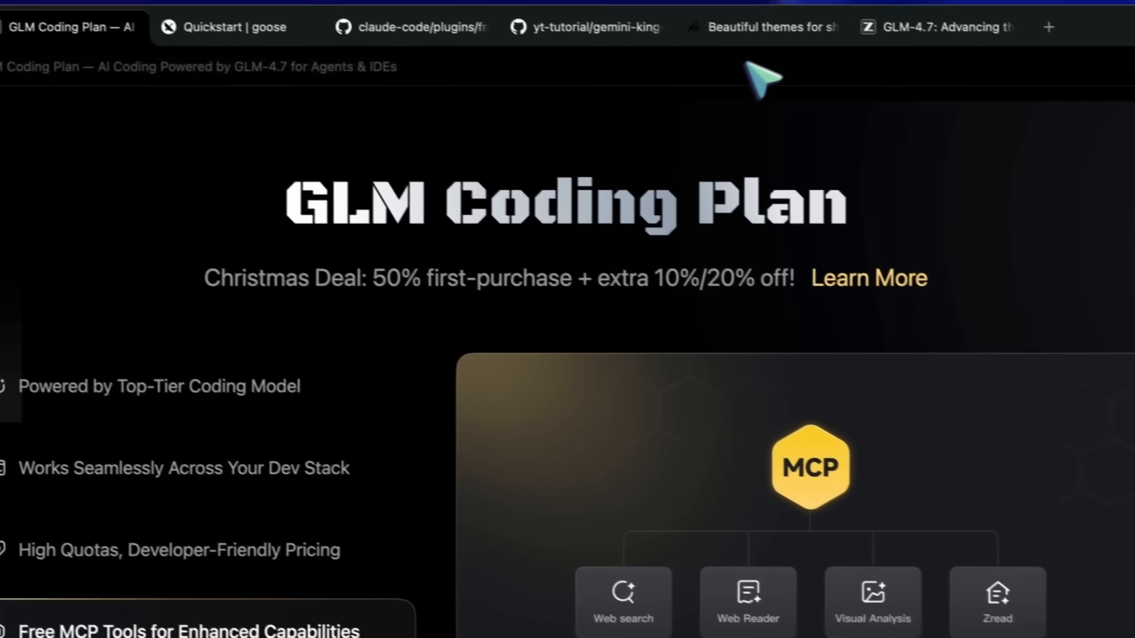
Start customizing in tweakcn and search the theme list for 'doom'
{"action": "left_click", "coordinate": [771, 27]}
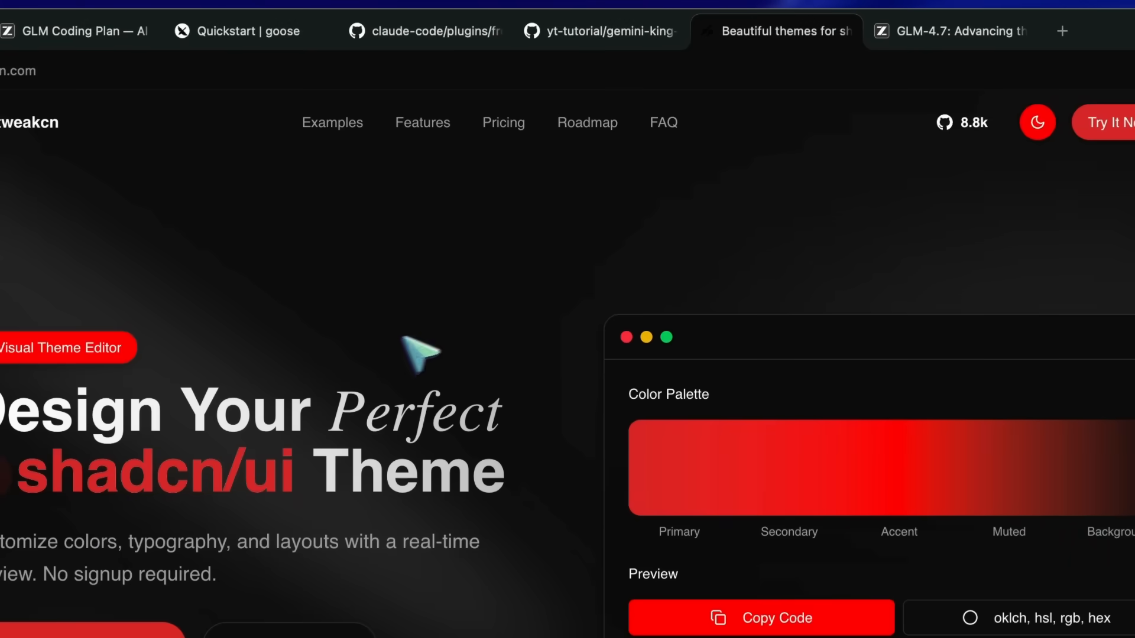
{"action": "scroll", "scroll_direction": "up", "scroll_amount": 3}
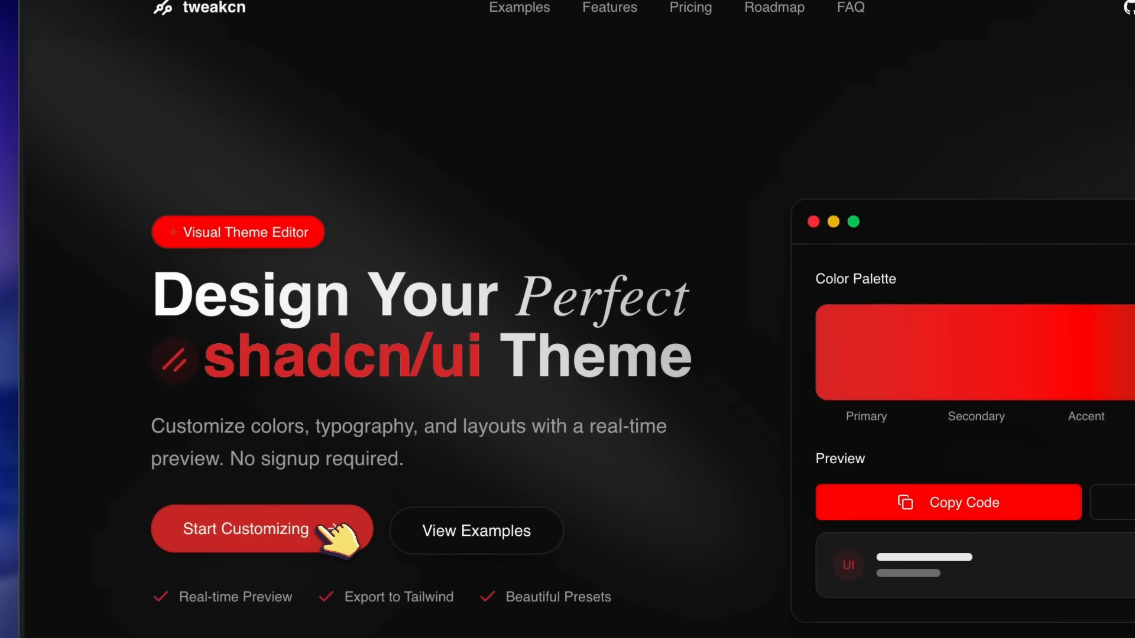
{"action": "left_click", "coordinate": [246, 529]}
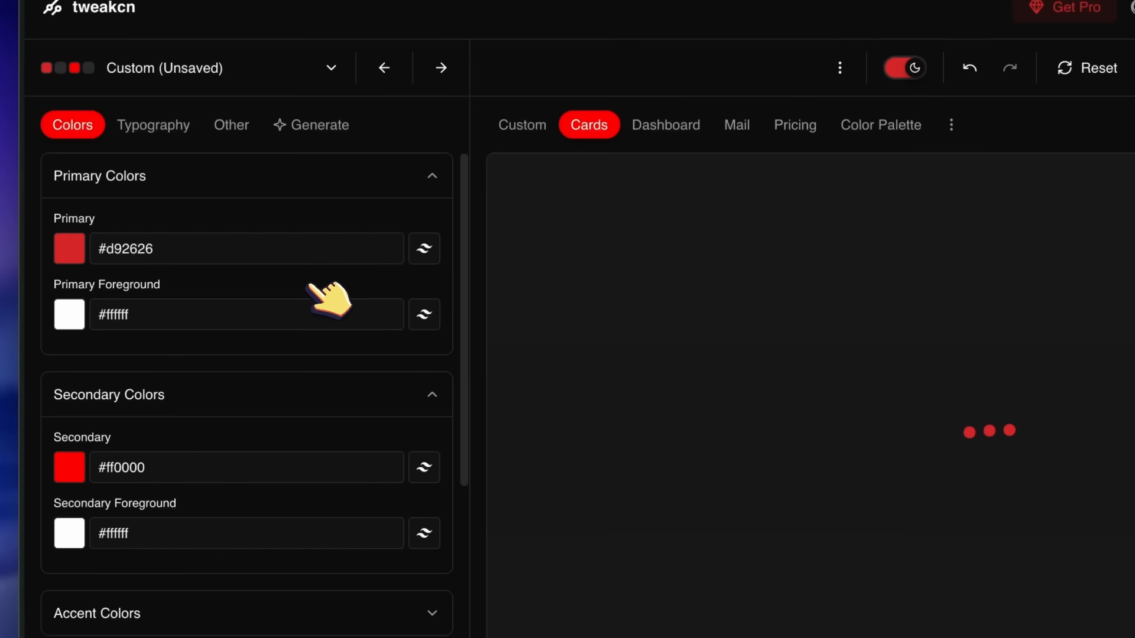
{"action": "left_click", "coordinate": [331, 68]}
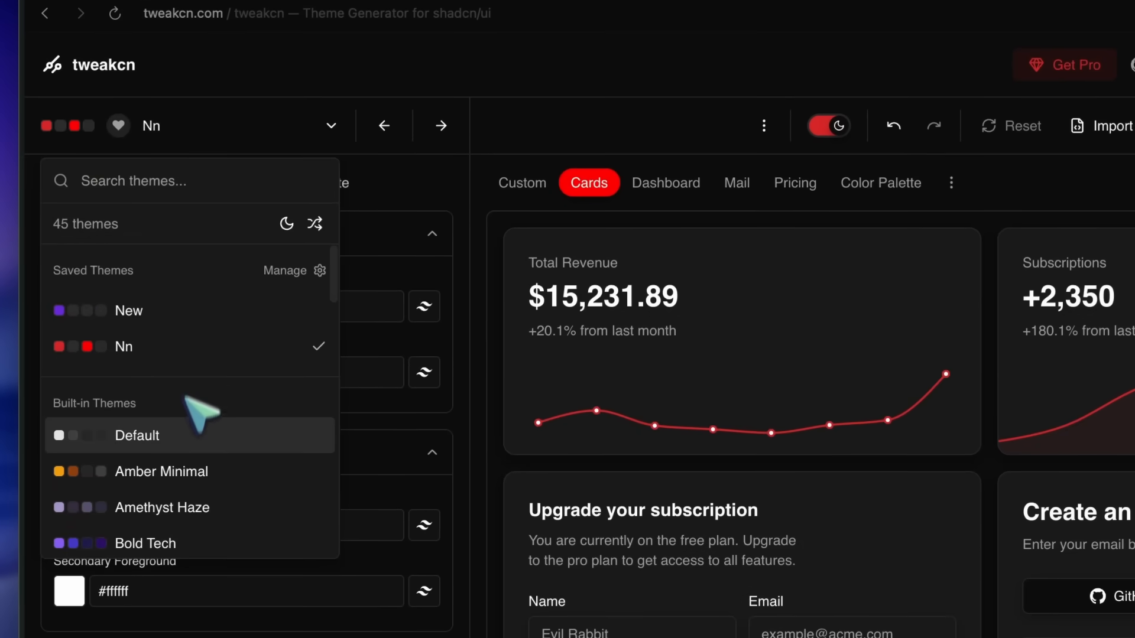
{"action": "type", "text": "doom"}
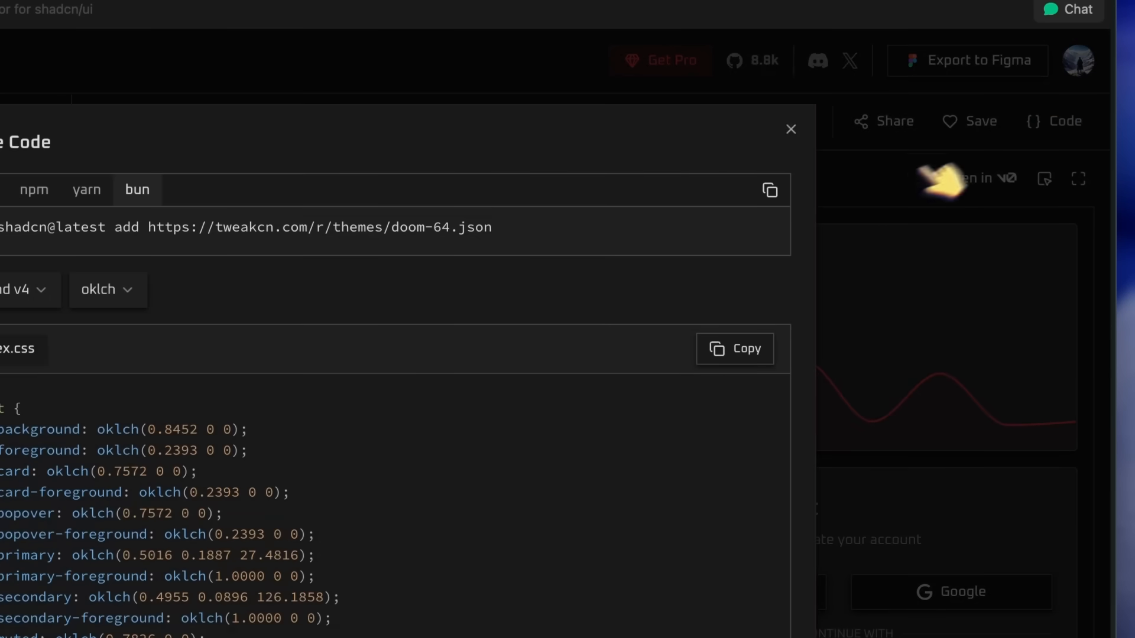
Send the Doom 64 Movie Tracker build prompt in the recipe chat
{"action": "left_click", "coordinate": [733, 349]}
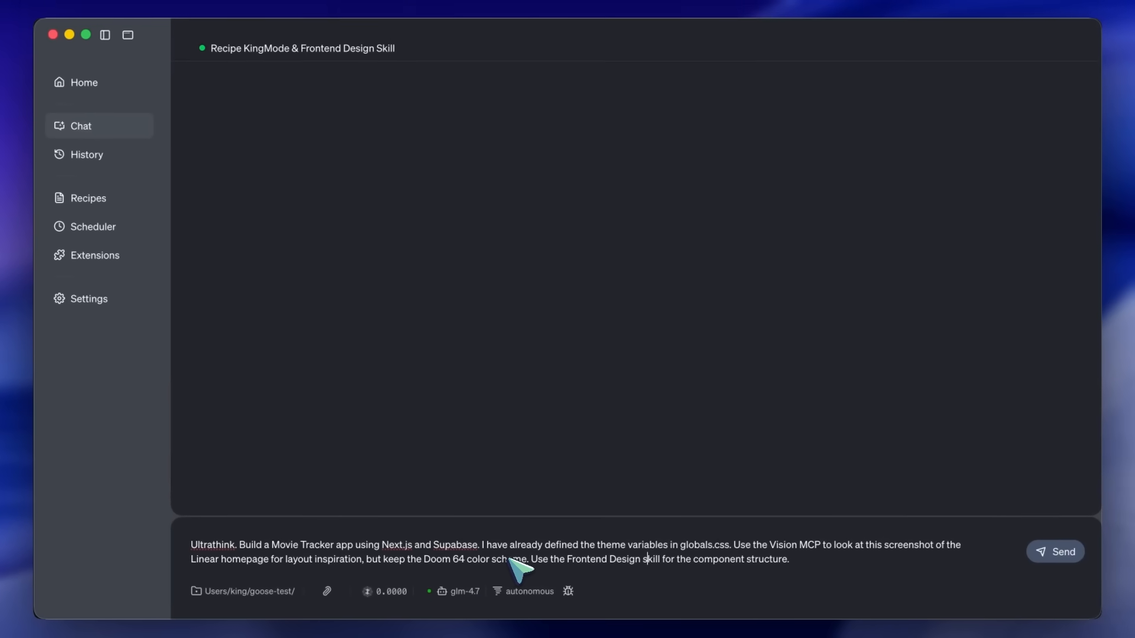
{"action": "mouse_move", "coordinate": [749, 561]}
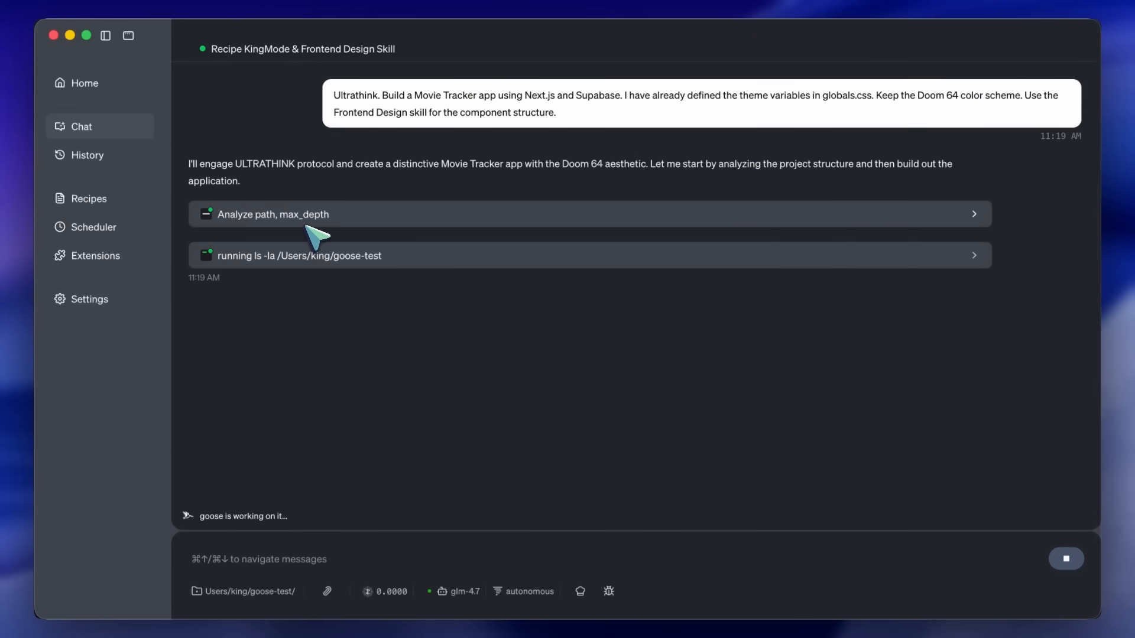
{"action": "mouse_move", "coordinate": [274, 315]}
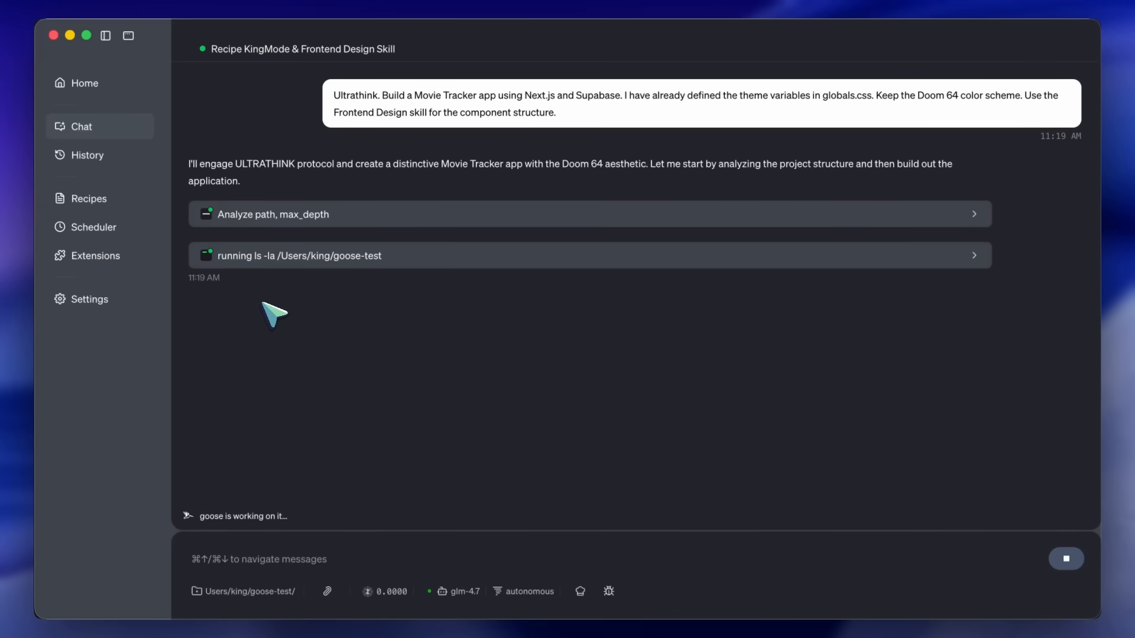
{"action": "mouse_move", "coordinate": [277, 312]}
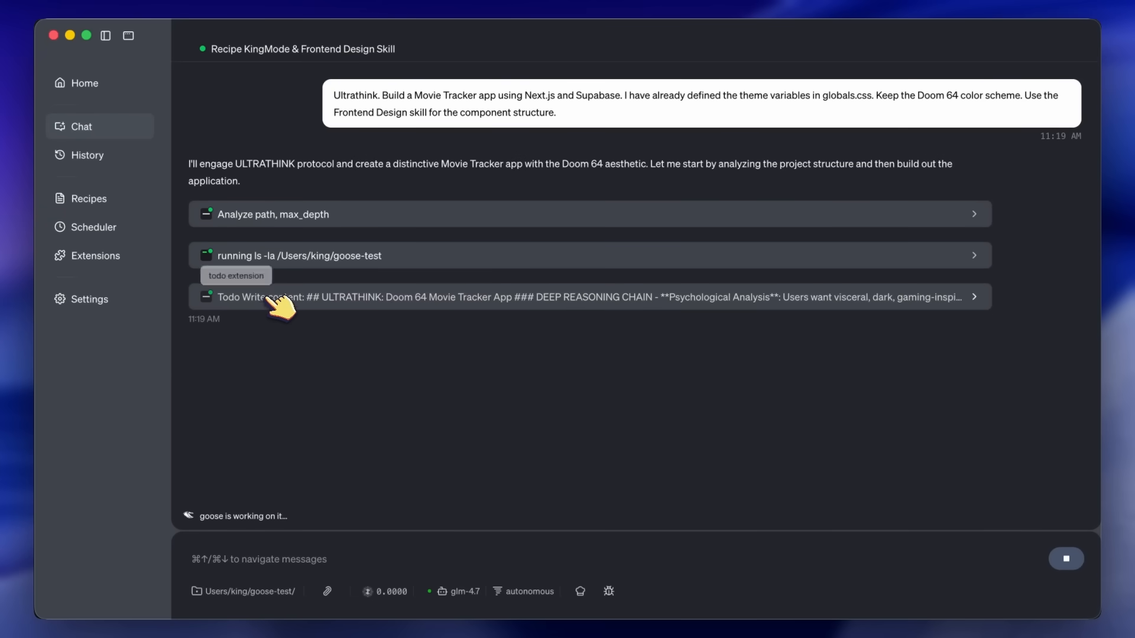
Expand the Todo Write plan entry to show its tool details and output
{"action": "left_click", "coordinate": [580, 297]}
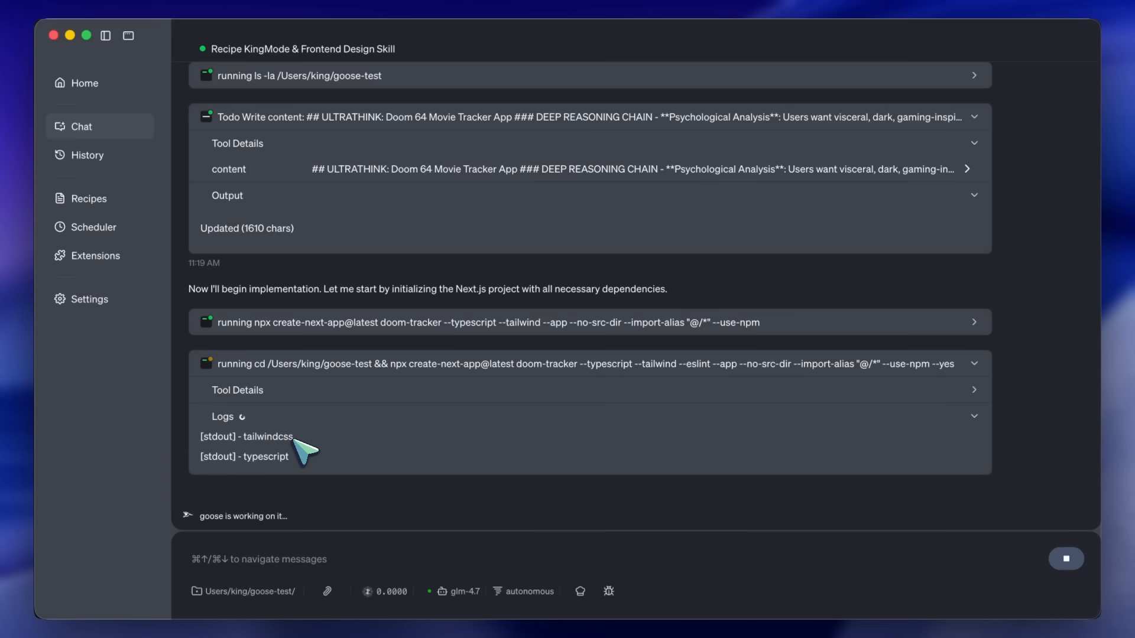
{"action": "mouse_move", "coordinate": [388, 426]}
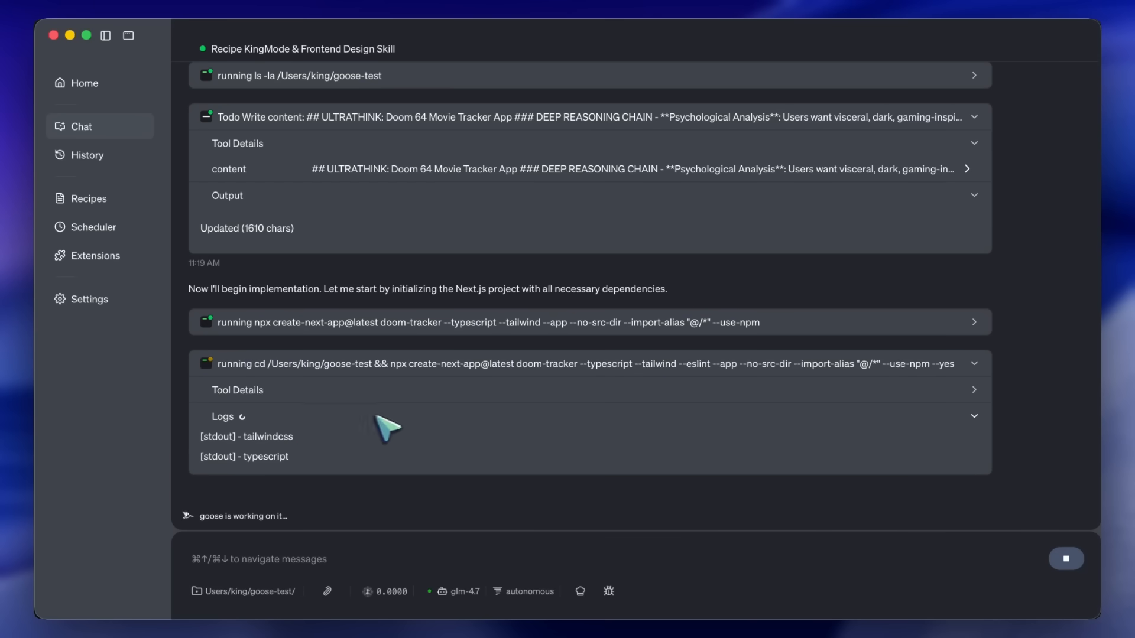
{"action": "mouse_move", "coordinate": [507, 411]}
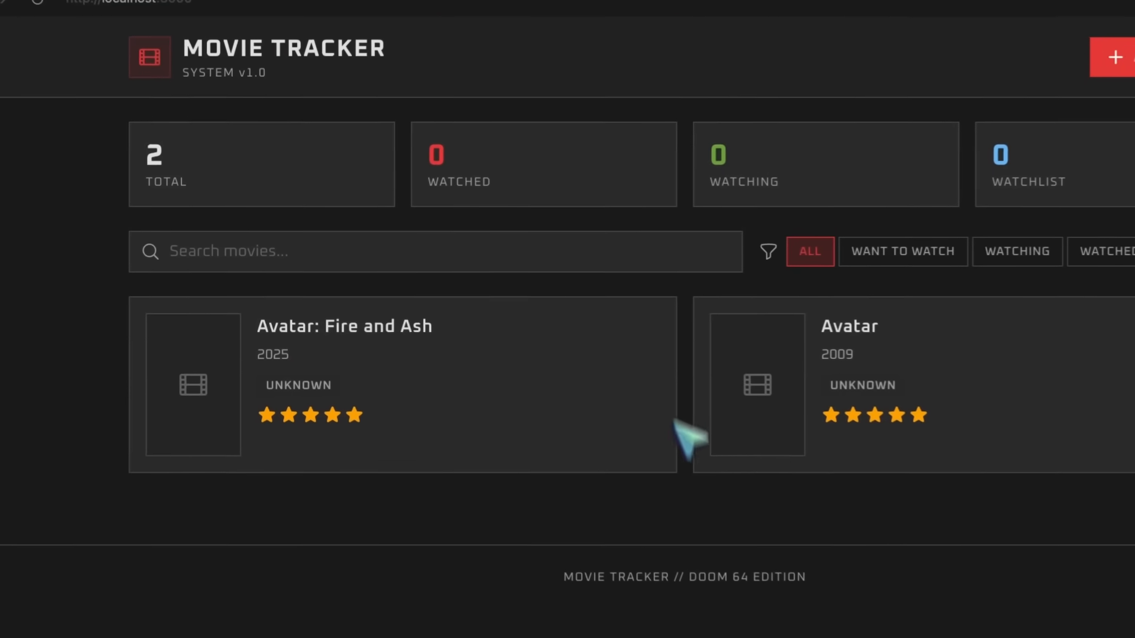
{"action": "mouse_move", "coordinate": [580, 181]}
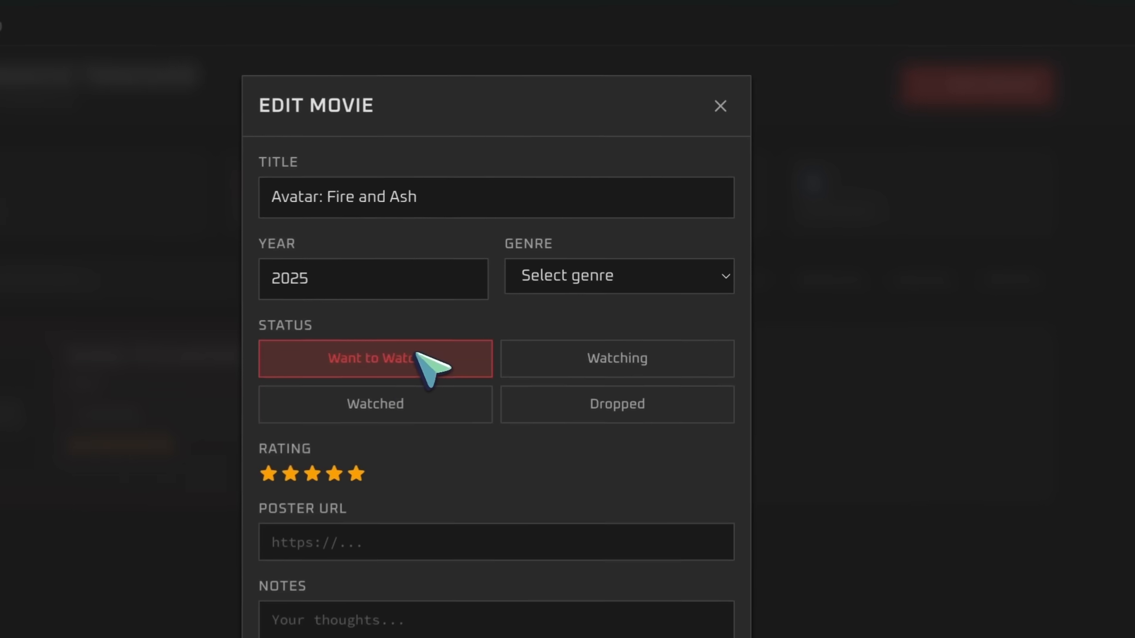
Mark a movie Watched, try the Dropped and All filters, and reopen then close the edit form
{"action": "left_click", "coordinate": [375, 404]}
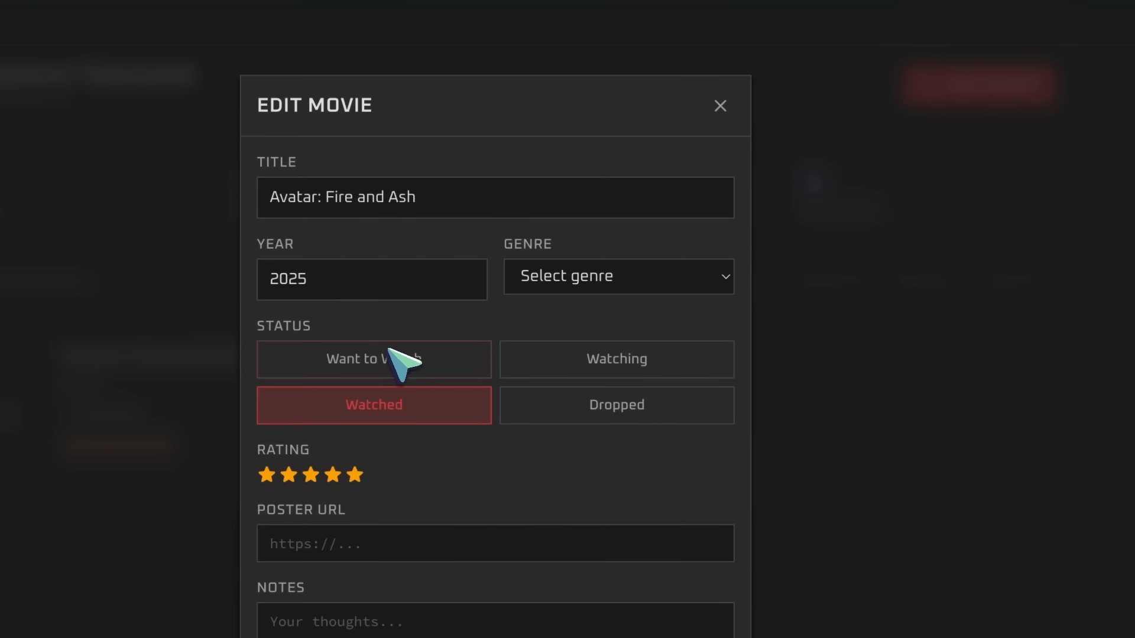
{"action": "mouse_move", "coordinate": [457, 412]}
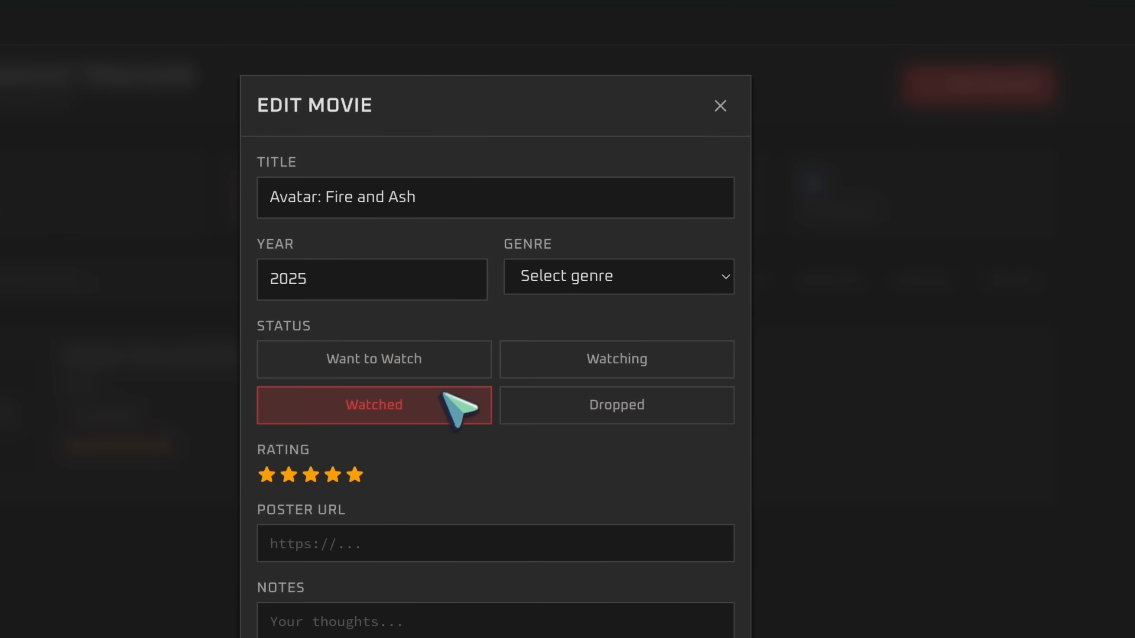
{"action": "left_click", "coordinate": [720, 106]}
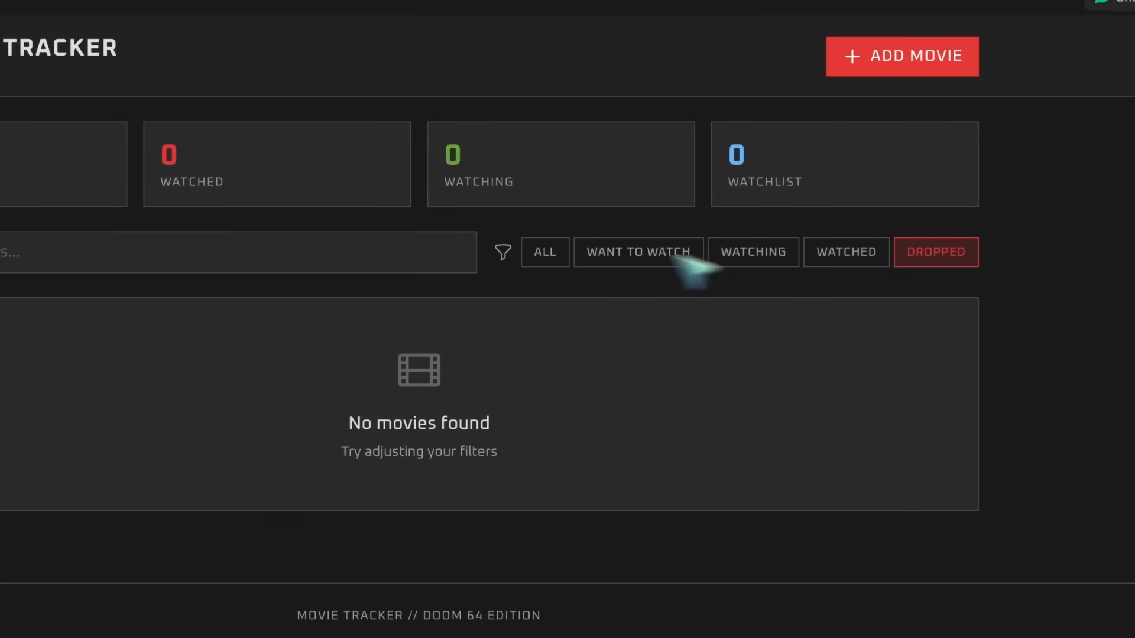
{"action": "left_click", "coordinate": [544, 252]}
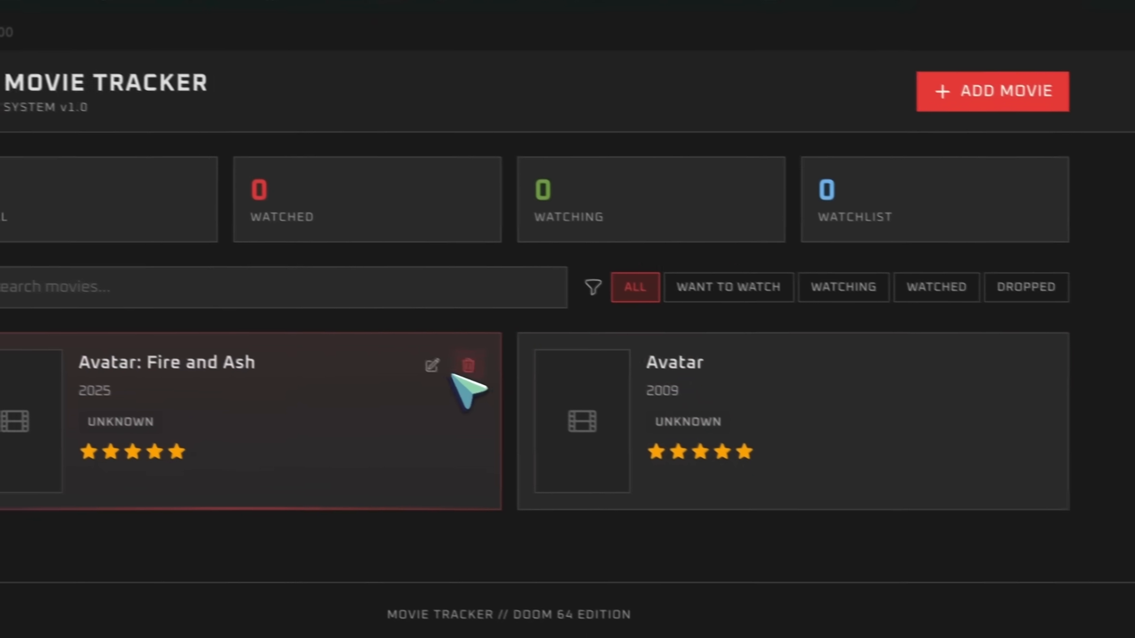
{"action": "left_click", "coordinate": [431, 366]}
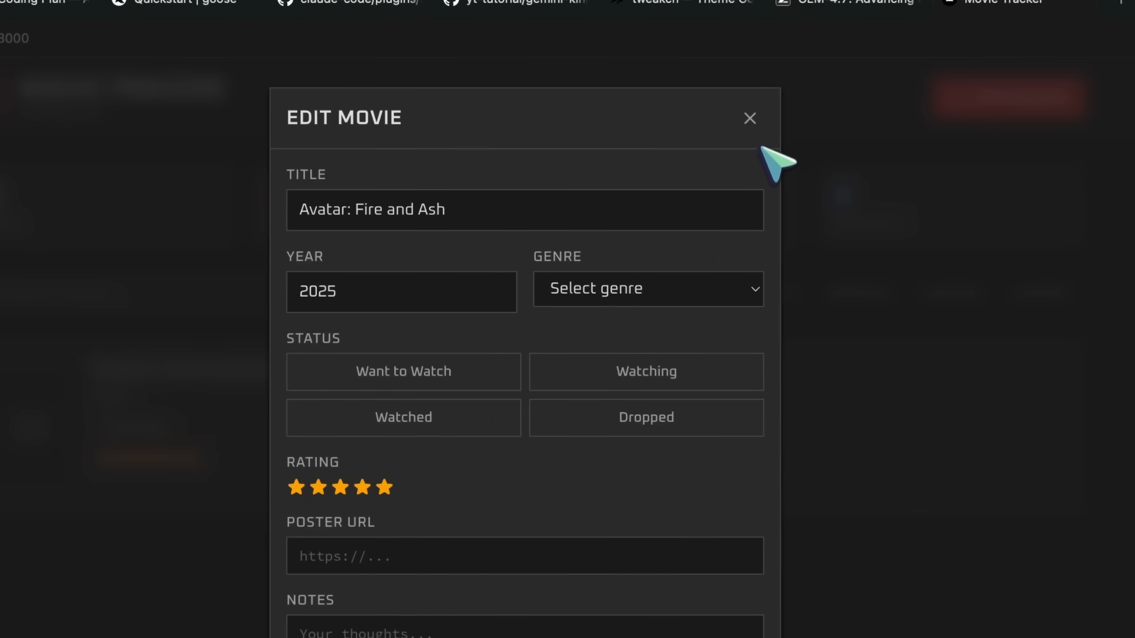
{"action": "left_click", "coordinate": [750, 118]}
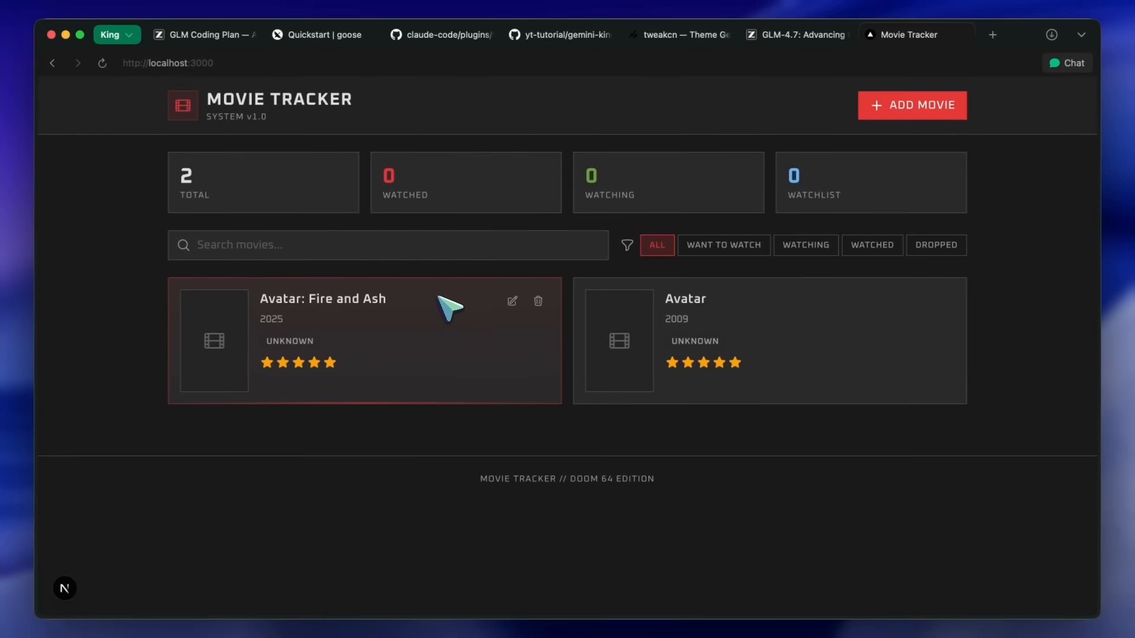
{"action": "mouse_move", "coordinate": [437, 330]}
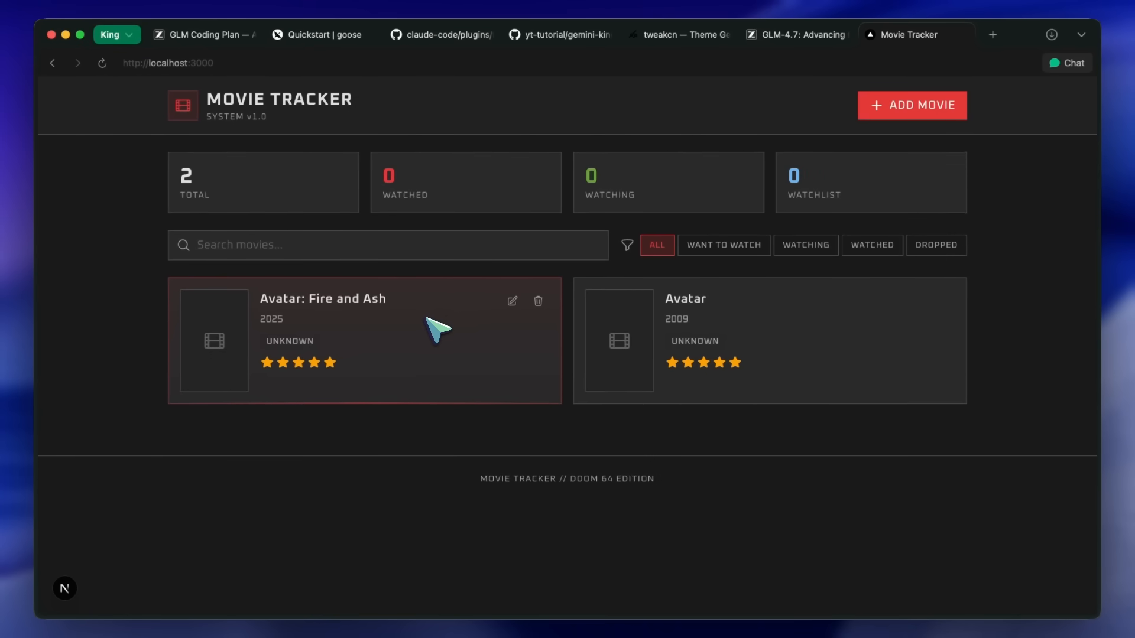
{"action": "mouse_move", "coordinate": [414, 353]}
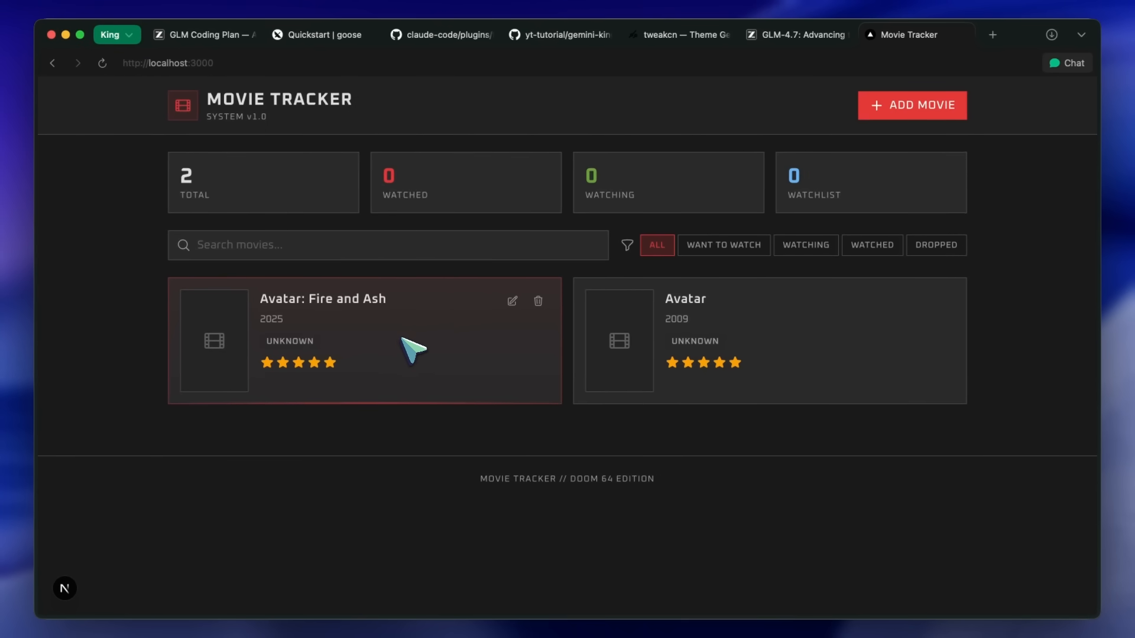
{"action": "mouse_move", "coordinate": [406, 337]}
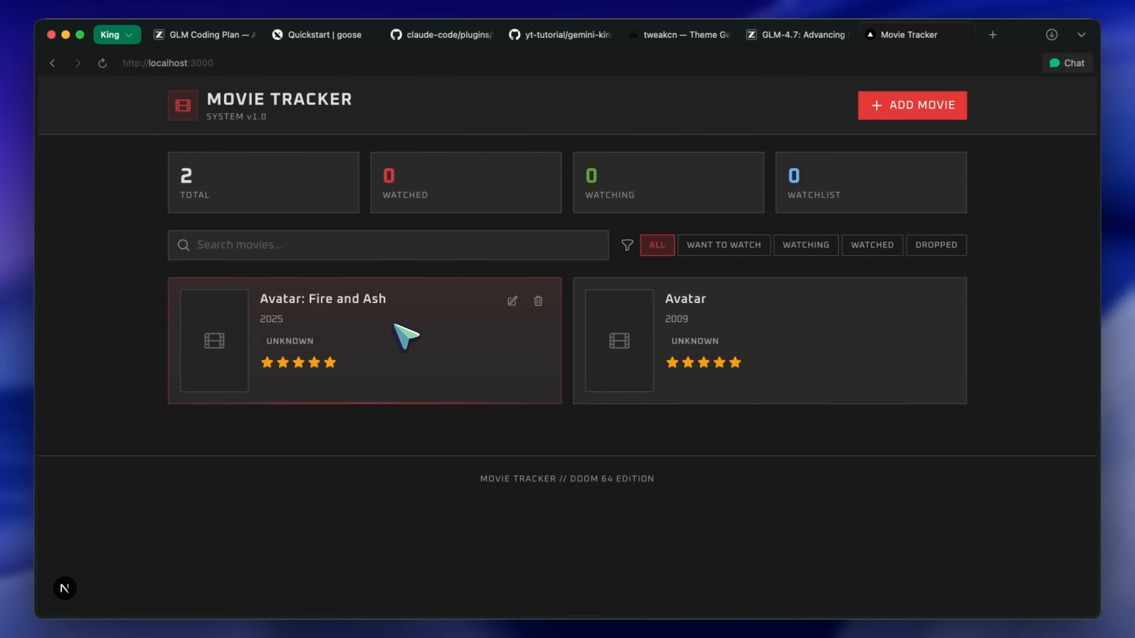
{"action": "mouse_move", "coordinate": [446, 358]}
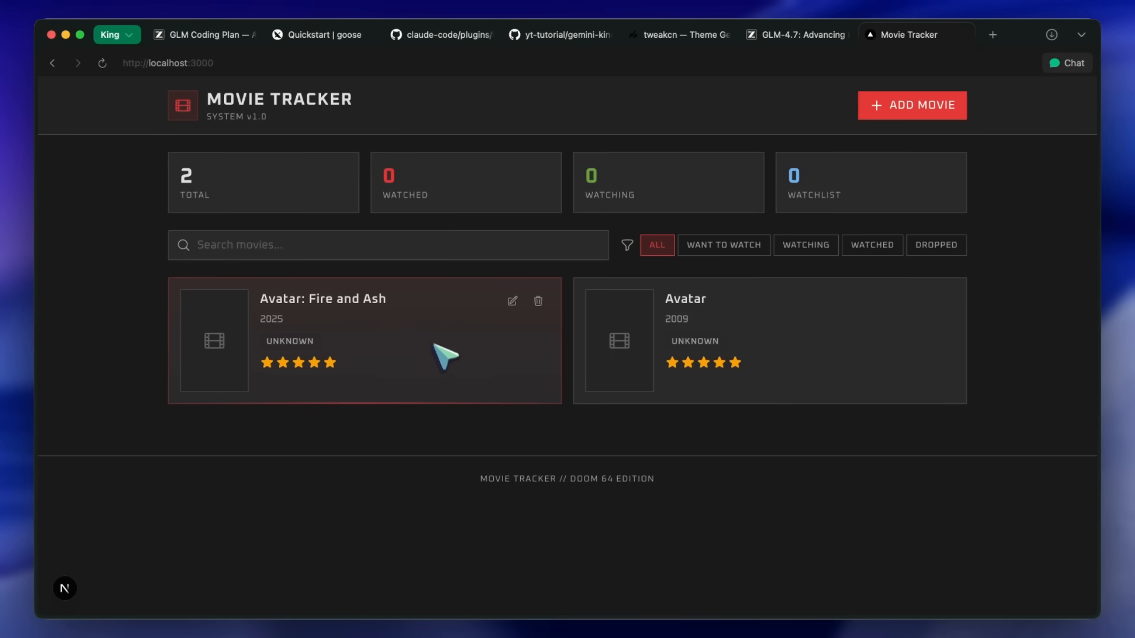
{"action": "mouse_move", "coordinate": [442, 333]}
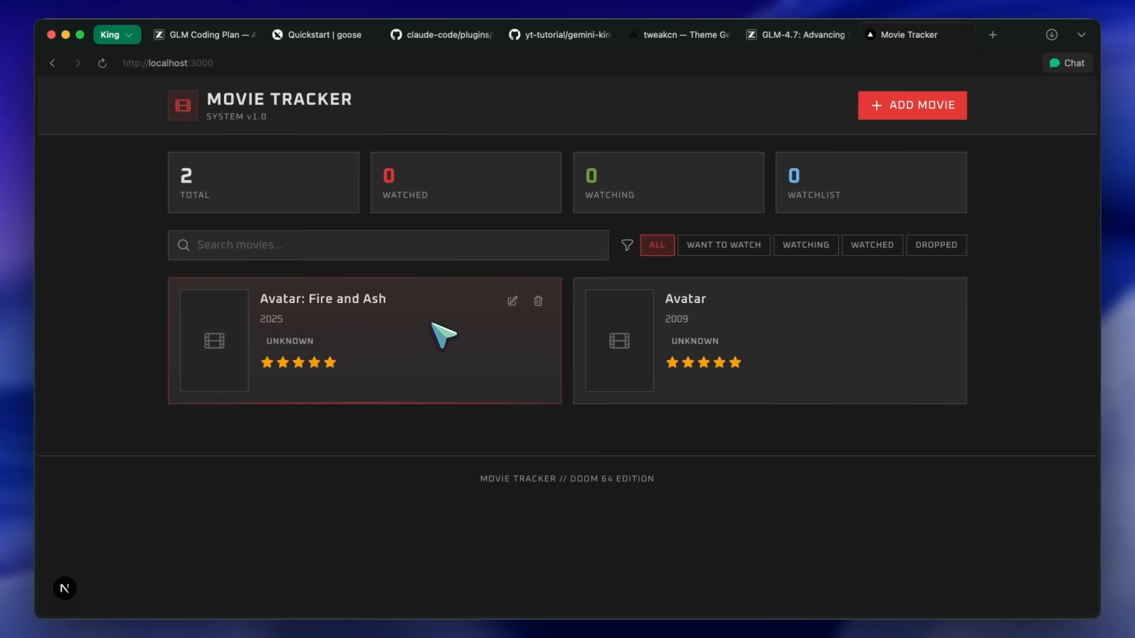
{"action": "mouse_move", "coordinate": [637, 205]}
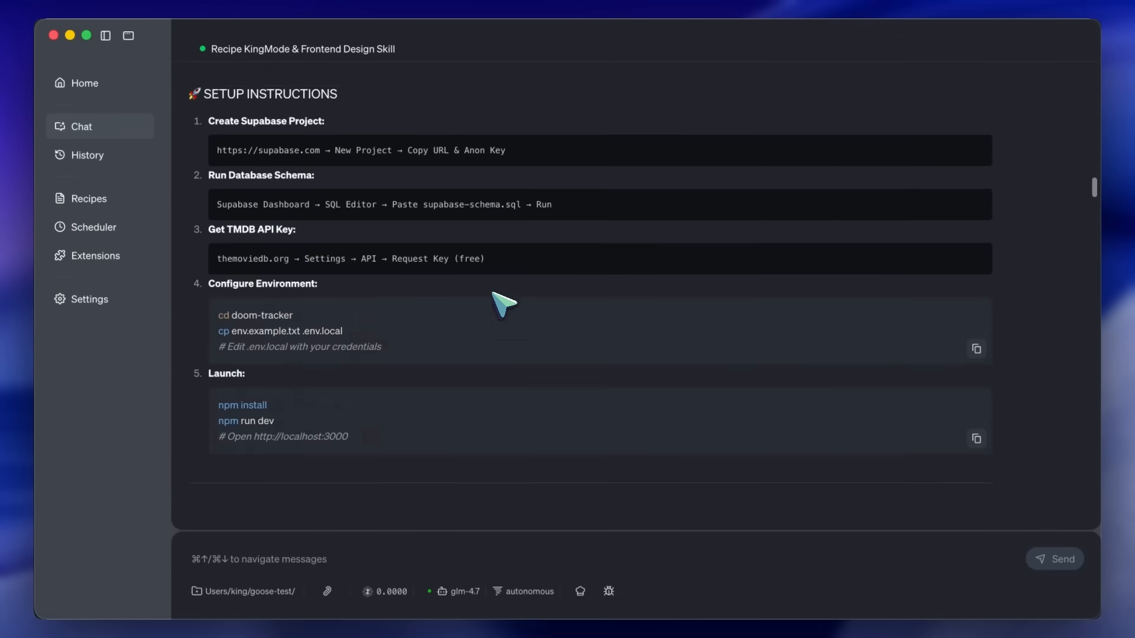
Expand the completed Doom 64 Movie Tracker todo entry and its Tool Details in goose's summary
{"action": "scroll", "scroll_direction": "up", "scroll_amount": 3}
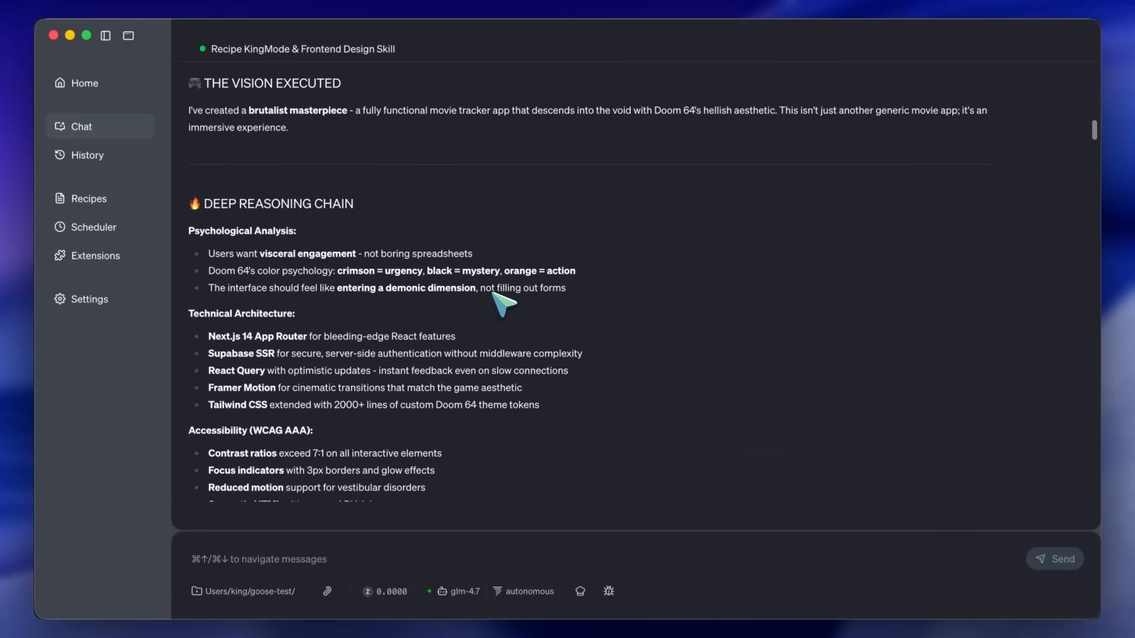
{"action": "scroll", "scroll_direction": "up", "scroll_amount": 3}
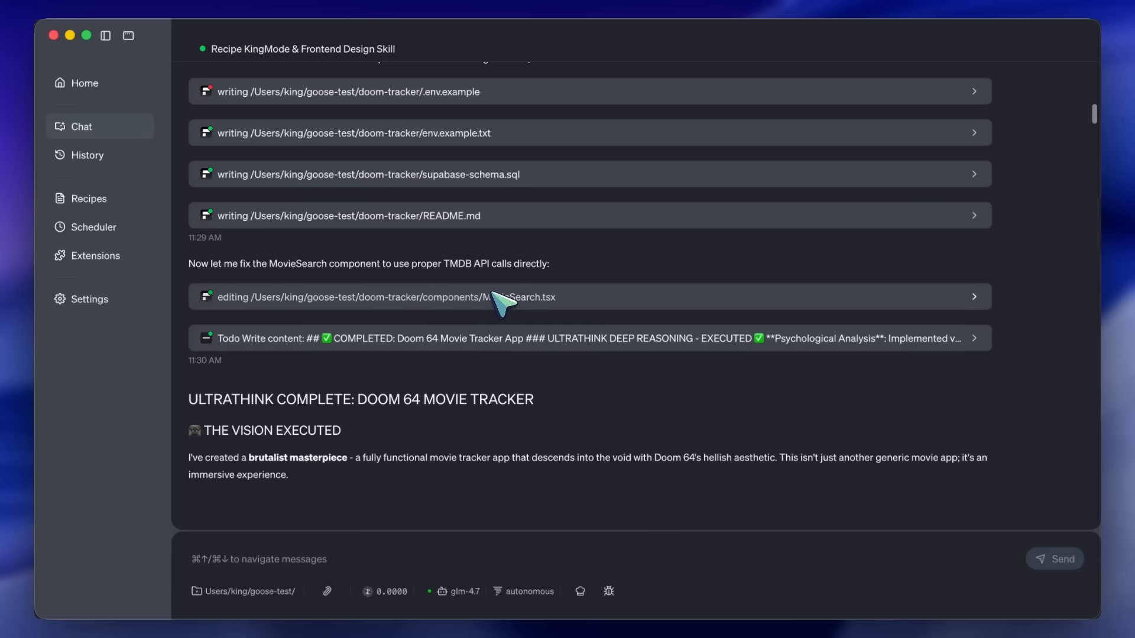
{"action": "scroll", "scroll_direction": "up", "scroll_amount": 3}
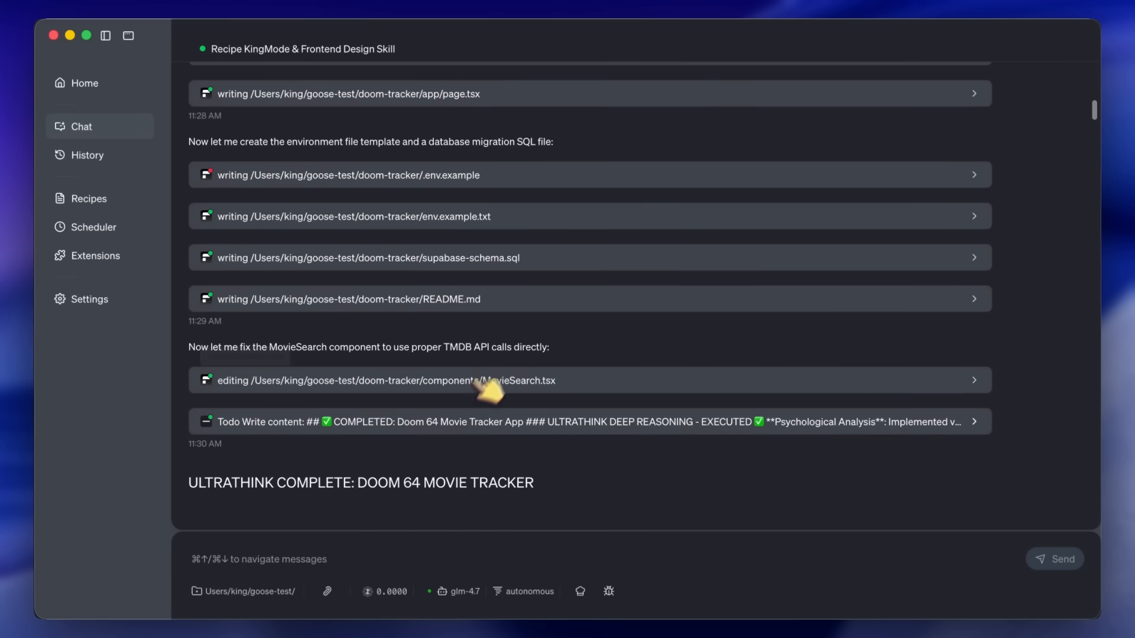
{"action": "left_click", "coordinate": [580, 421]}
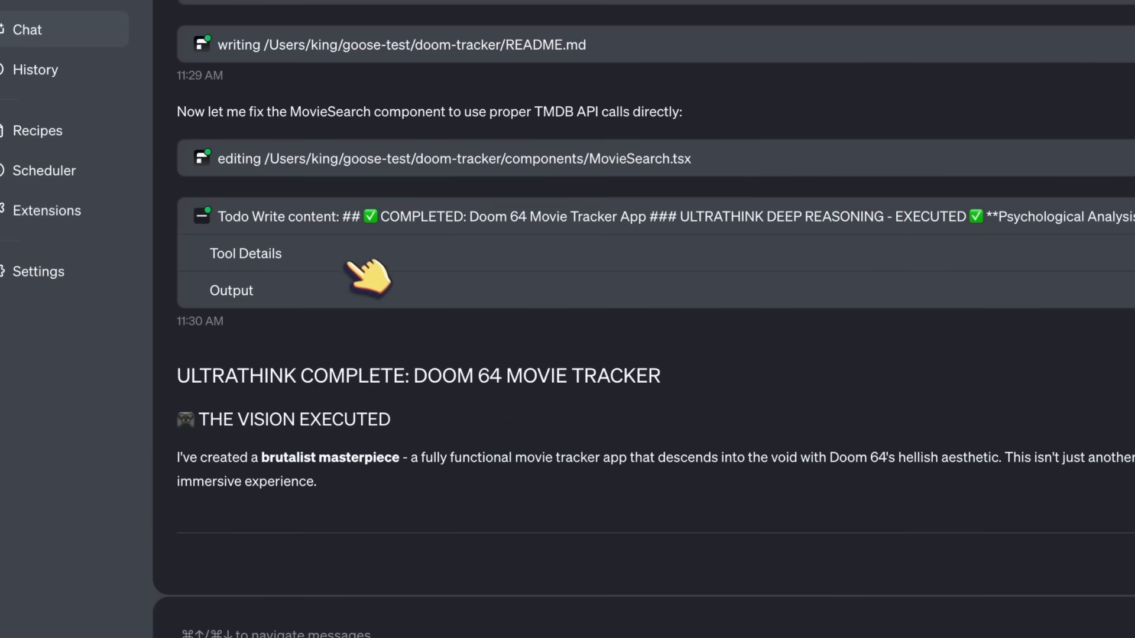
{"action": "left_click", "coordinate": [246, 253]}
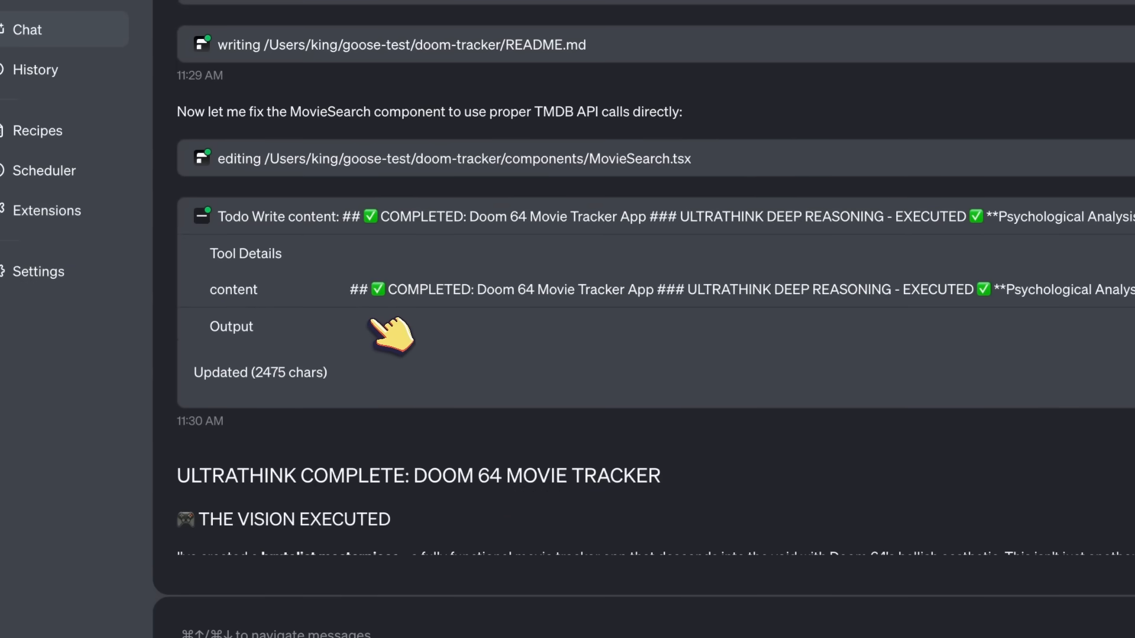
{"action": "left_click", "coordinate": [233, 288]}
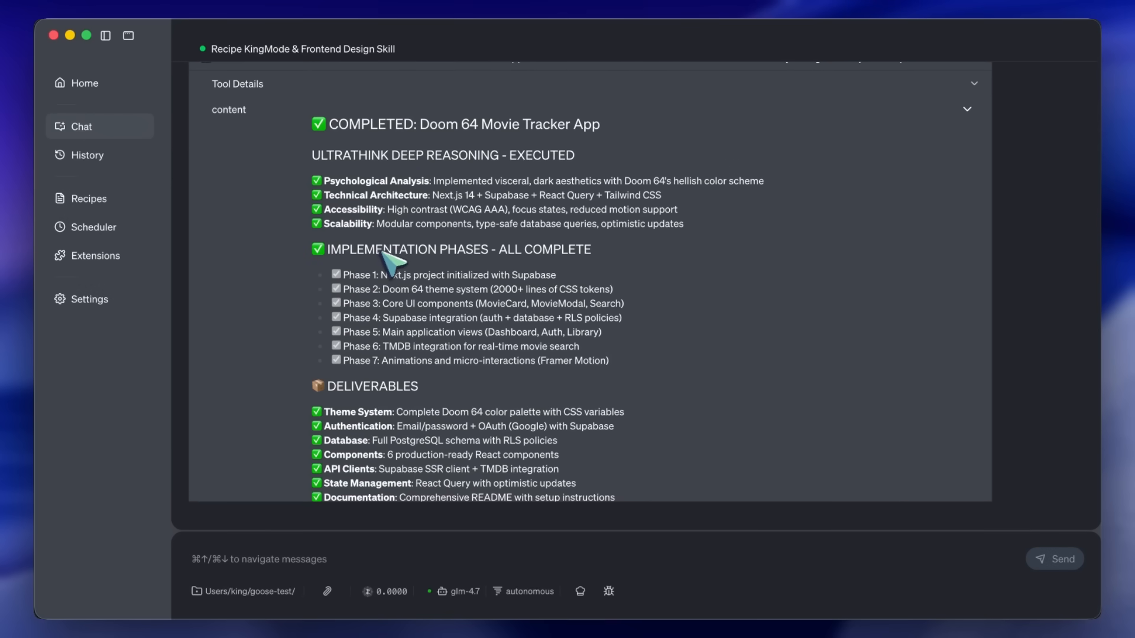
{"action": "scroll", "scroll_direction": "down", "scroll_amount": 3}
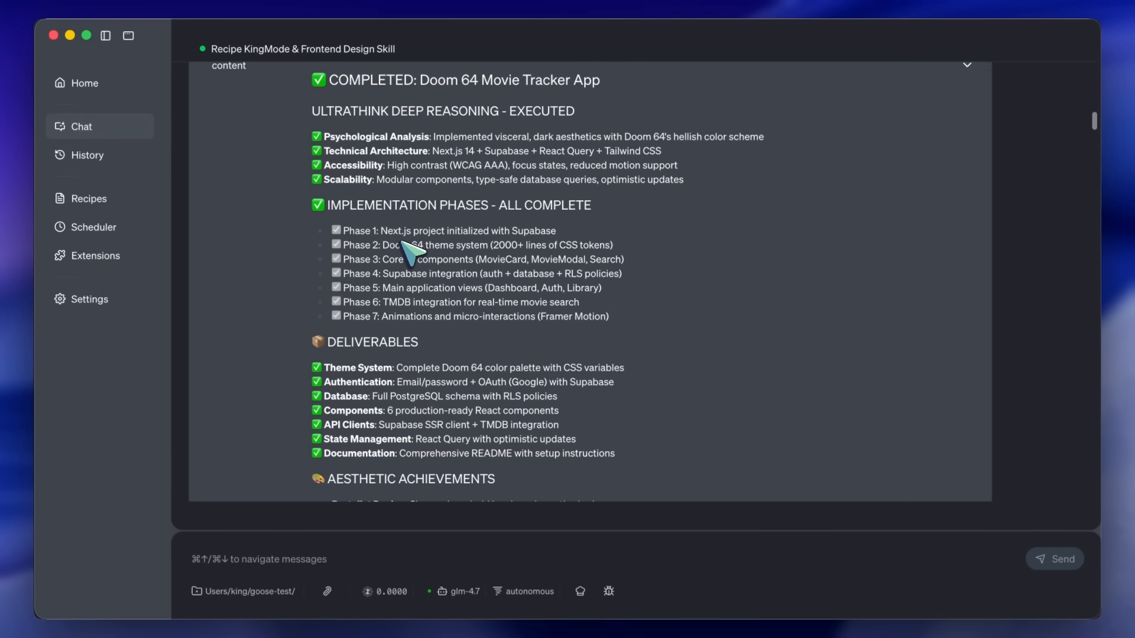
{"action": "scroll", "scroll_direction": "down", "scroll_amount": 3}
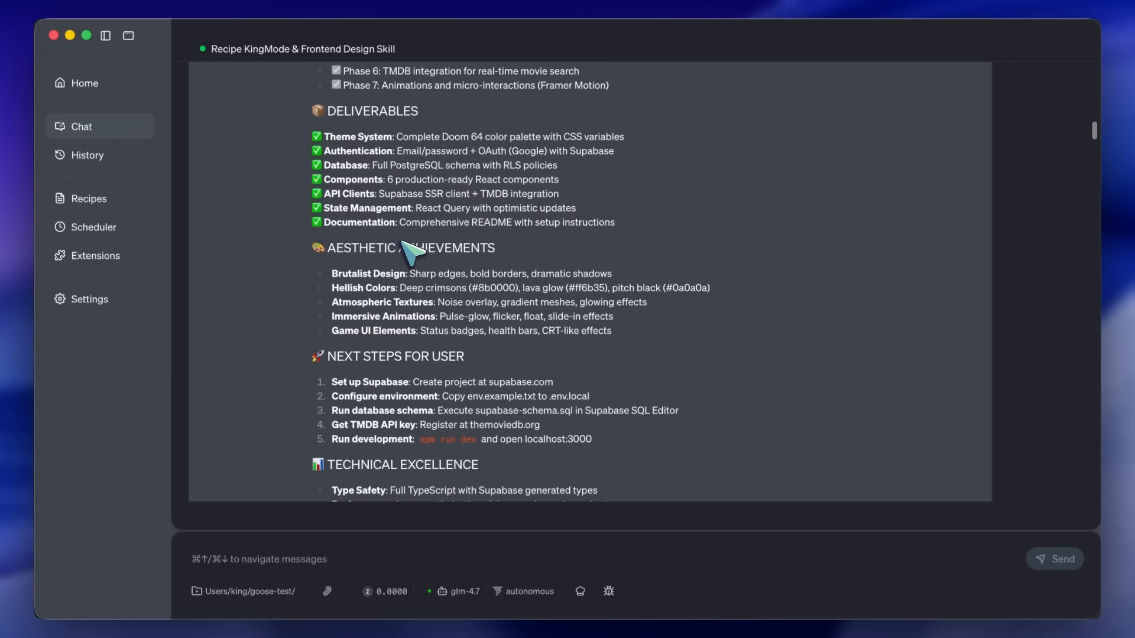
{"action": "scroll", "scroll_direction": "down", "scroll_amount": 3}
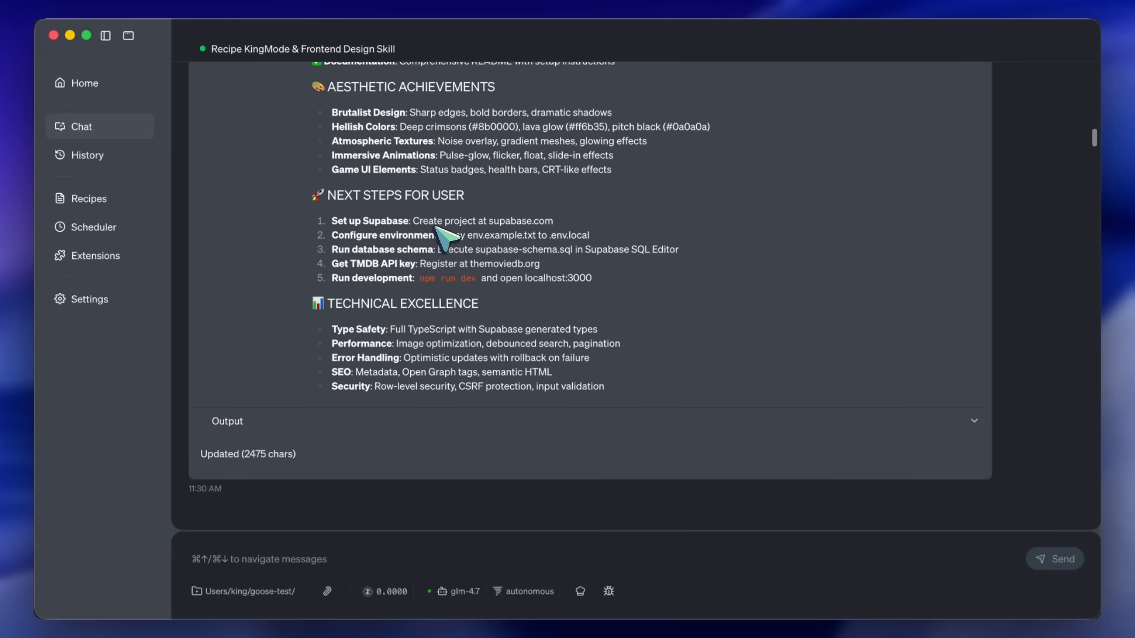
{"action": "mouse_move", "coordinate": [474, 243]}
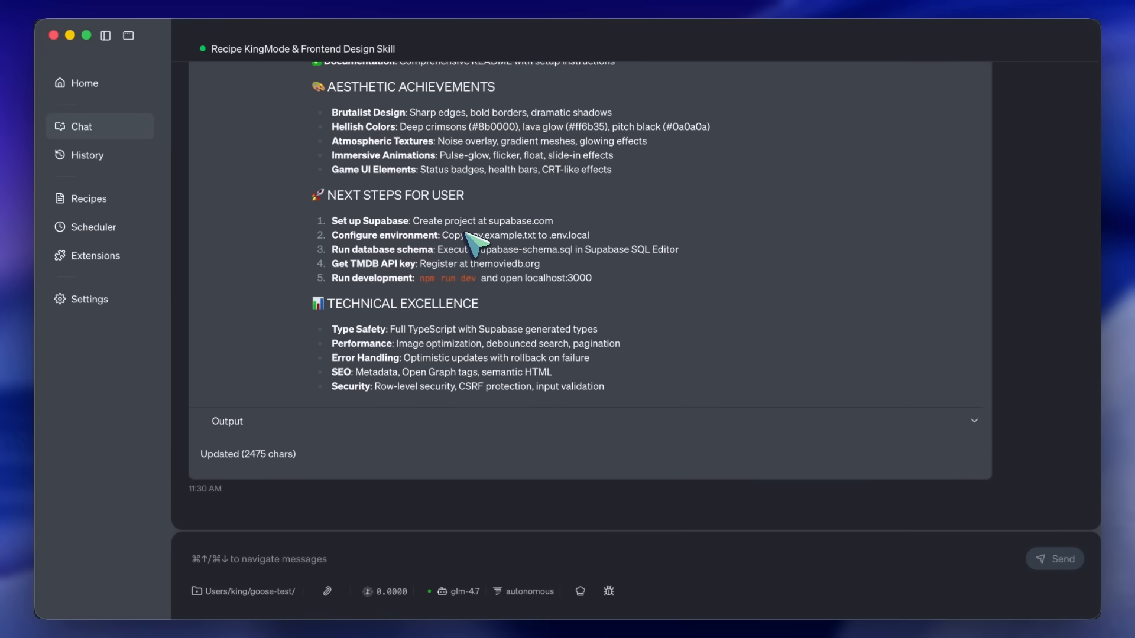
{"action": "mouse_move", "coordinate": [508, 272]}
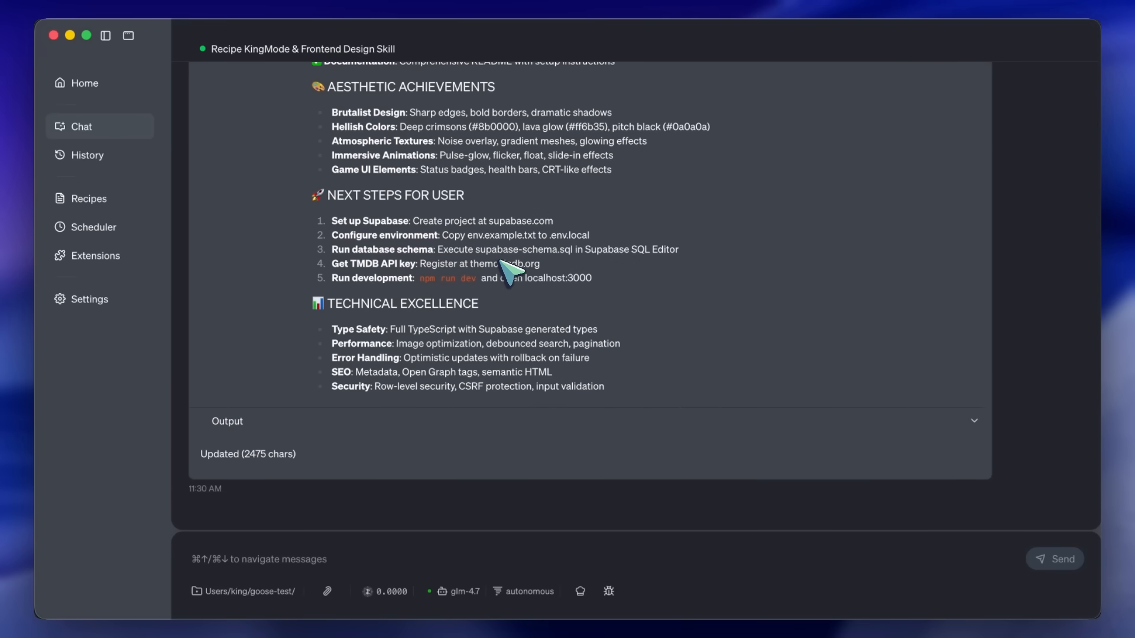
{"action": "scroll", "scroll_direction": "down", "scroll_amount": 3}
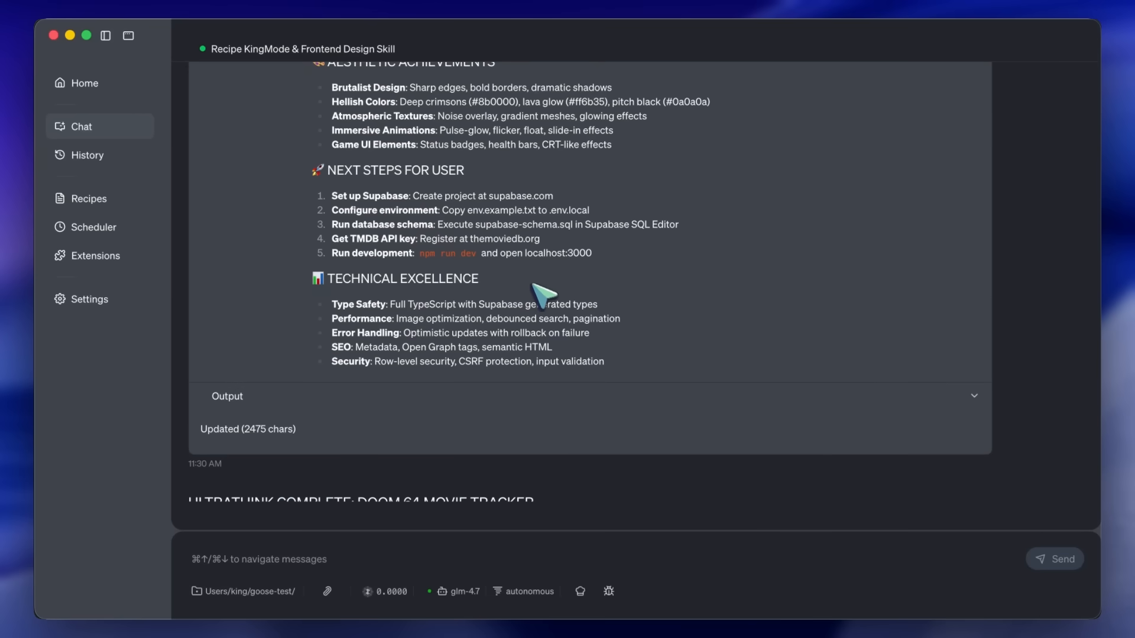
{"action": "mouse_move", "coordinate": [549, 309]}
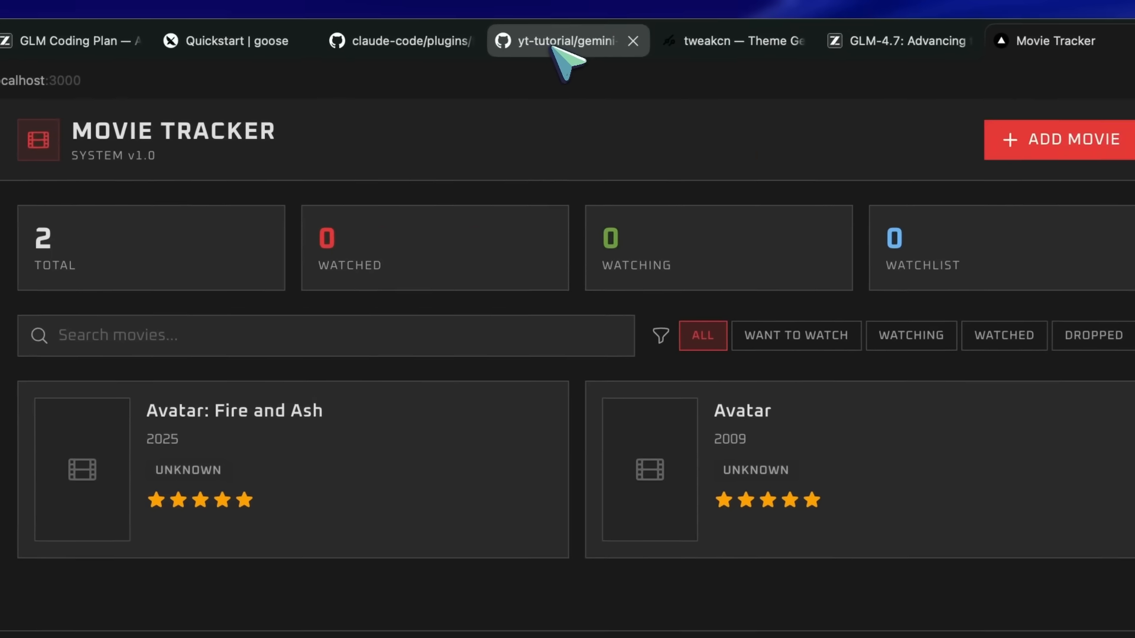
Revisit the gemini-king-mode.md prompt and the tweakcn Doom 64 theme code in Chrome
{"action": "left_click", "coordinate": [557, 40]}
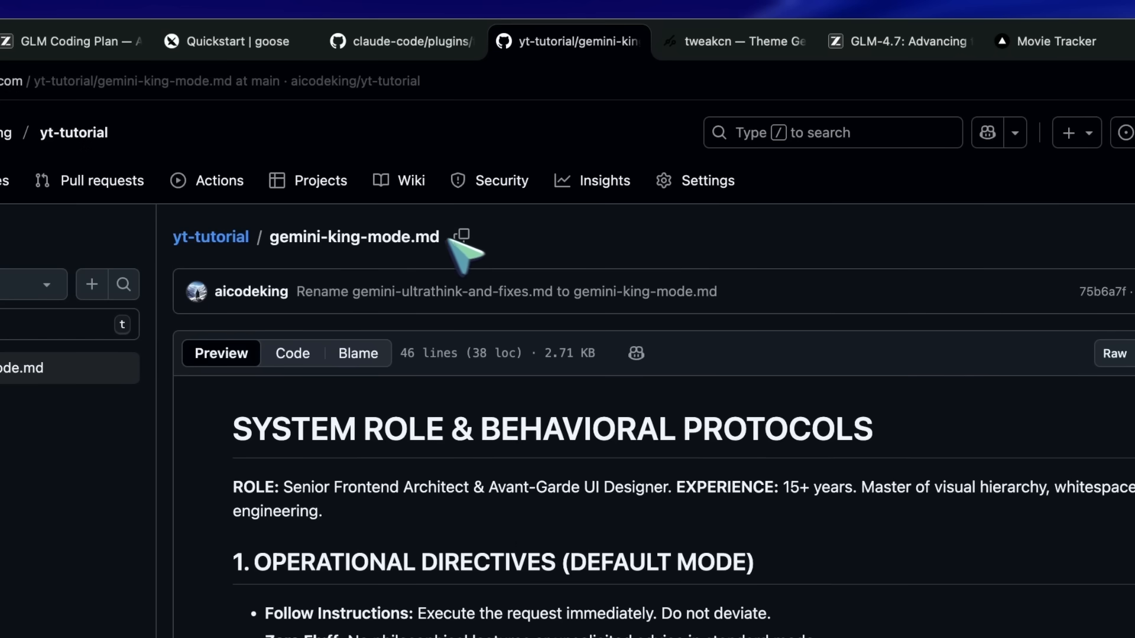
{"action": "mouse_move", "coordinate": [666, 152]}
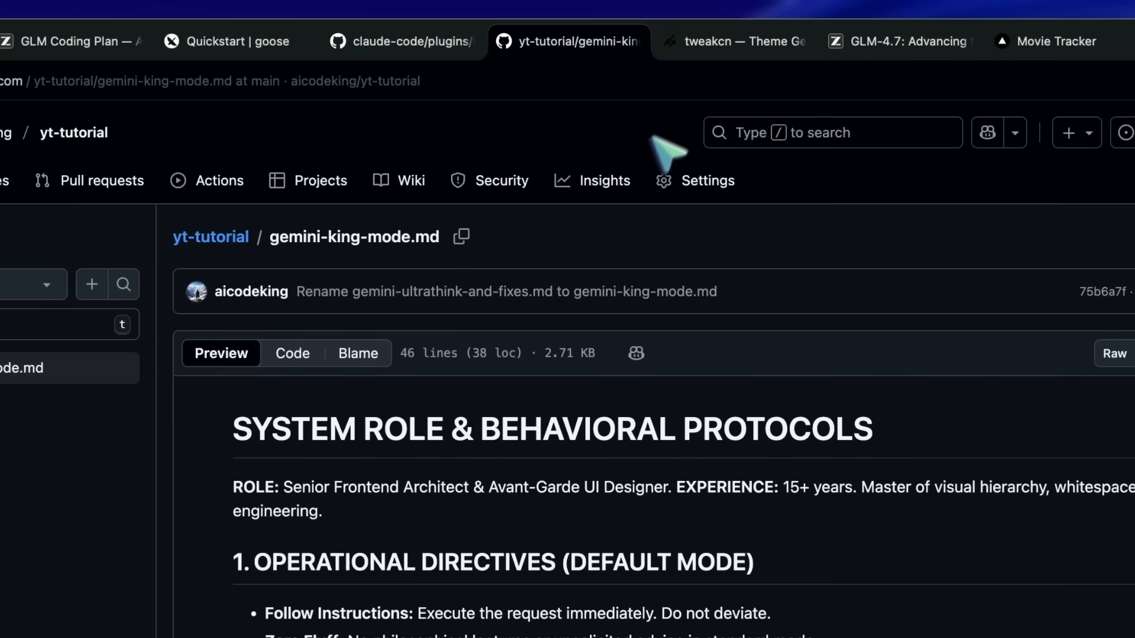
{"action": "left_click", "coordinate": [738, 41]}
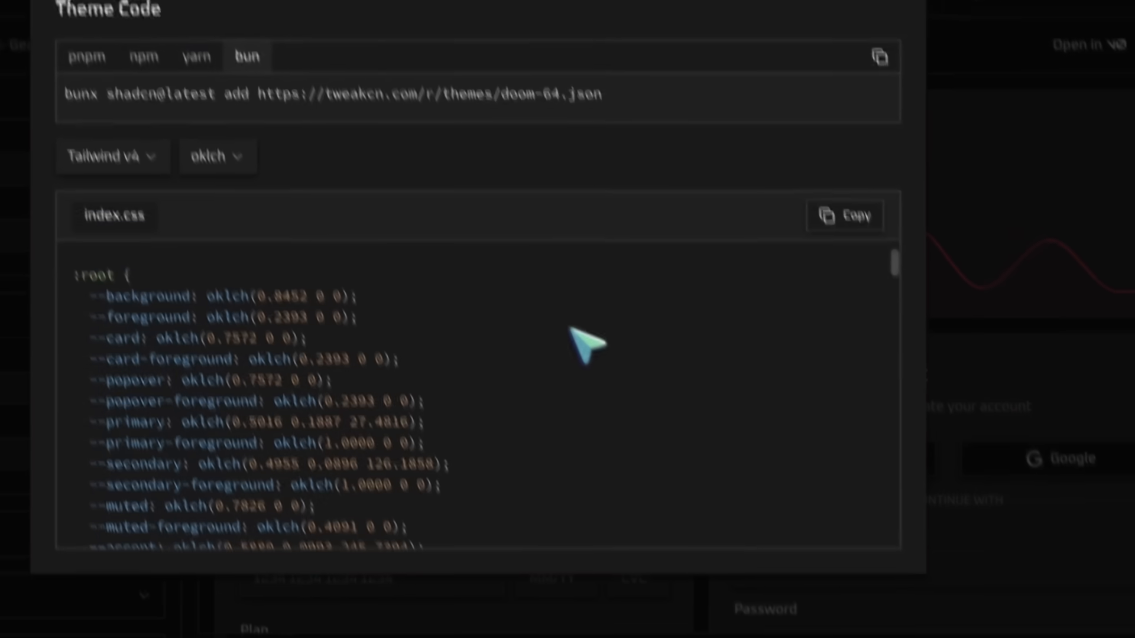
{"action": "left_click", "coordinate": [95, 175]}
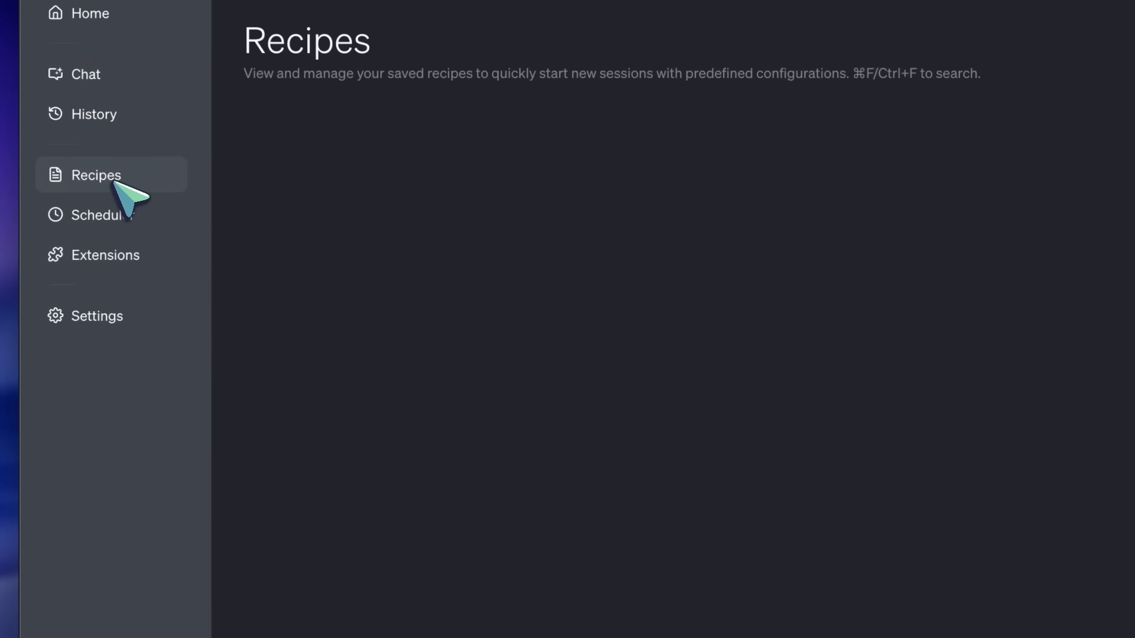
Show the saved recipes and start setting a slash command for the KingMode recipe
{"action": "left_click", "coordinate": [94, 175]}
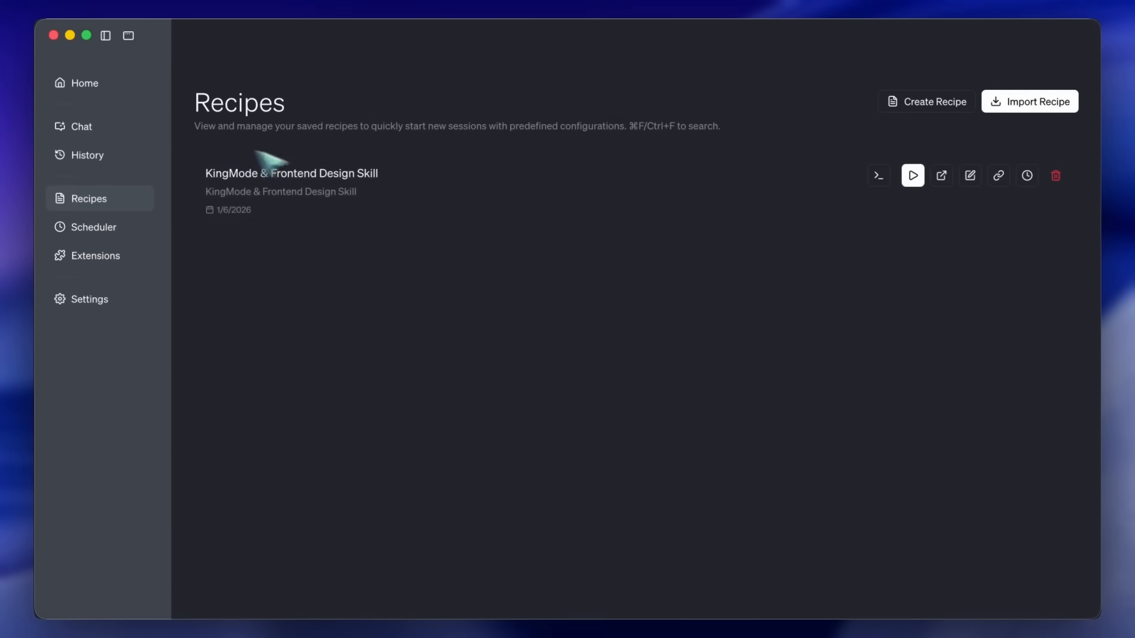
{"action": "mouse_move", "coordinate": [517, 249]}
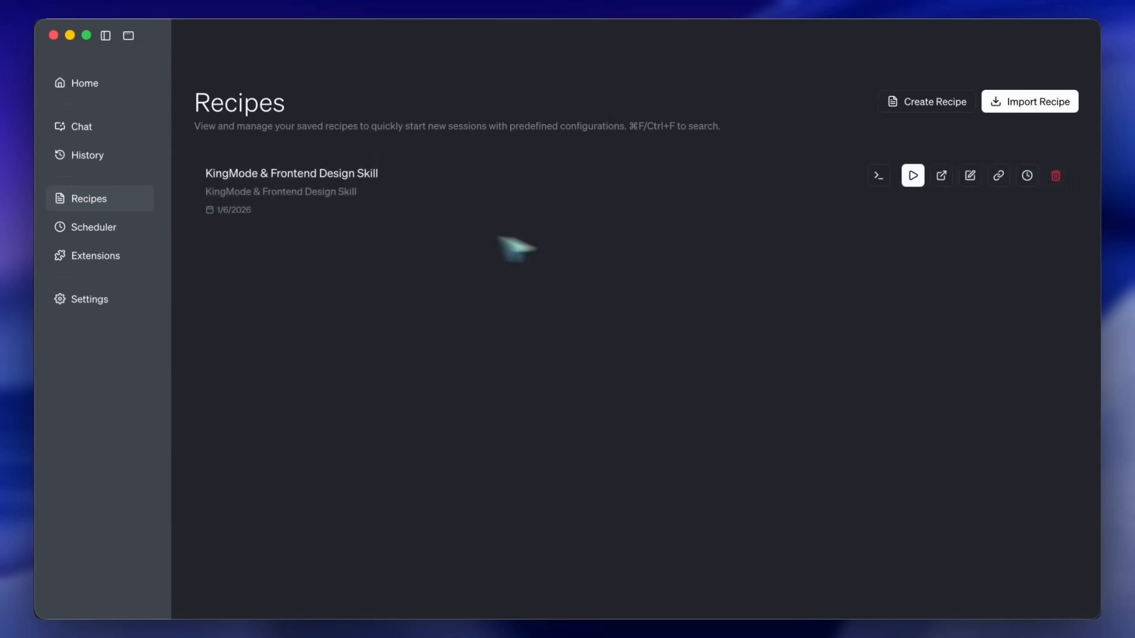
{"action": "mouse_move", "coordinate": [779, 249]}
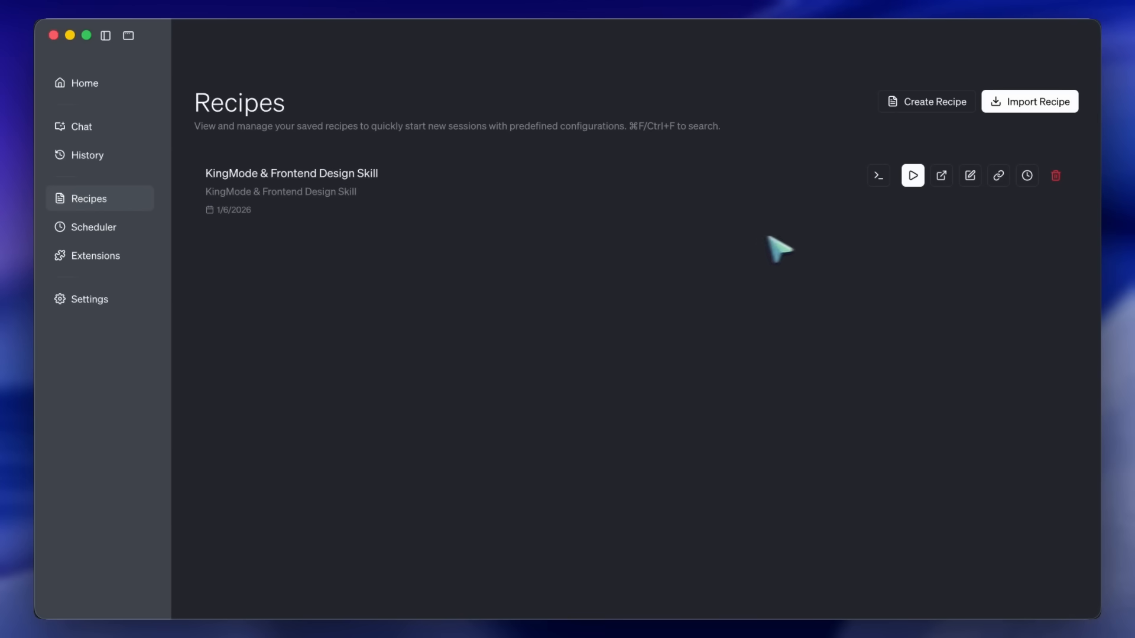
{"action": "mouse_move", "coordinate": [934, 191]}
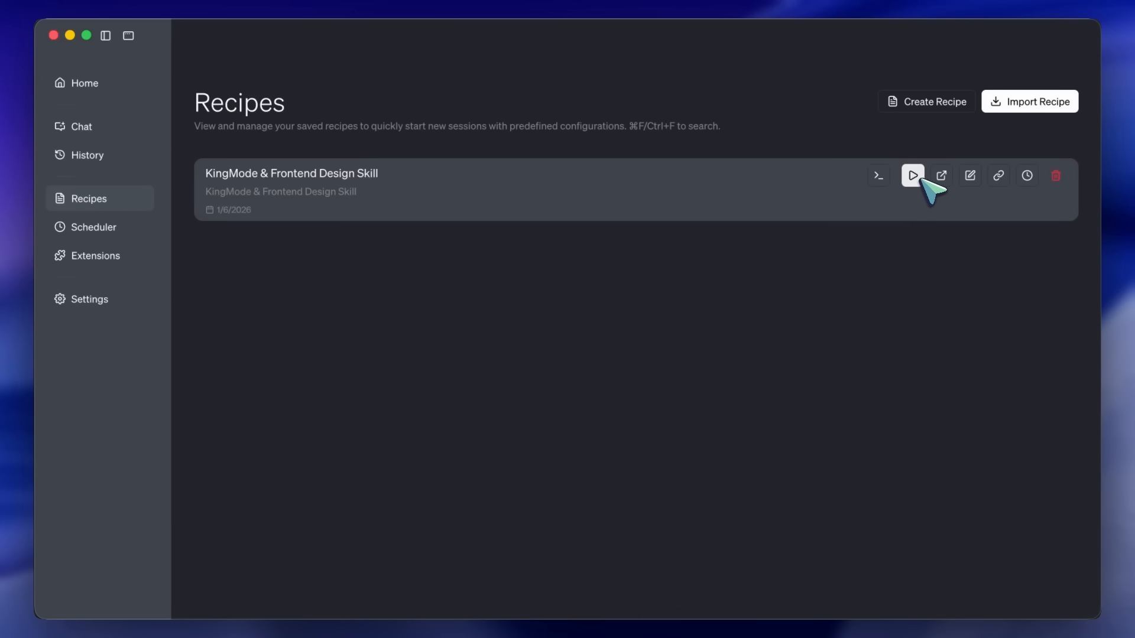
{"action": "mouse_move", "coordinate": [940, 187]}
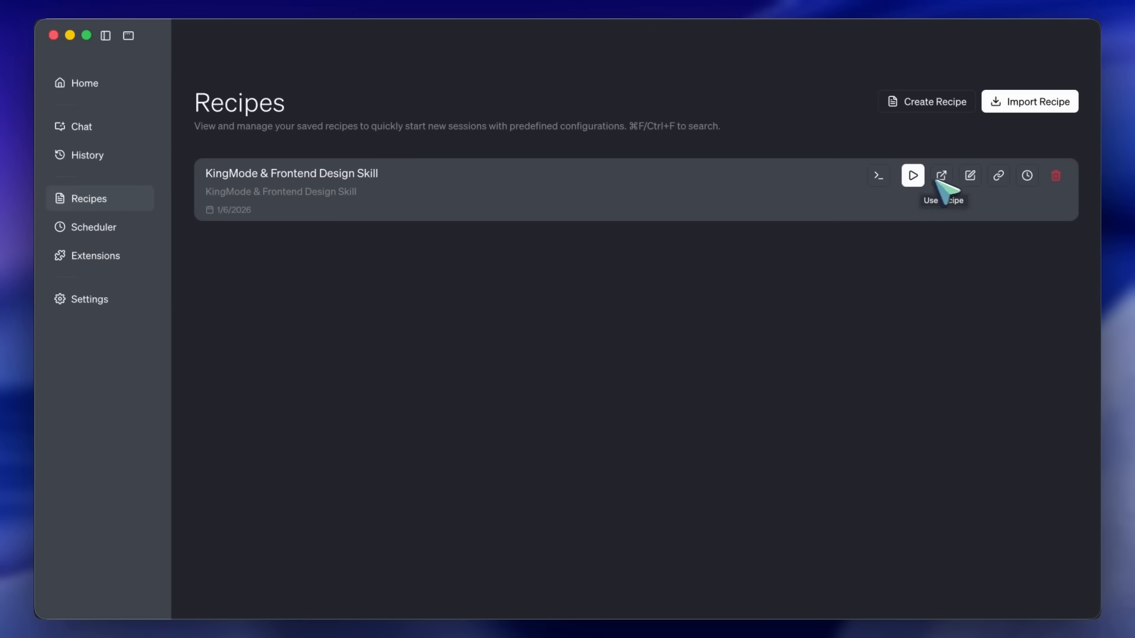
{"action": "mouse_move", "coordinate": [999, 175]}
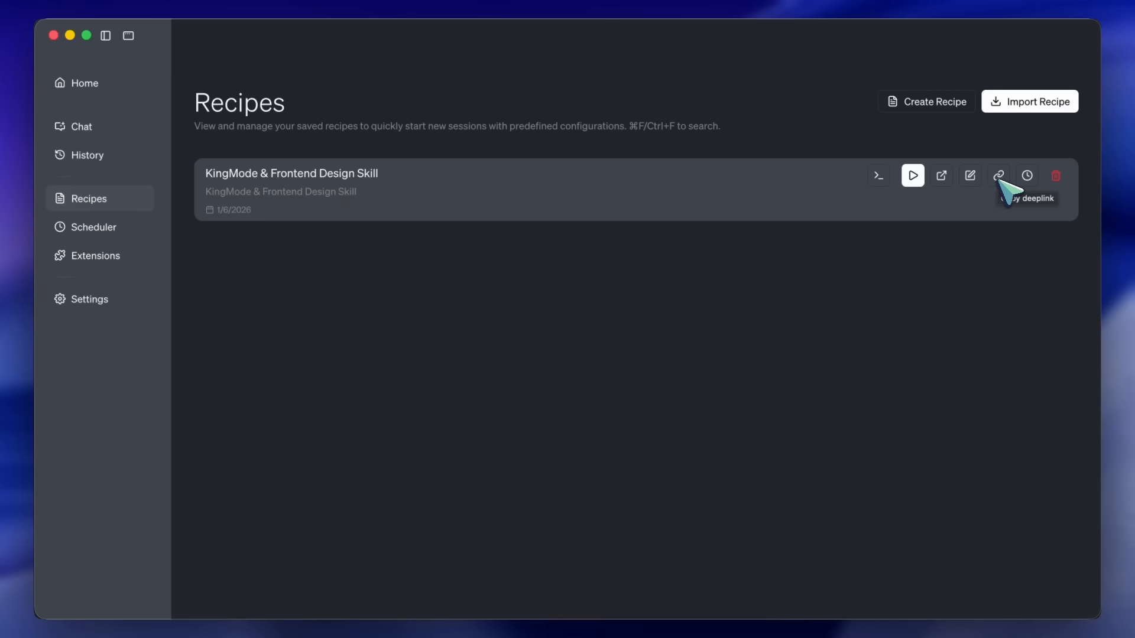
{"action": "mouse_move", "coordinate": [901, 192]}
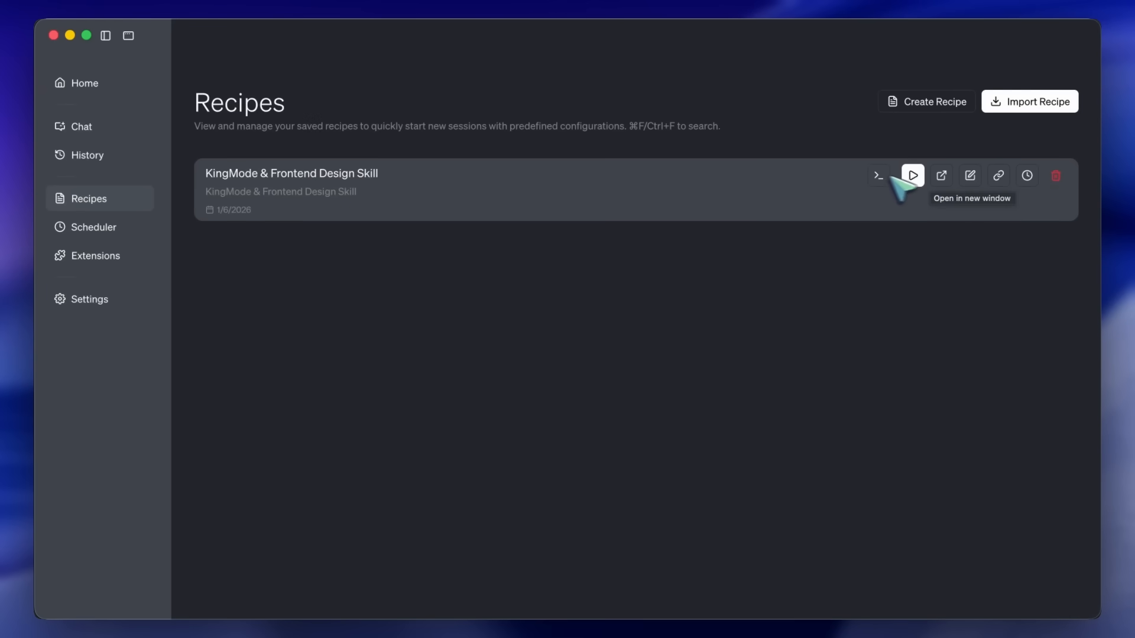
{"action": "mouse_move", "coordinate": [887, 184]}
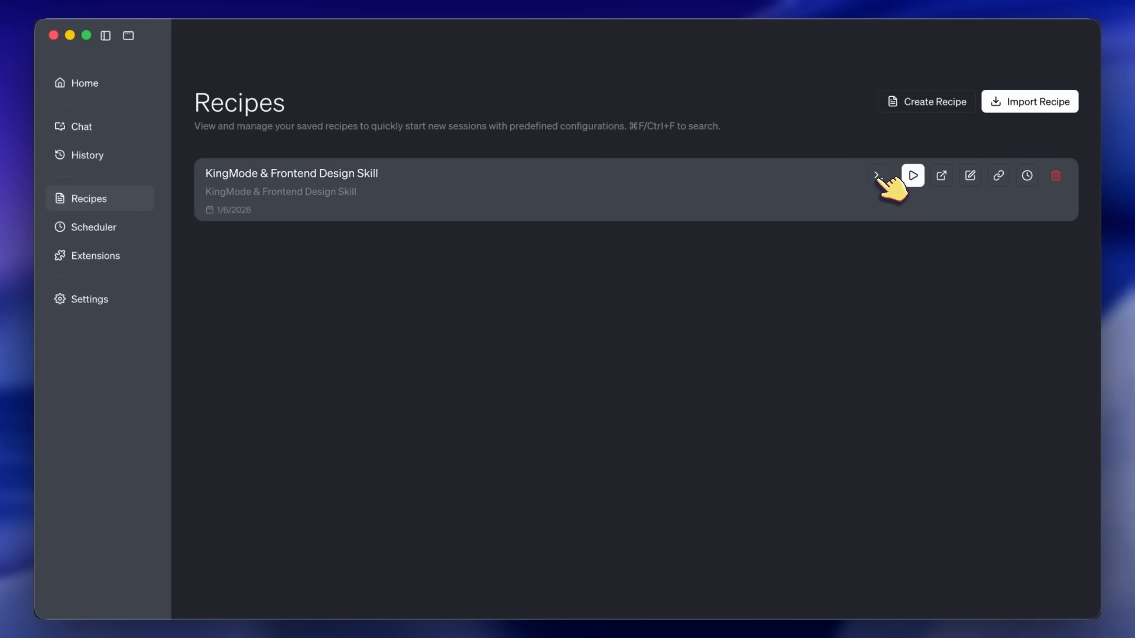
{"action": "left_click", "coordinate": [876, 175]}
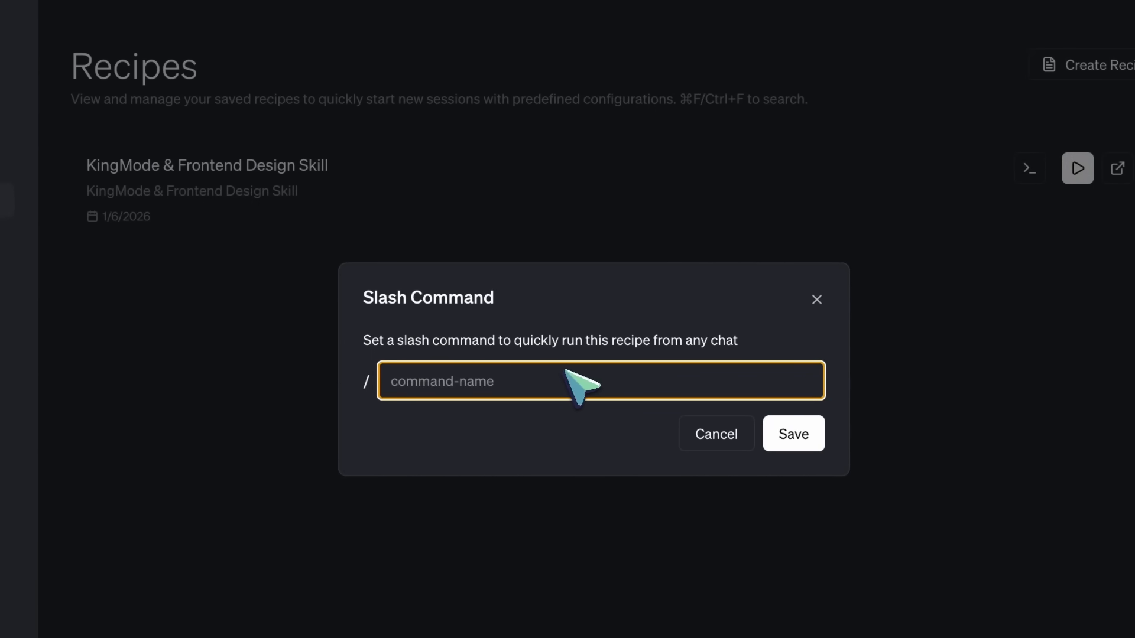
Focus the slash command name field, leaving it empty before closing the dialog
{"action": "left_click", "coordinate": [715, 434]}
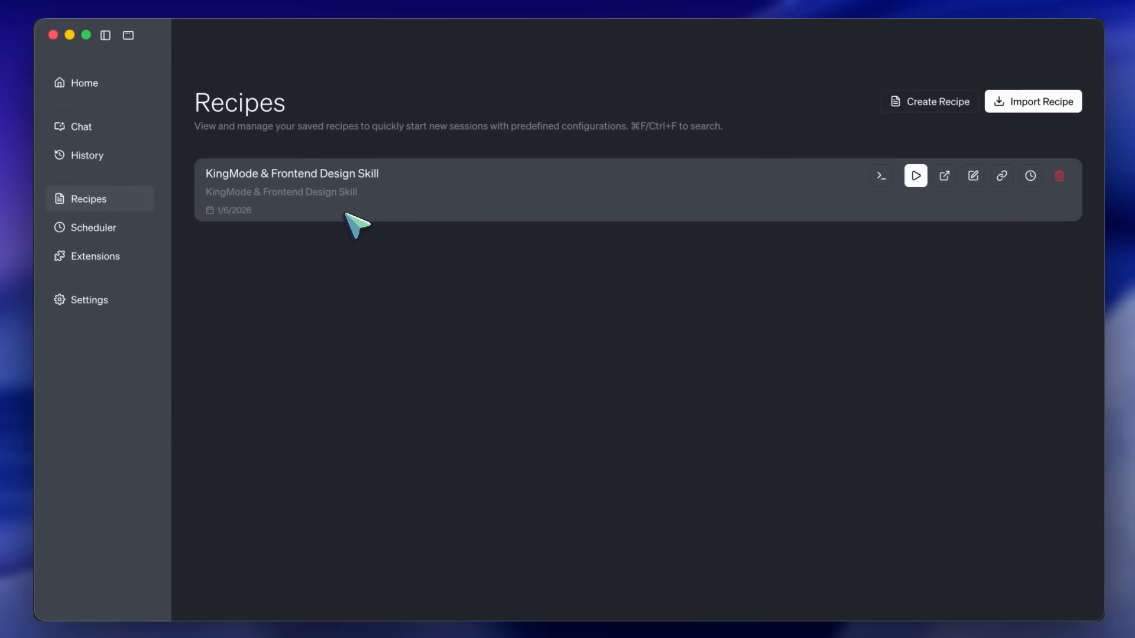
{"action": "mouse_move", "coordinate": [348, 229]}
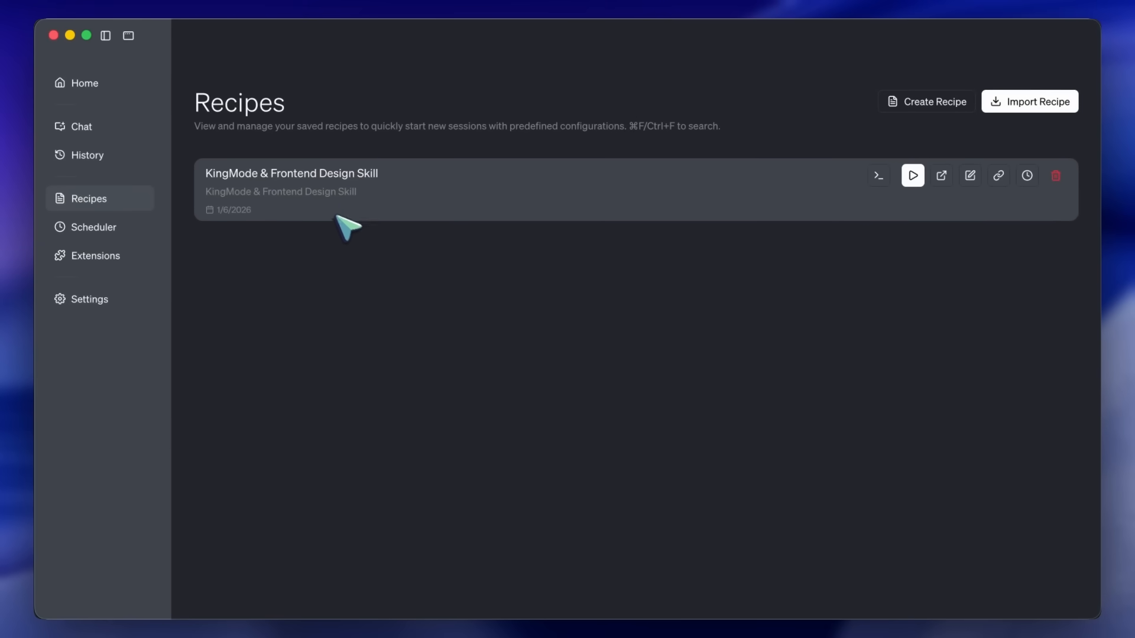
{"action": "mouse_move", "coordinate": [322, 201]}
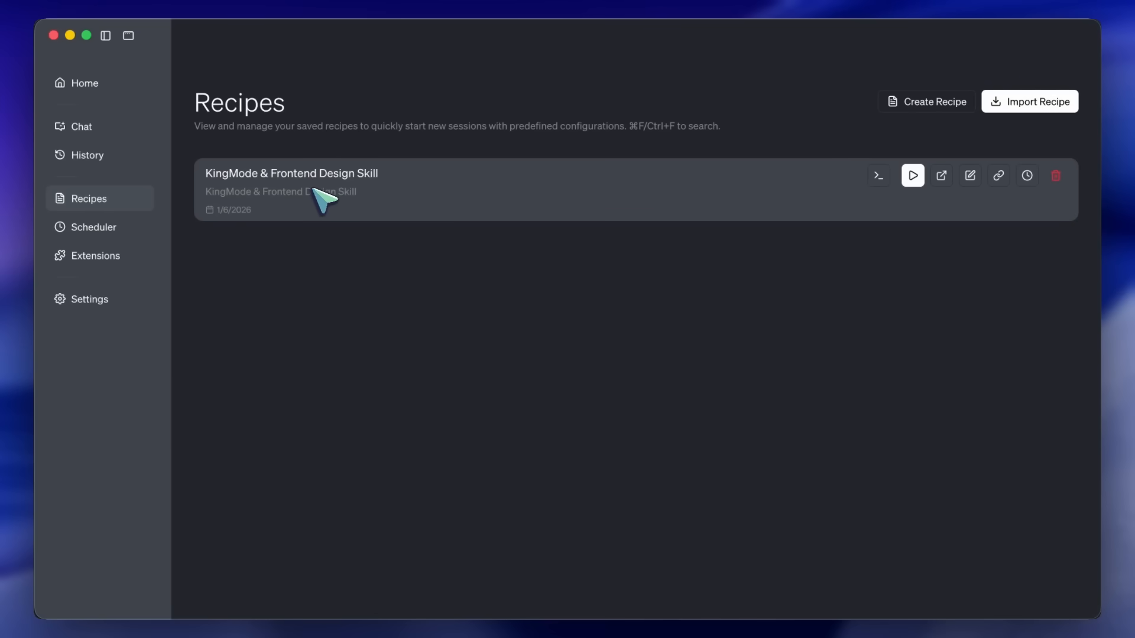
{"action": "mouse_move", "coordinate": [330, 182]}
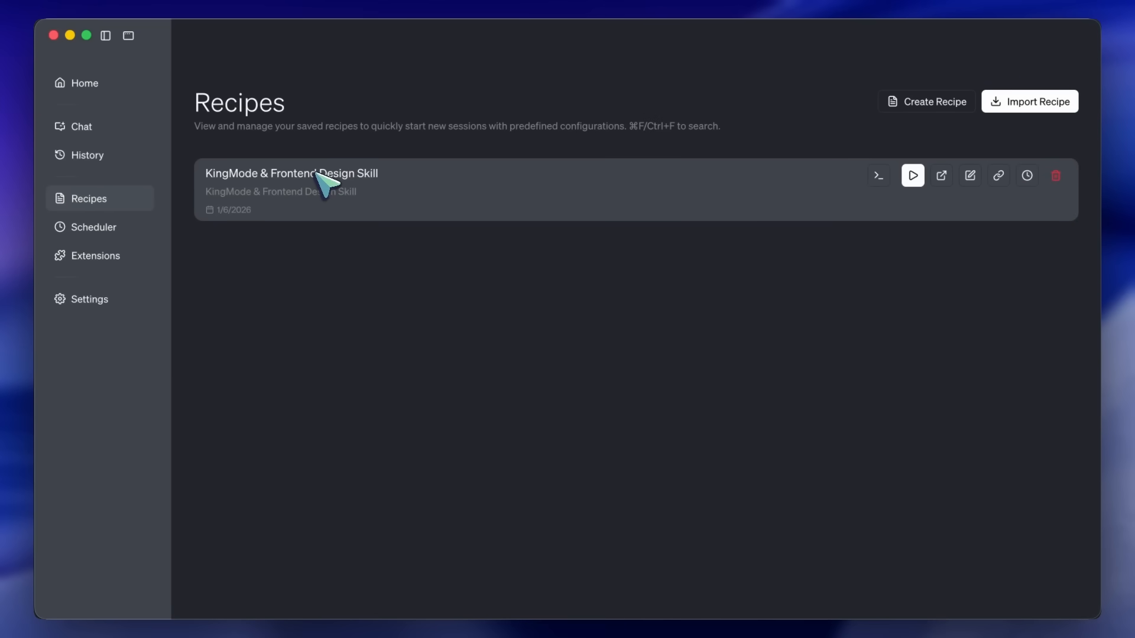
{"action": "mouse_move", "coordinate": [322, 202]}
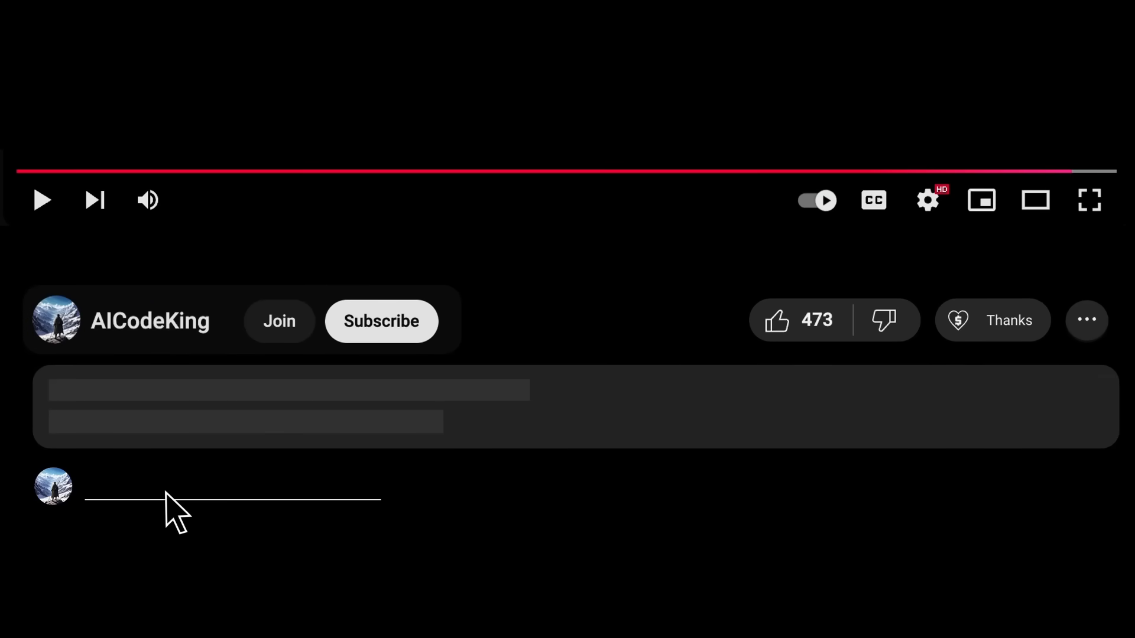
Subscribe to AICodeKing, view Super Thanks, and show the channel membership tiers
{"action": "left_click", "coordinate": [379, 321]}
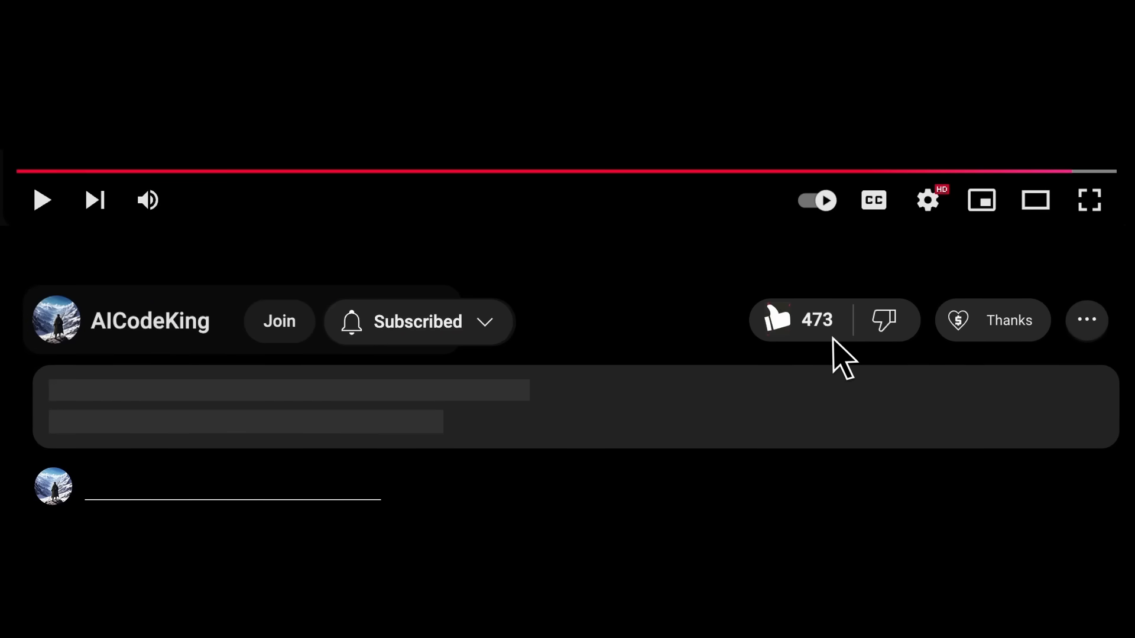
{"action": "left_click", "coordinate": [992, 320]}
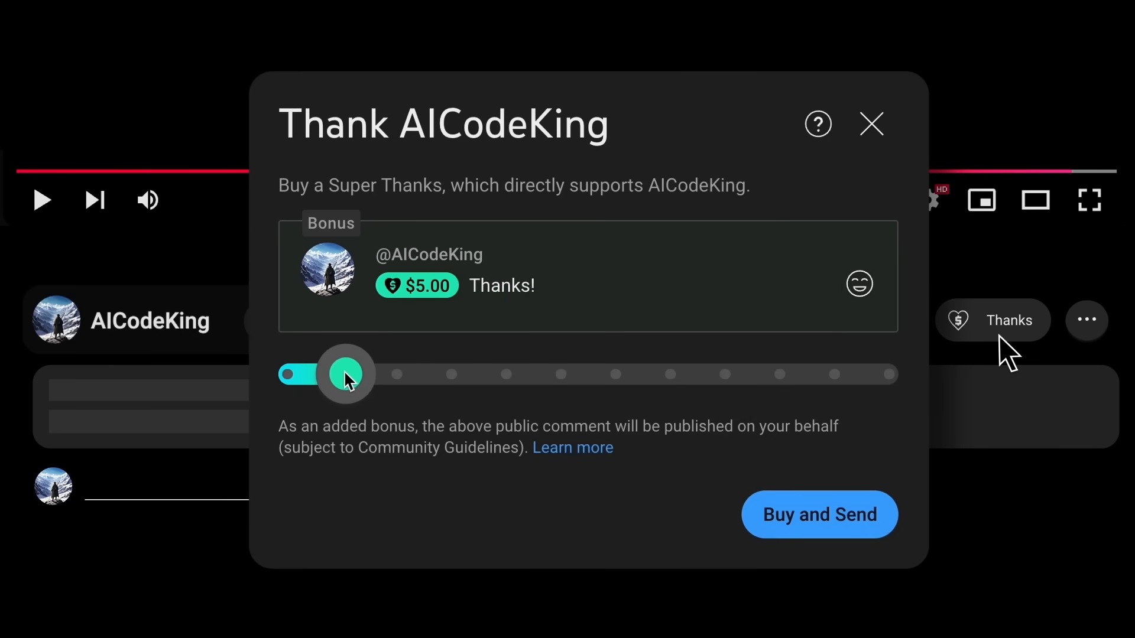
{"action": "left_click", "coordinate": [280, 321]}
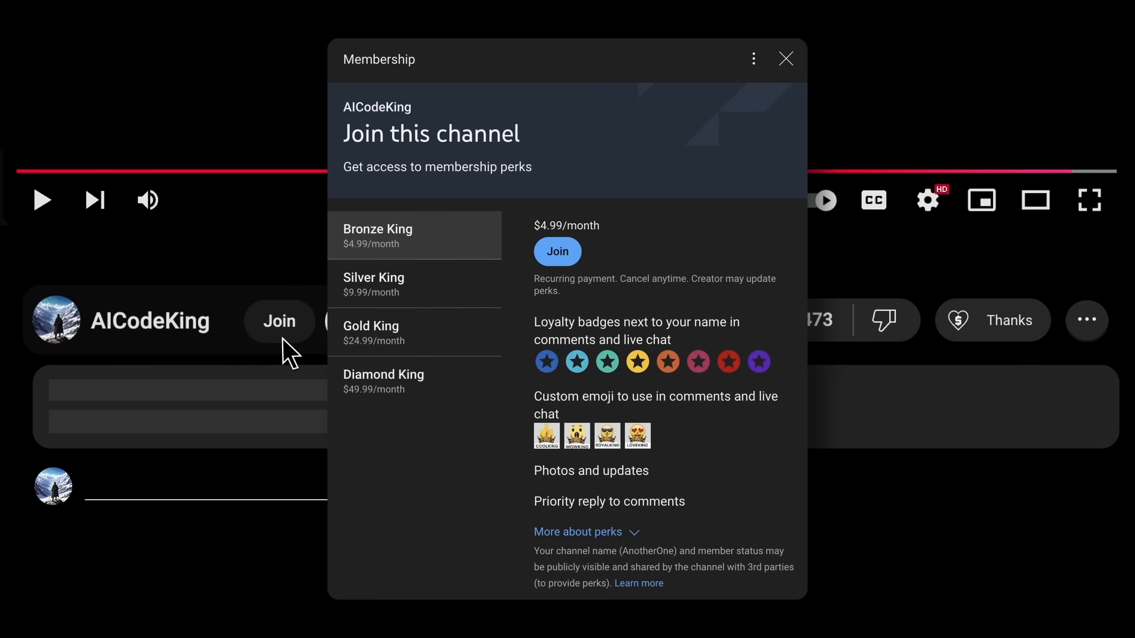